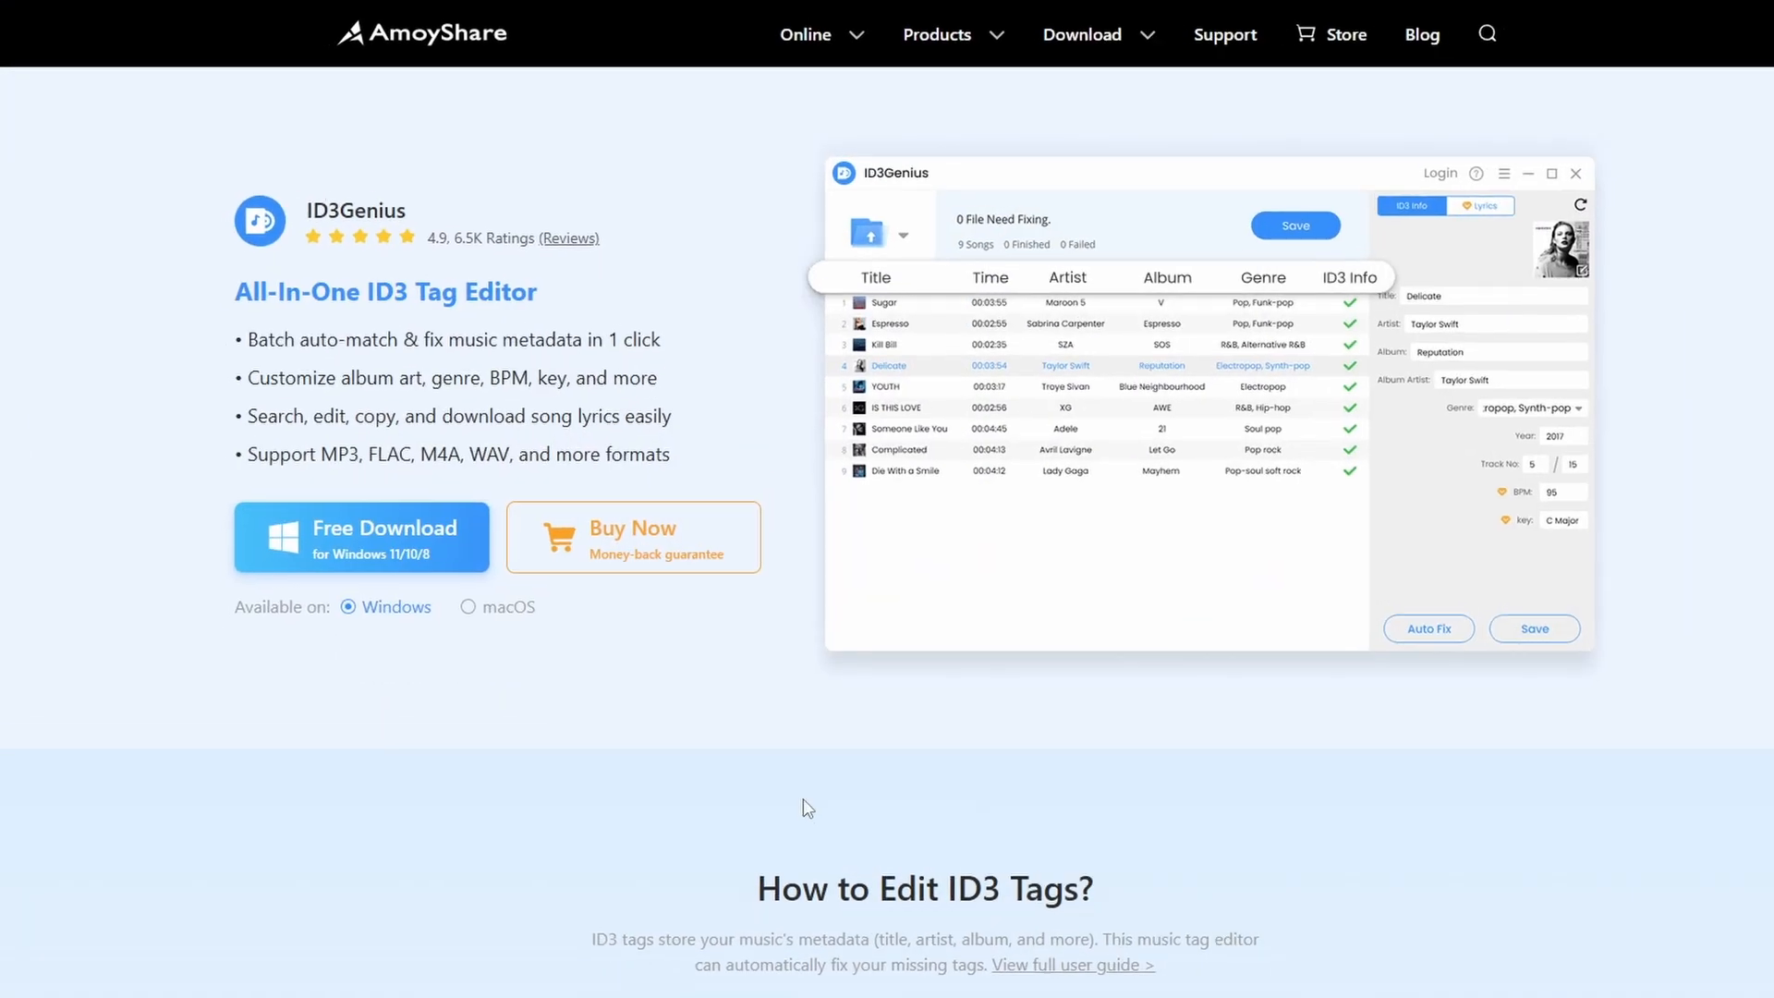
Browse the Microsoft Store before searching for the tag editor.
scroll("down", 3)
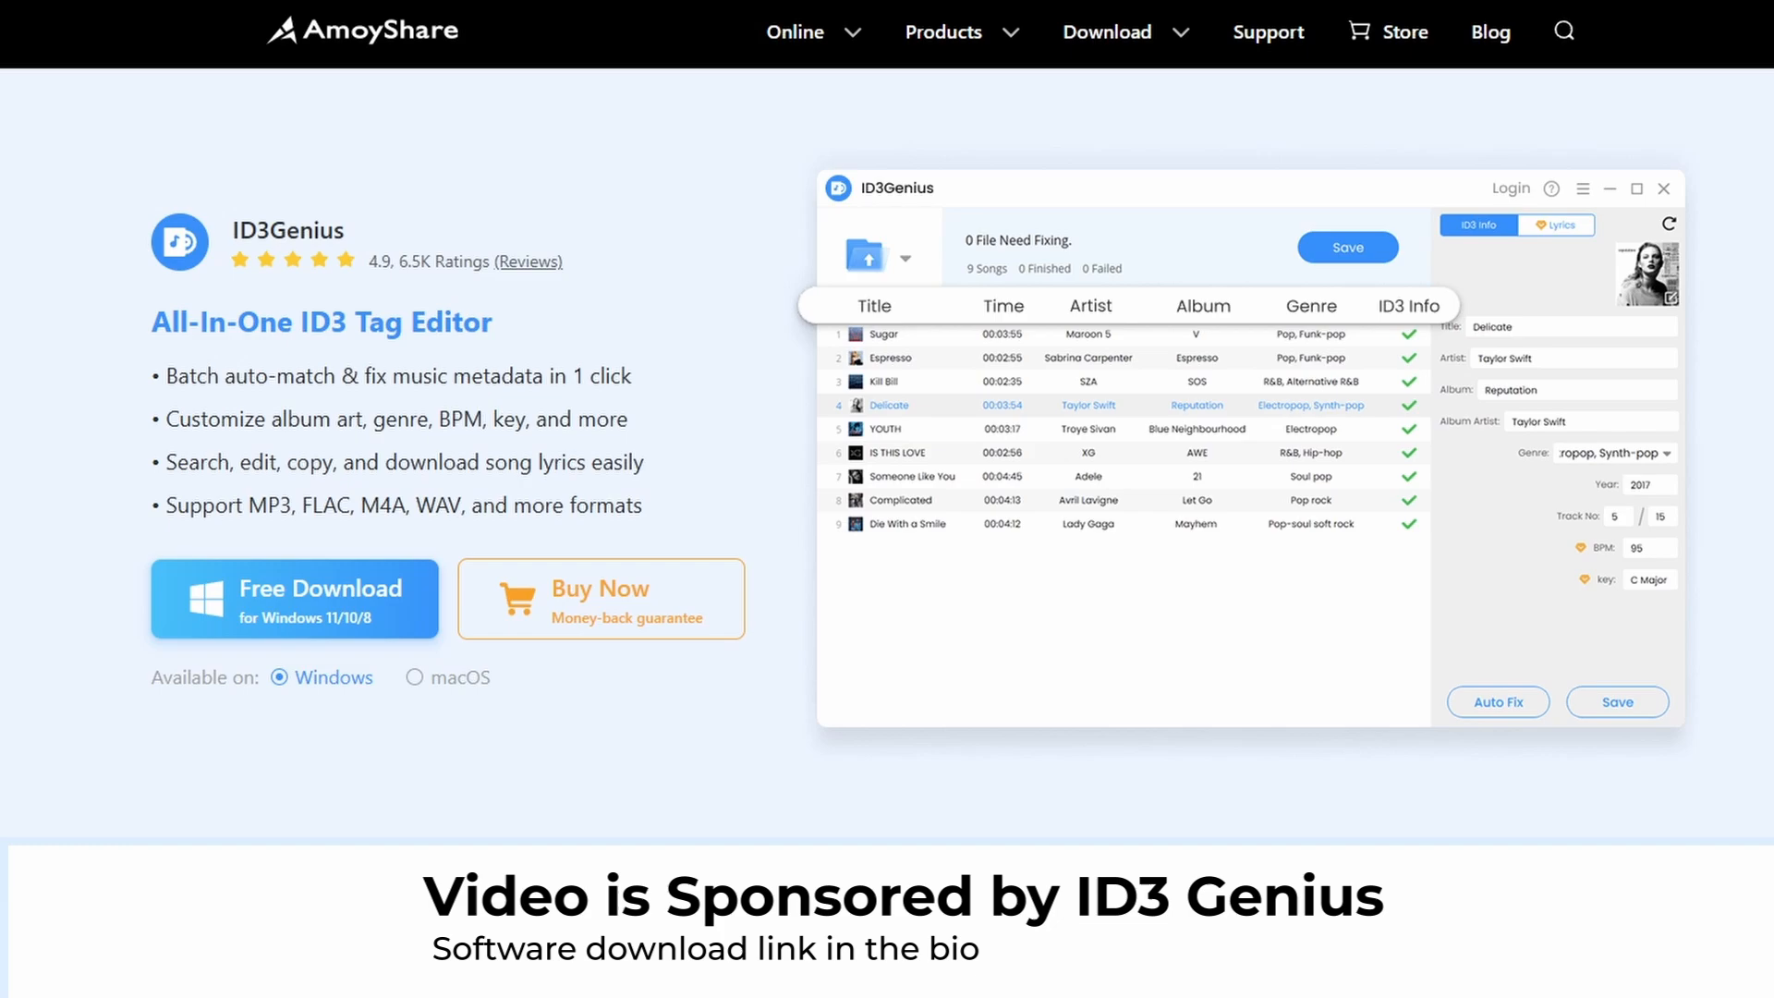
scroll("down", 3)
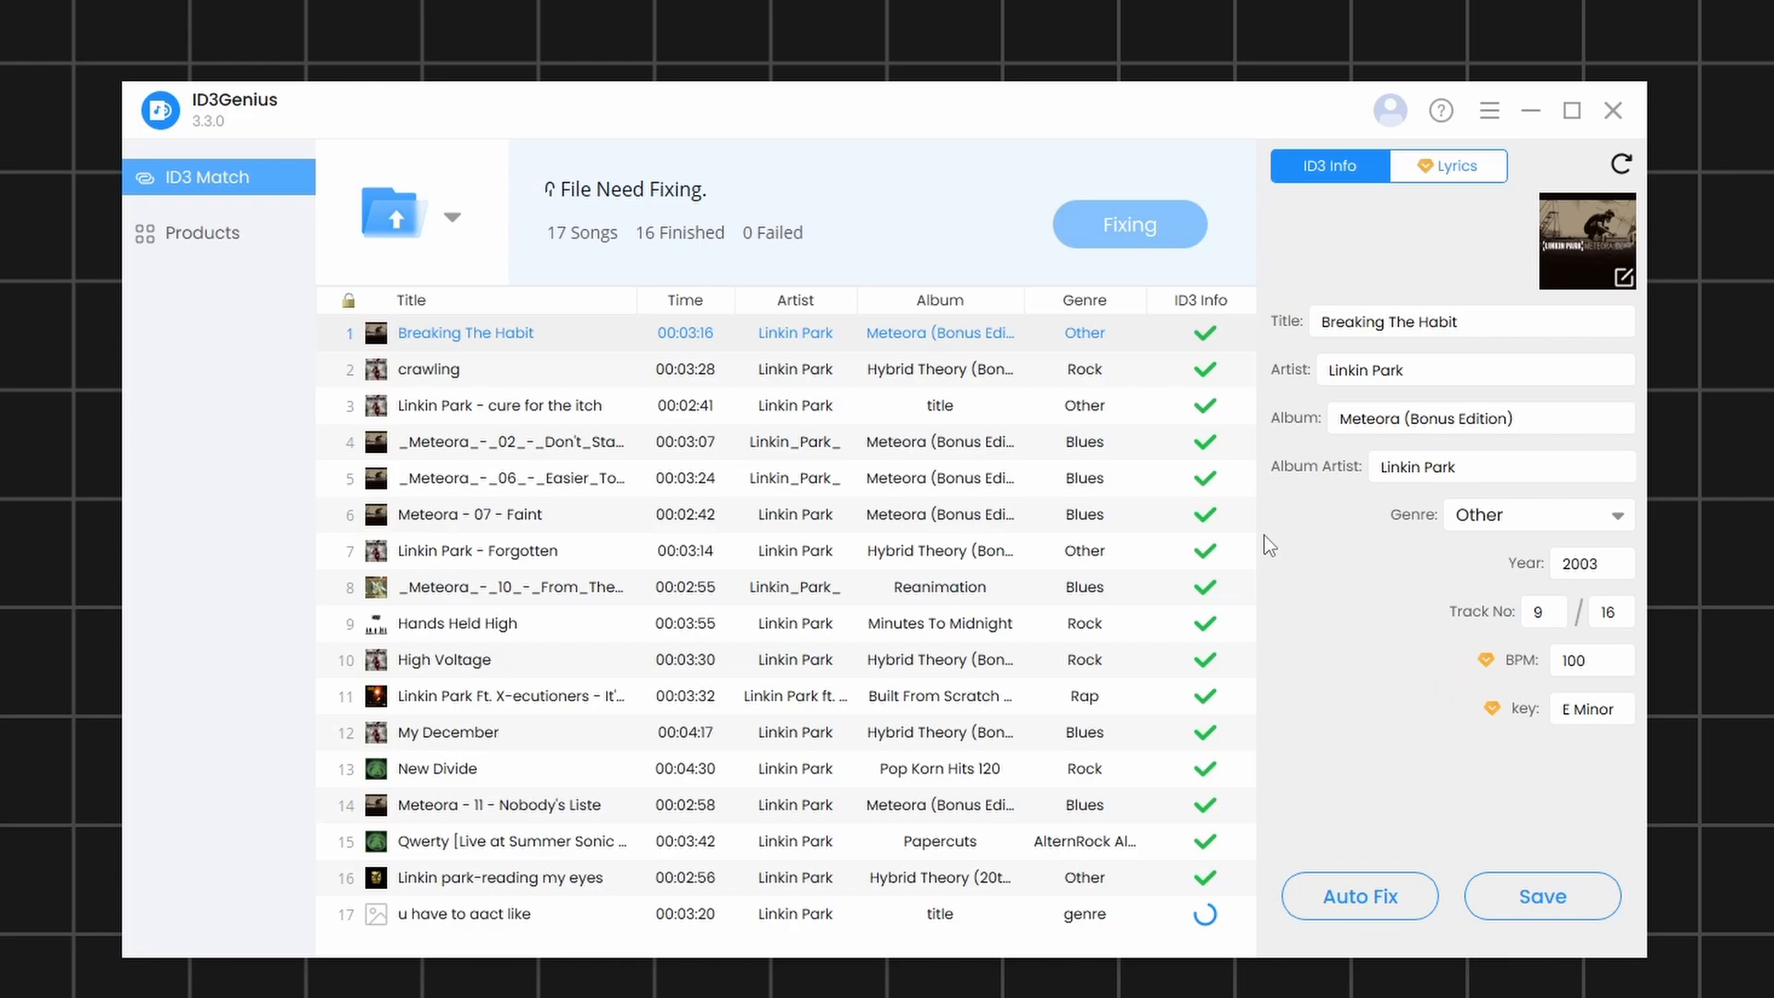
left_click(1454, 165)
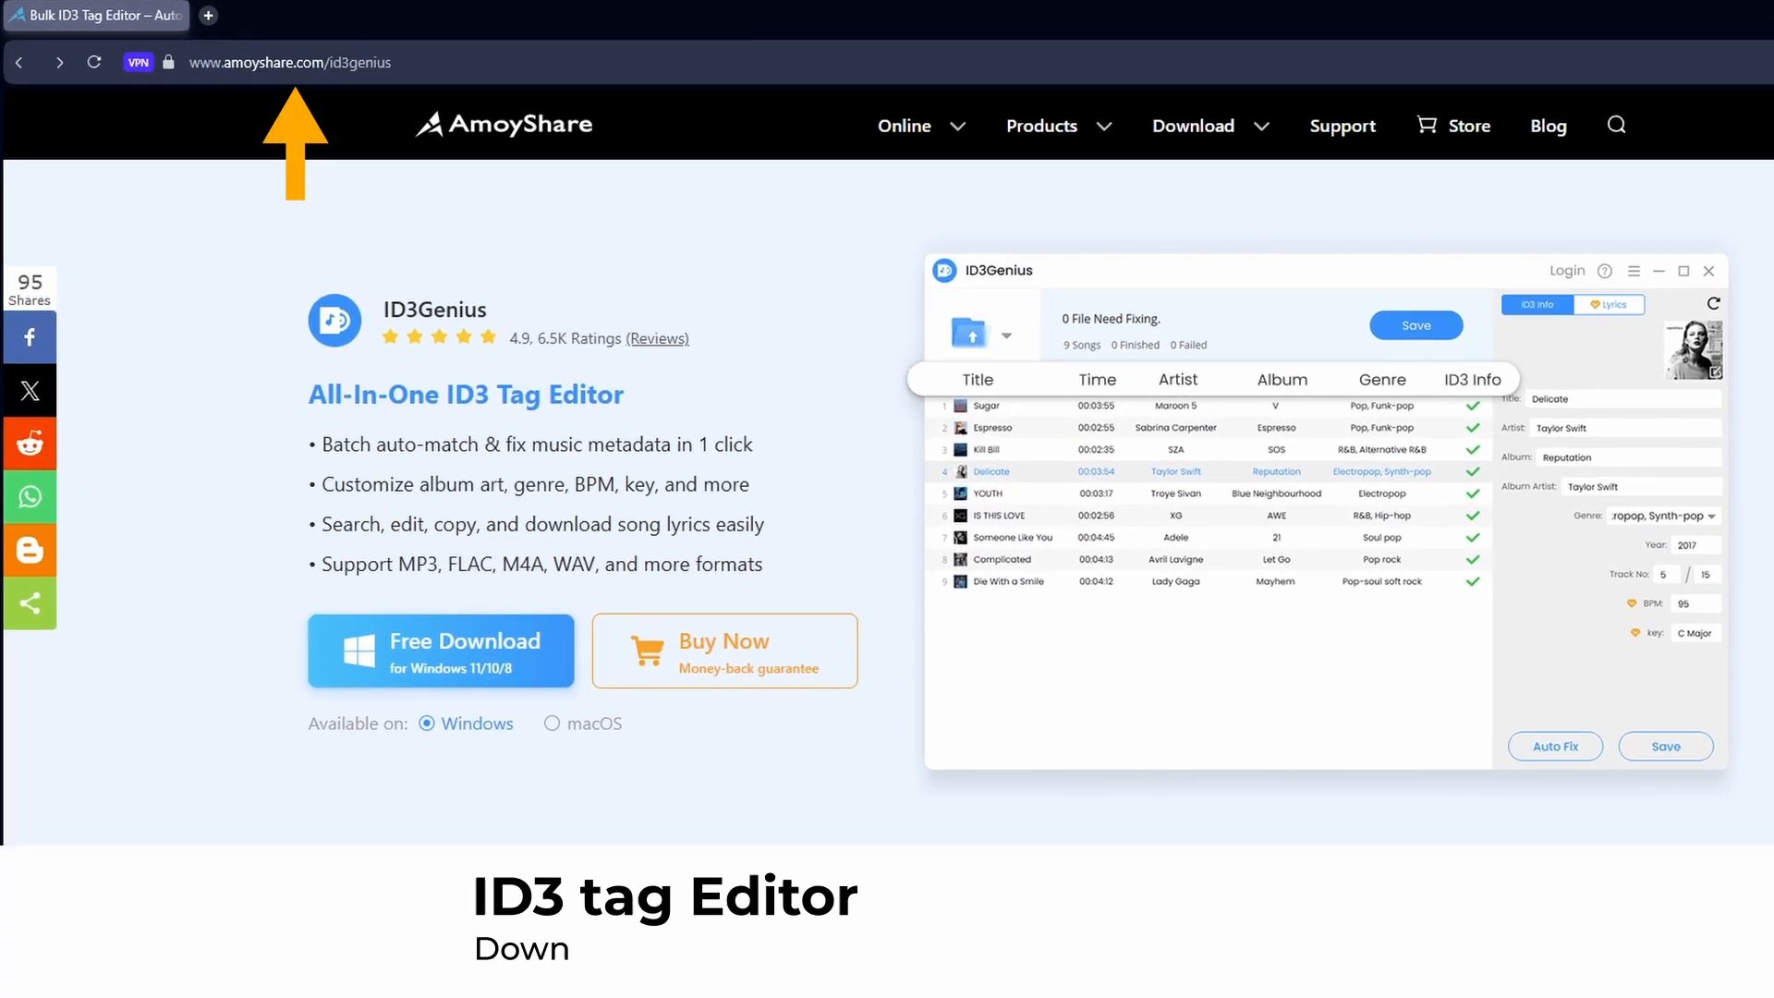
scroll("down", 3)
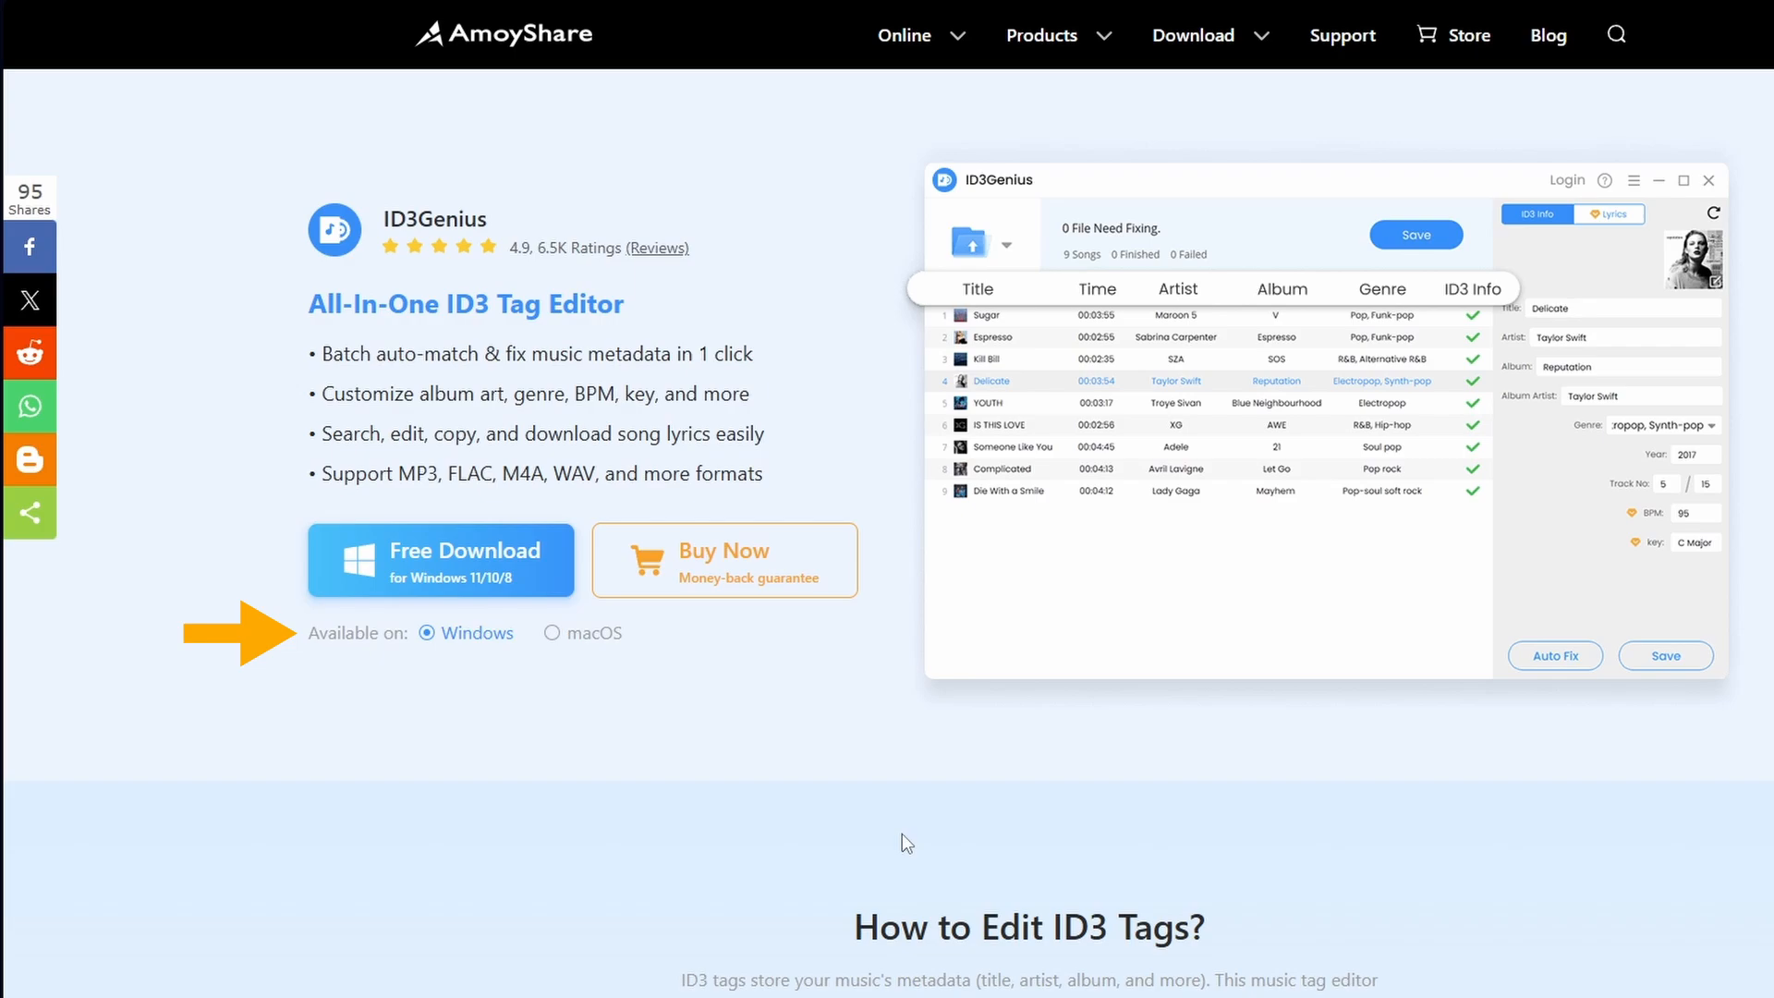
scroll("down", 3)
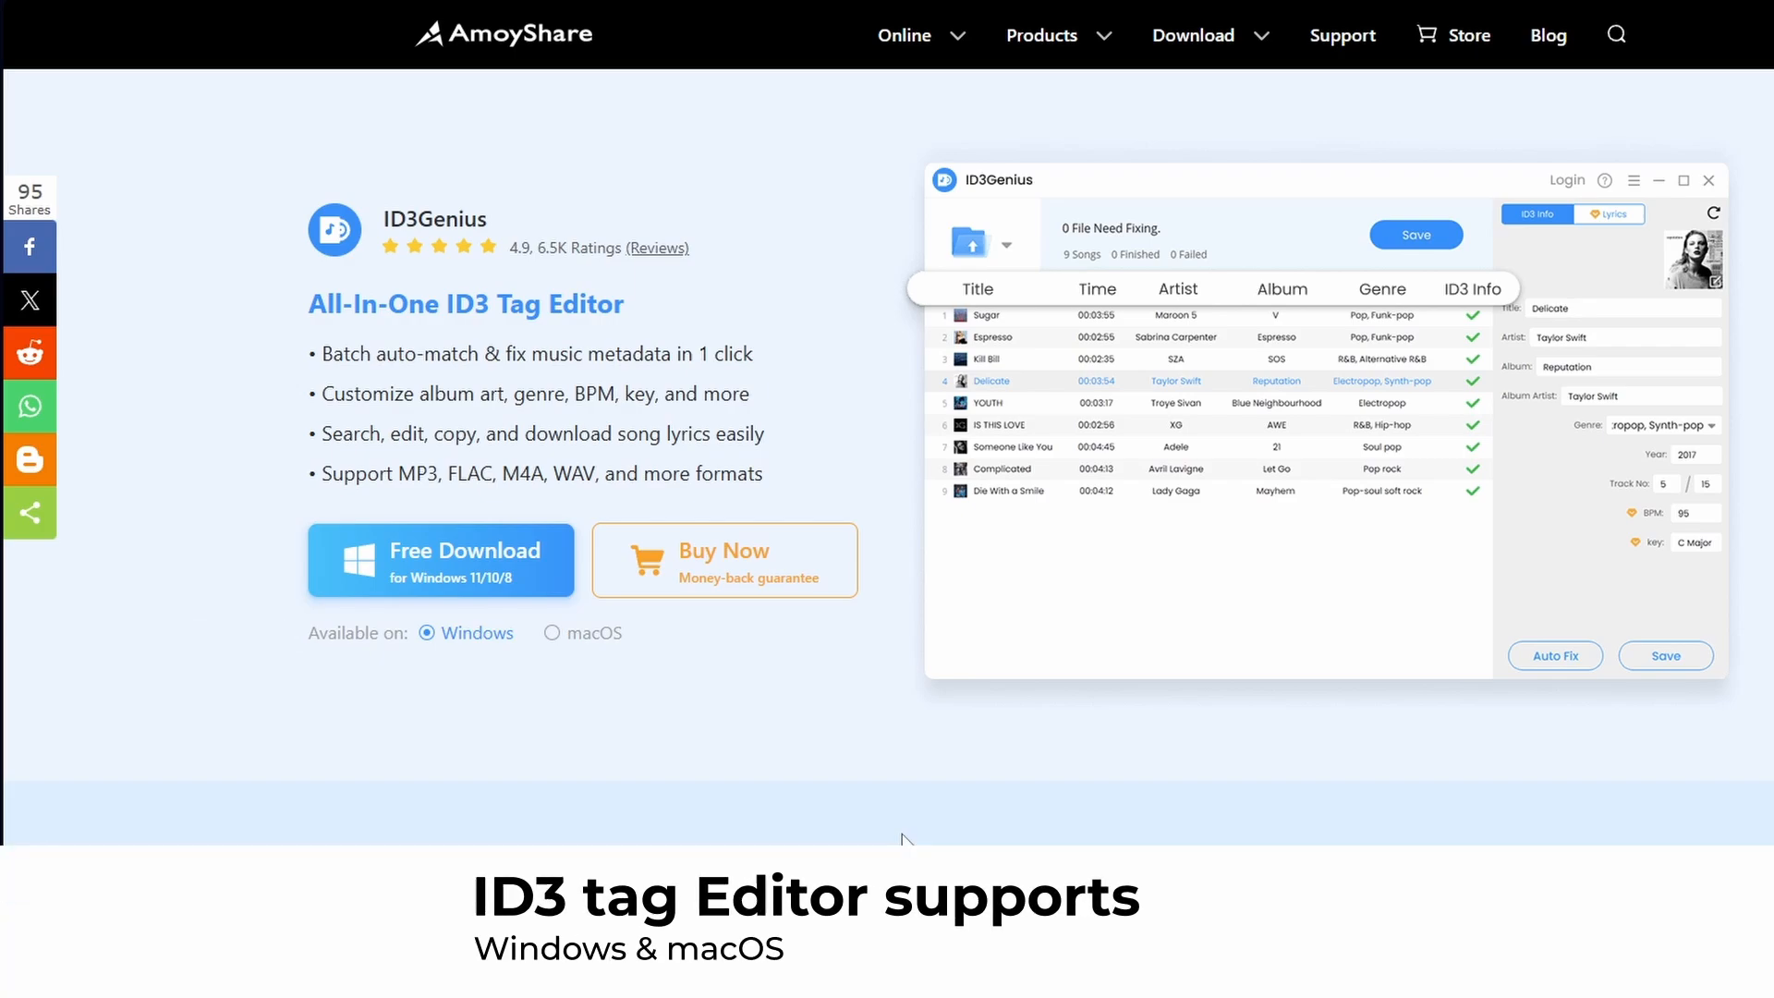
scroll("down", 3)
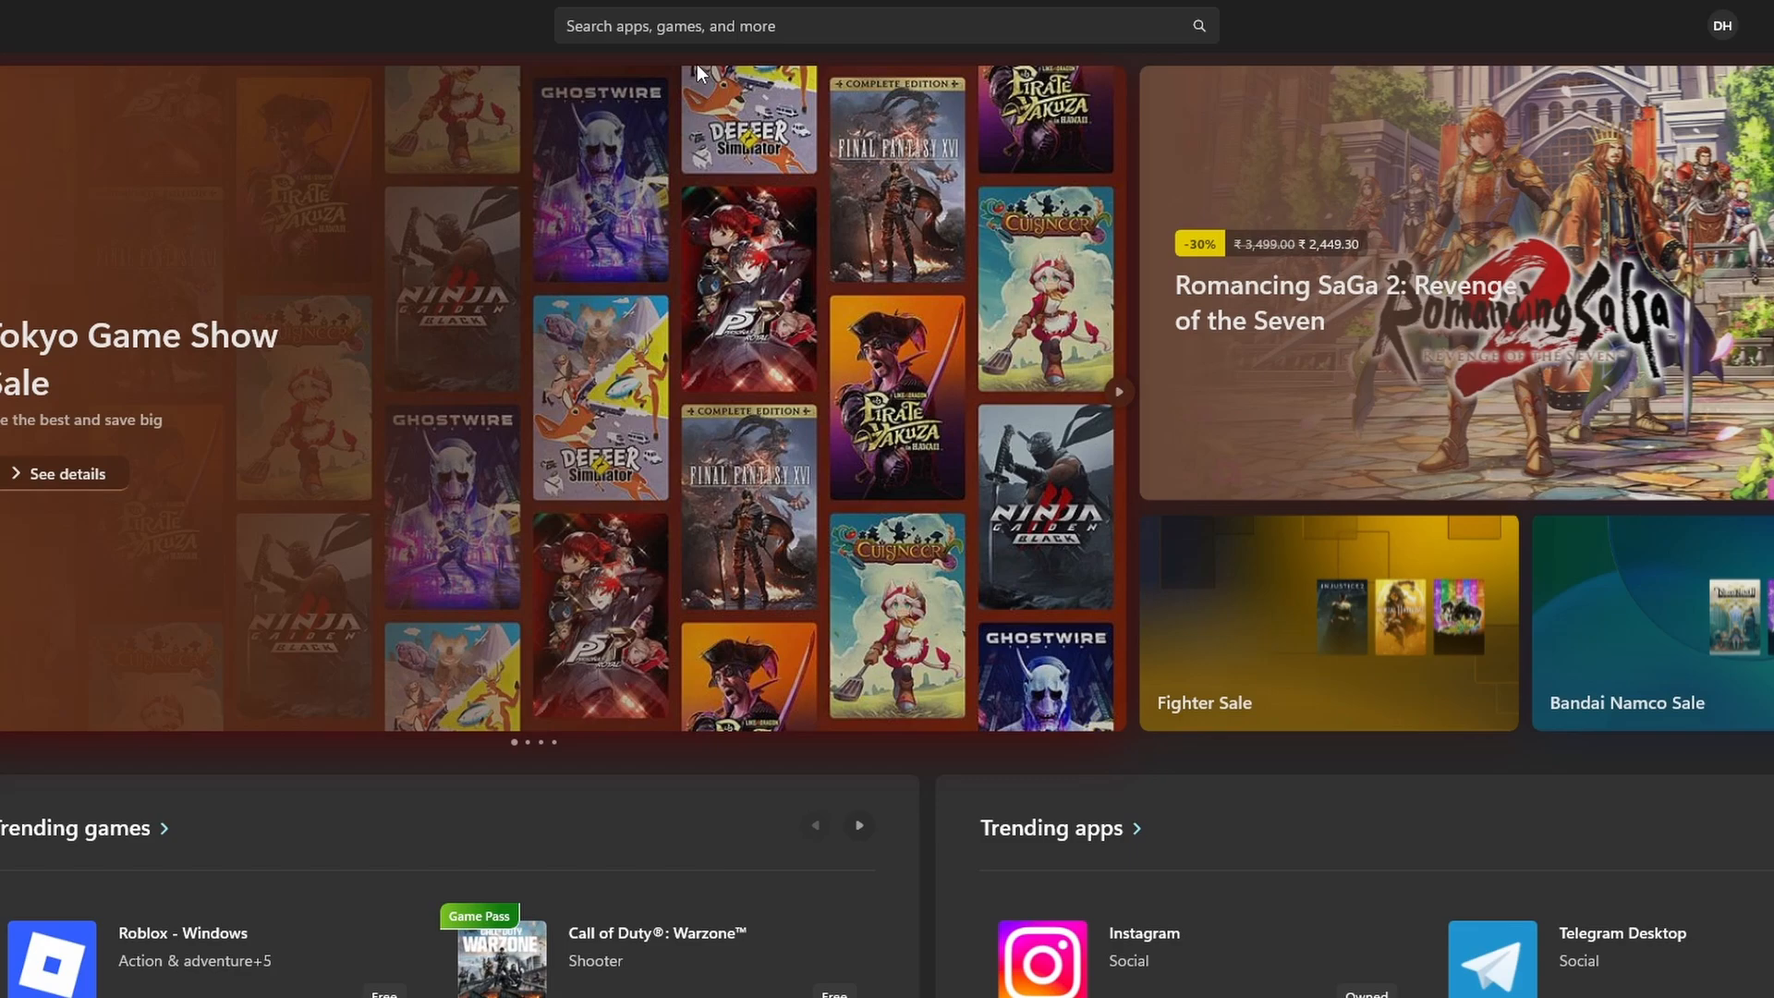
Find ID3Genius Music Tag Editor via an 'ID3' search, install it and launch it.
type("ID3")
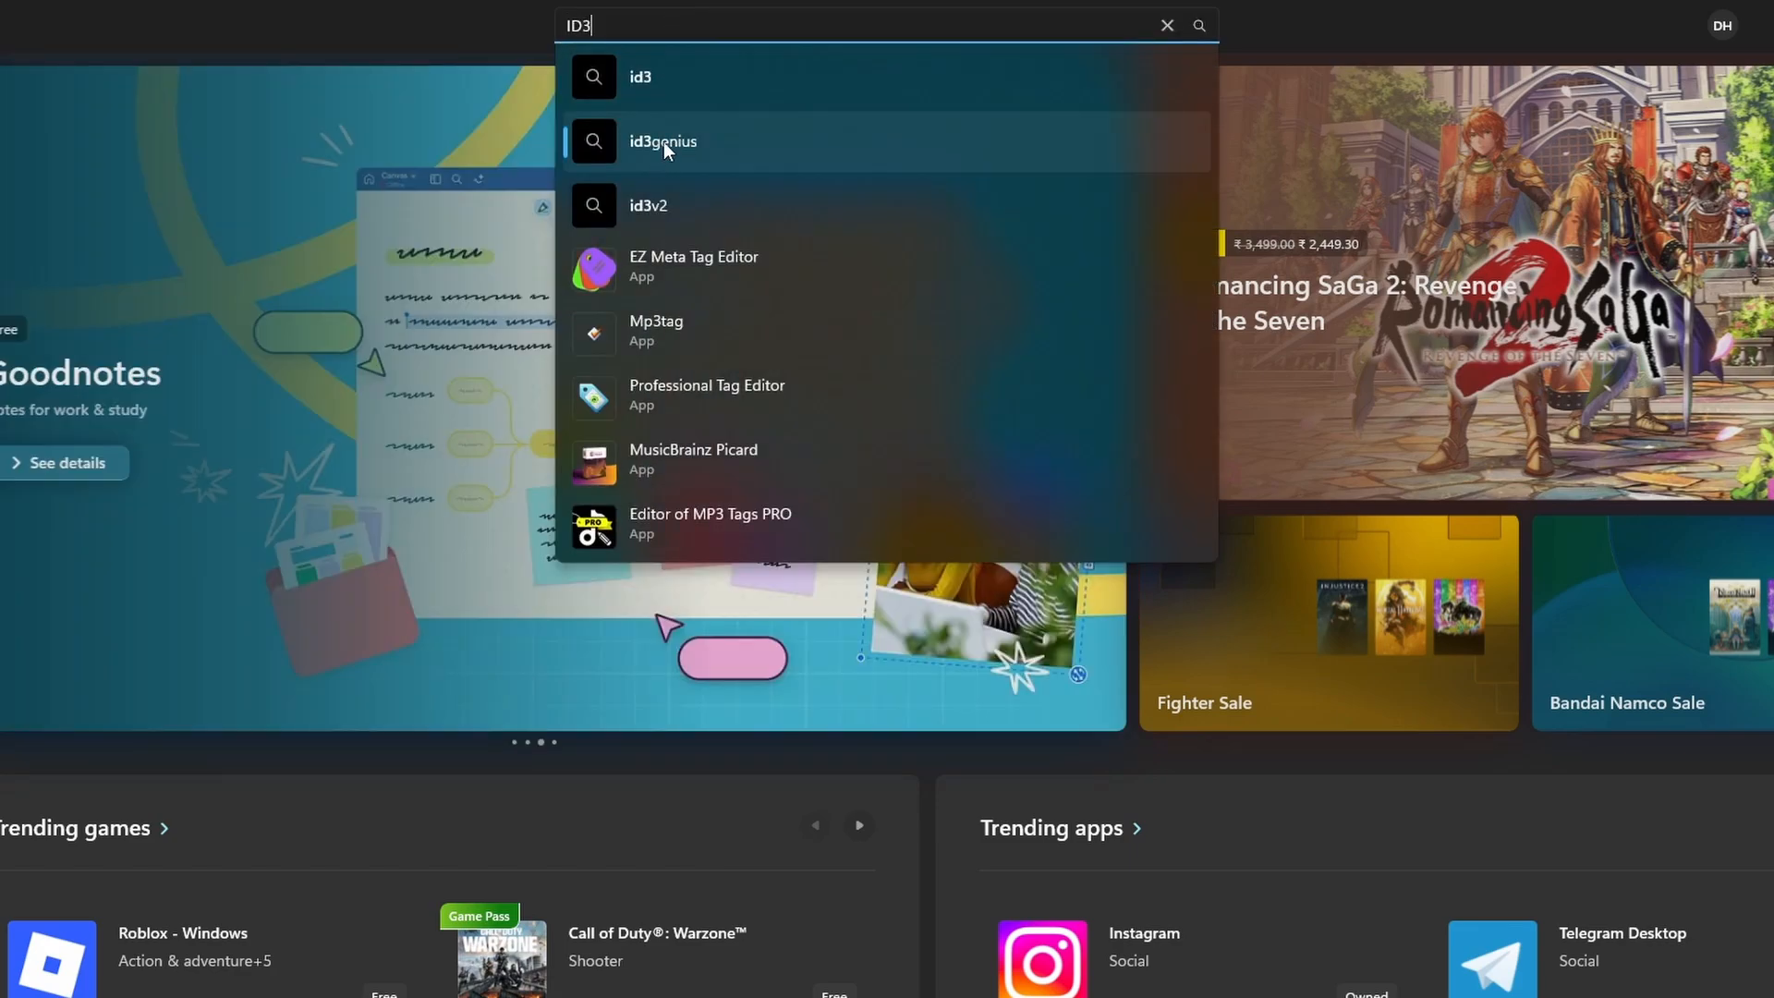
left_click(664, 141)
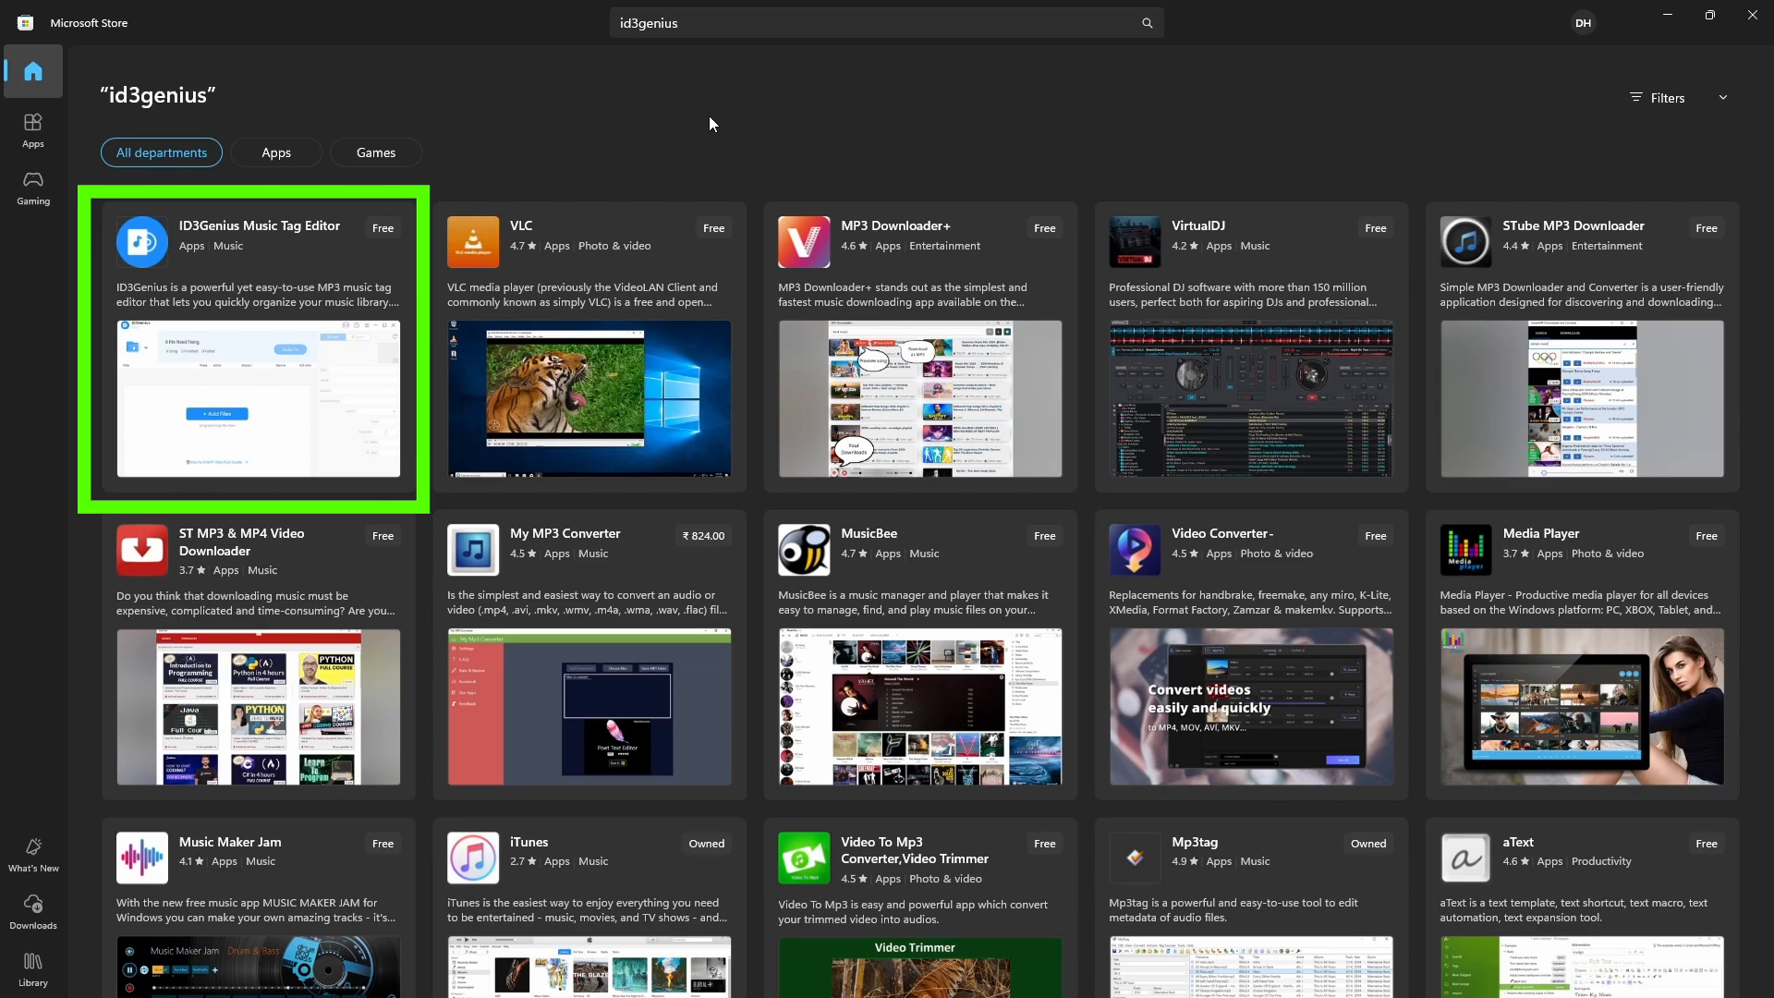
left_click(259, 340)
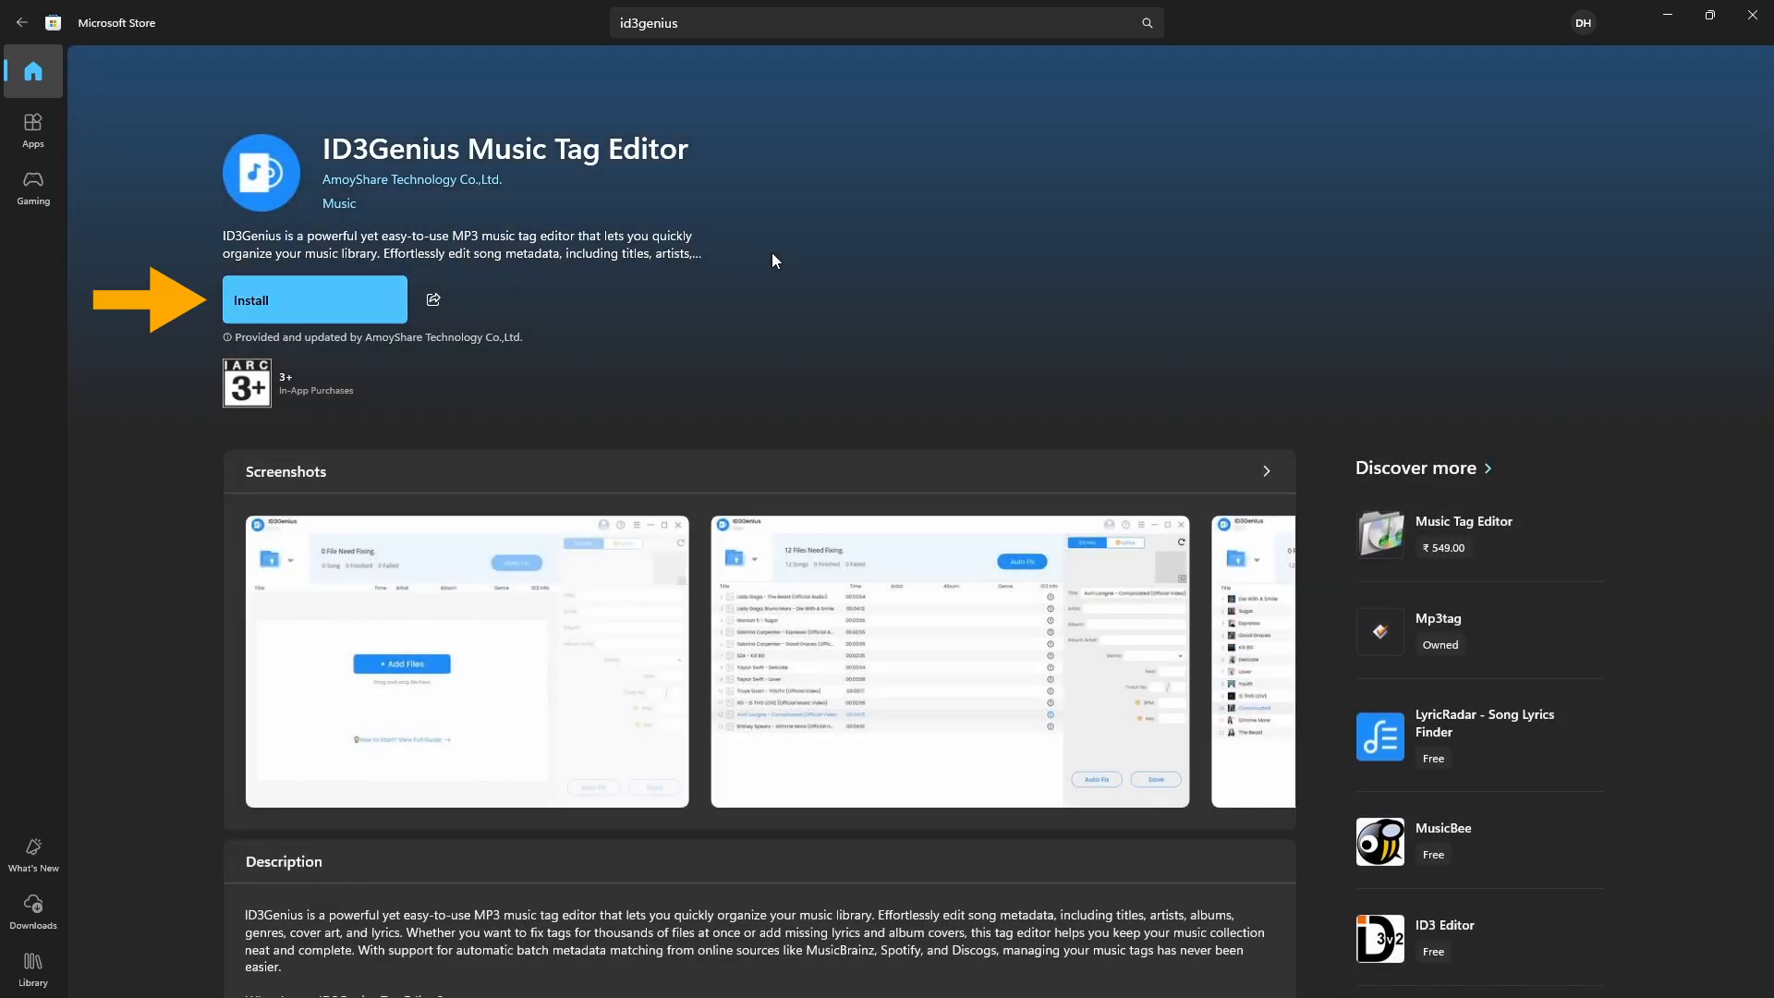
left_click(314, 300)
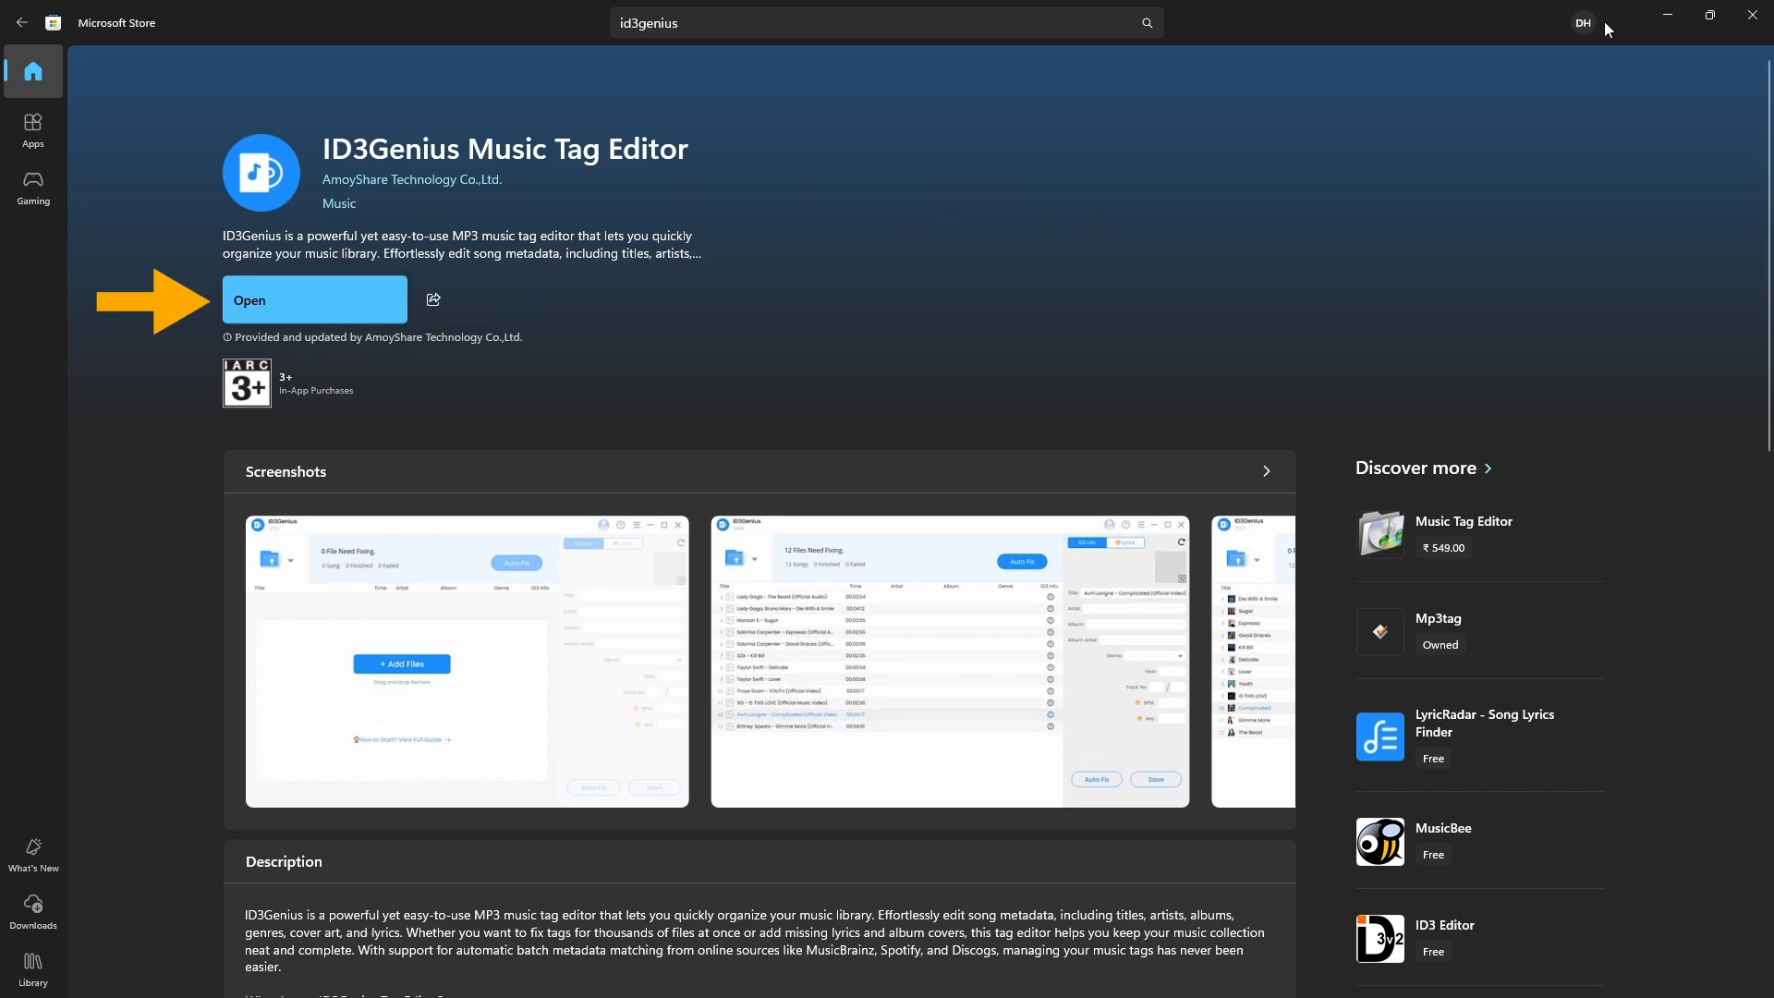
left_click(314, 300)
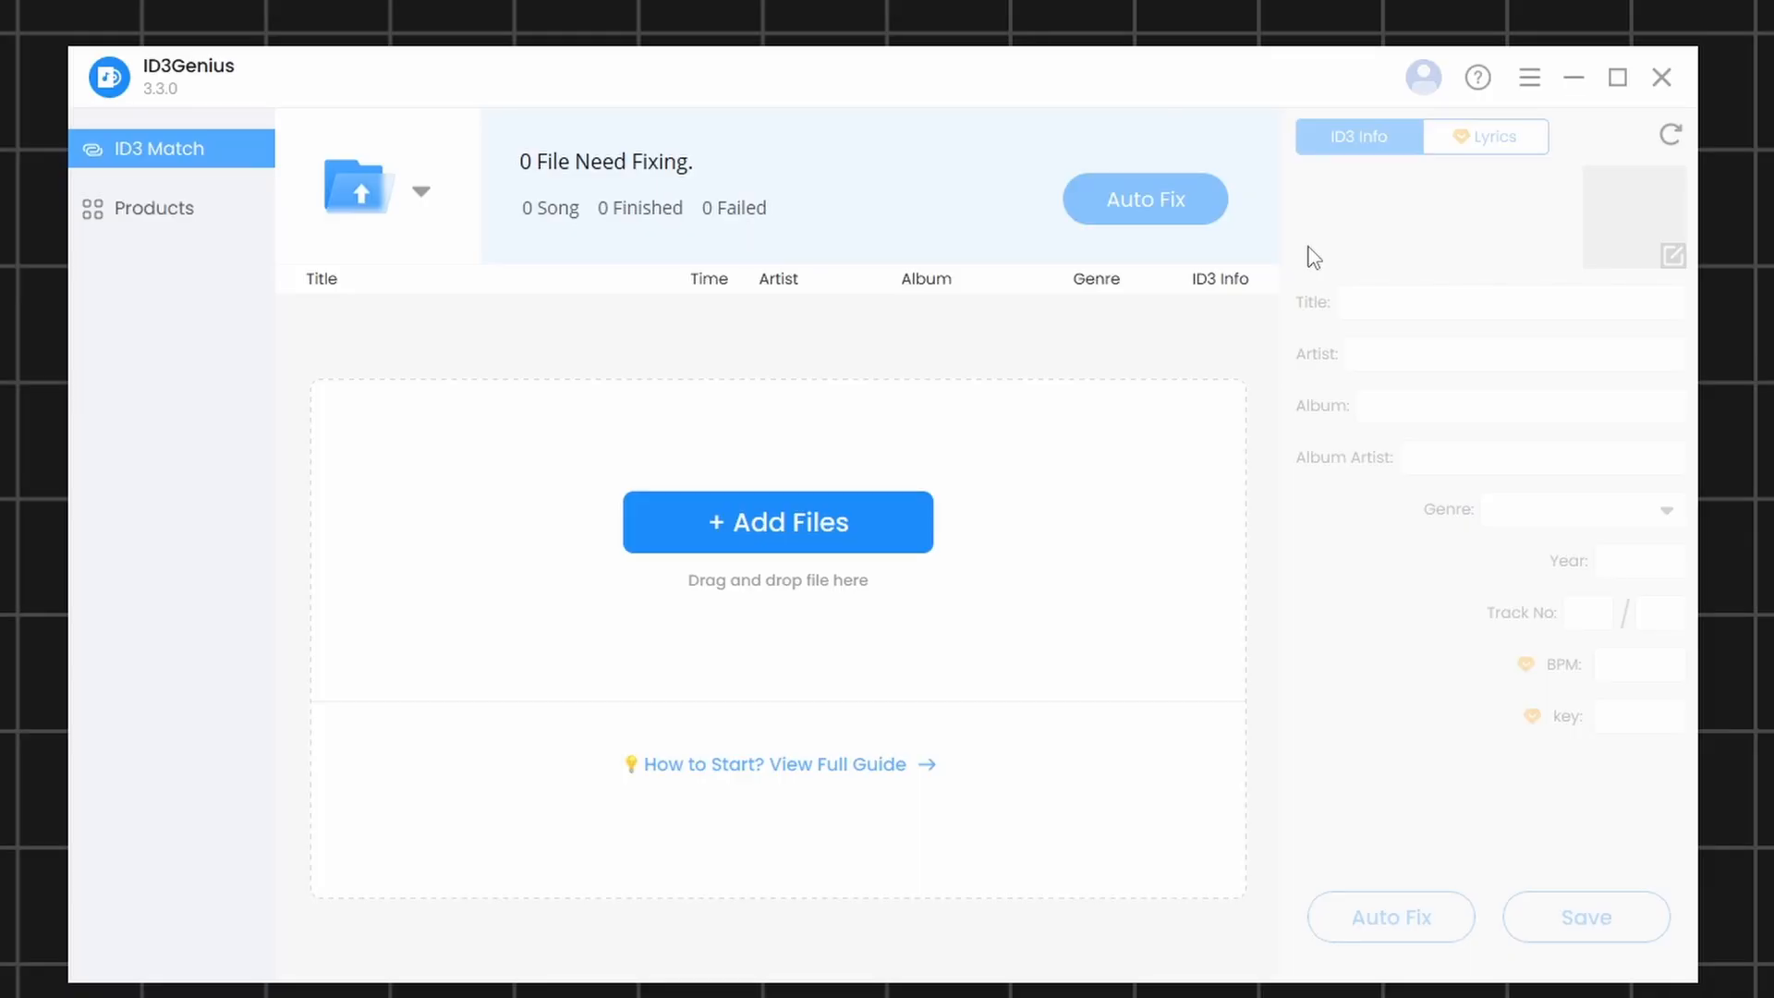
Show the Id3 folder maximized with the Crawling track selected to reveal its messy tags.
left_click(779, 521)
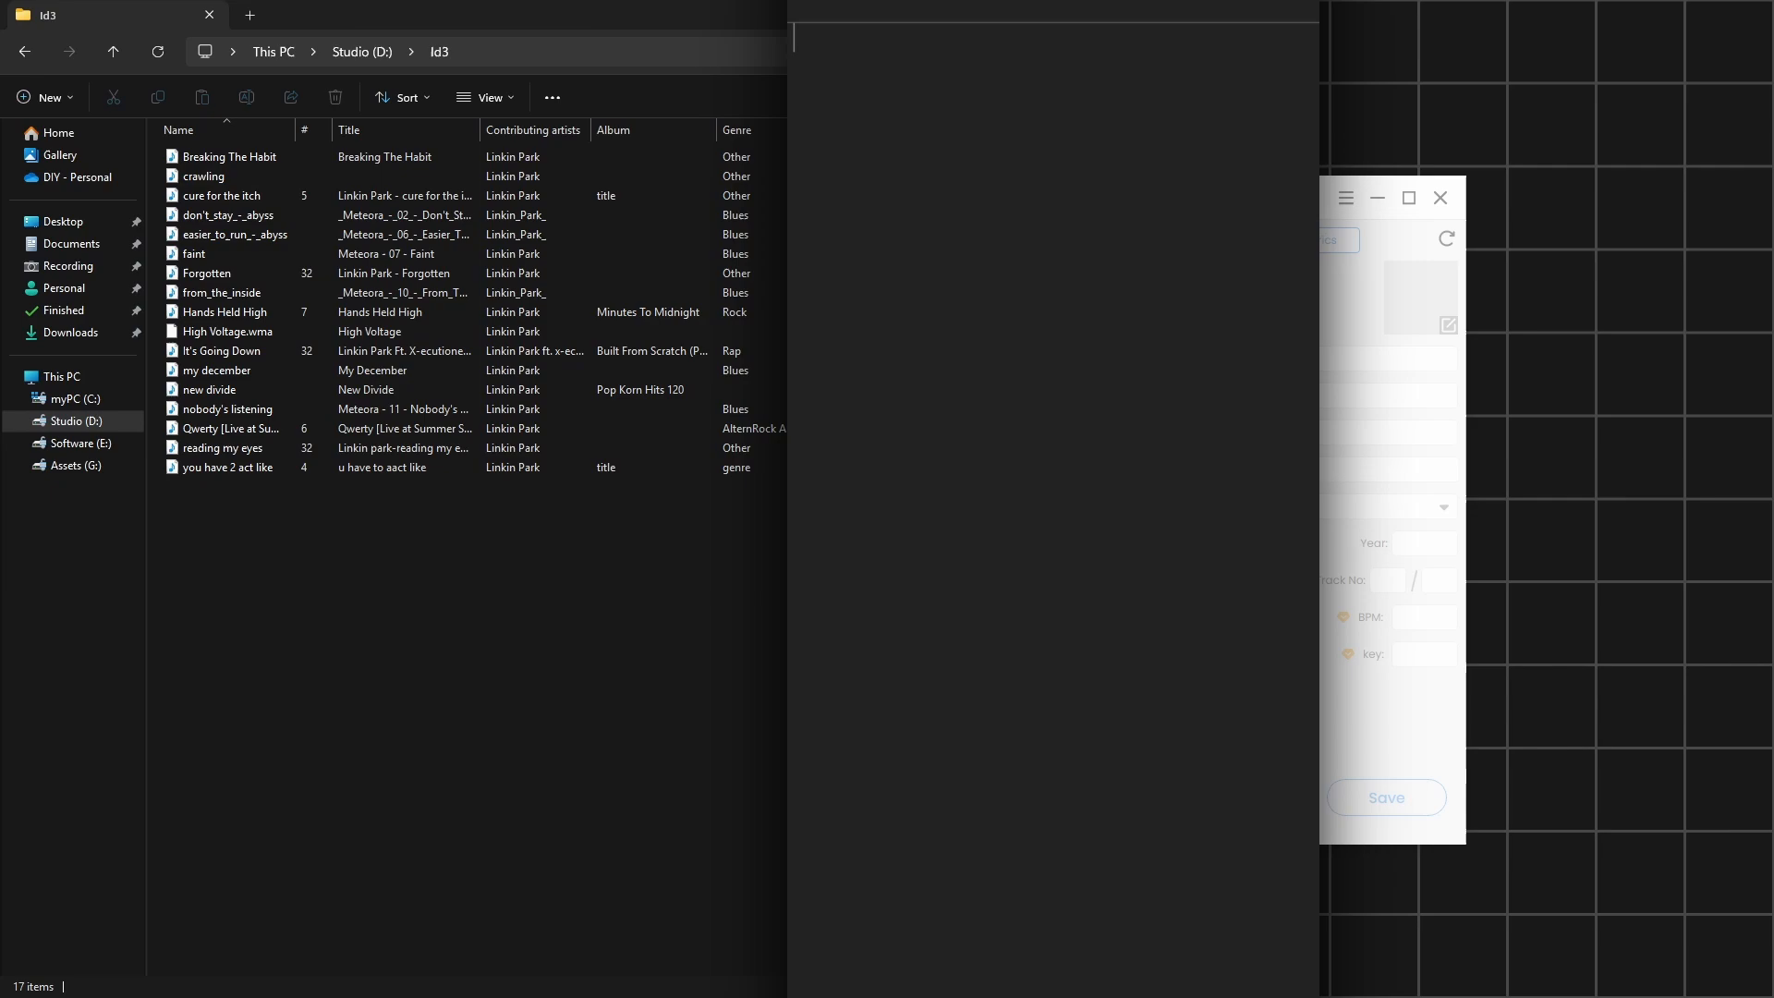
left_click(1440, 198)
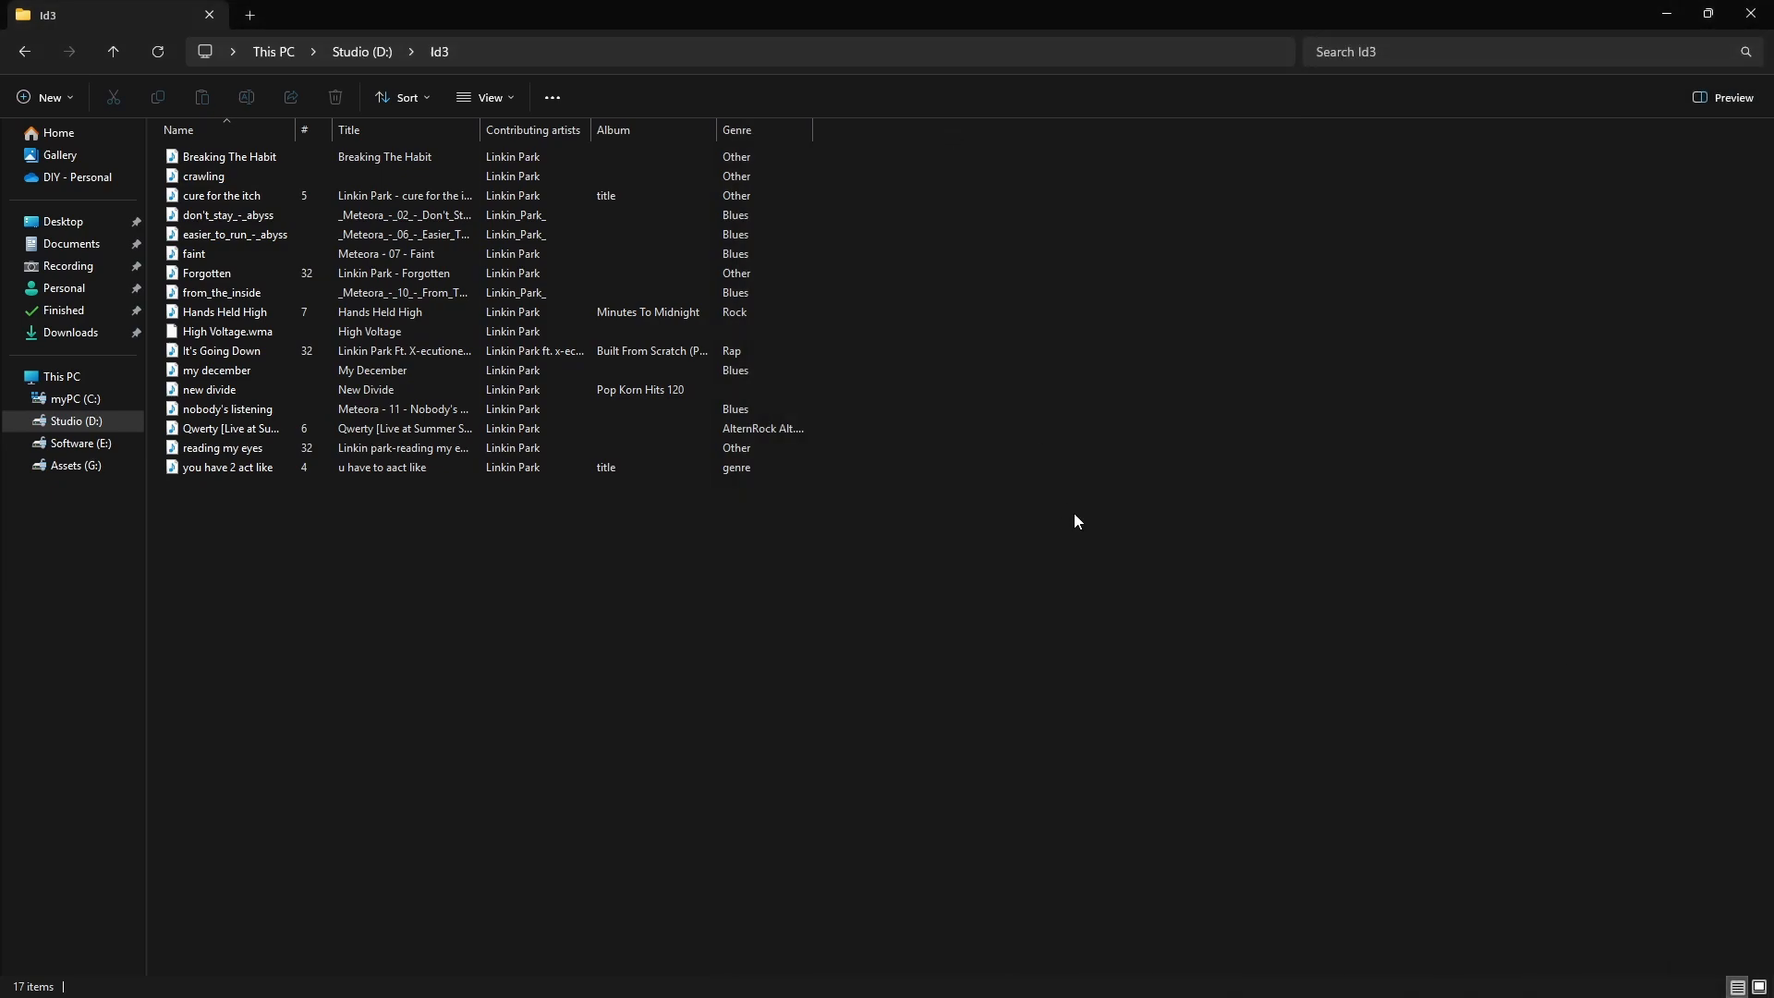
left_click(203, 178)
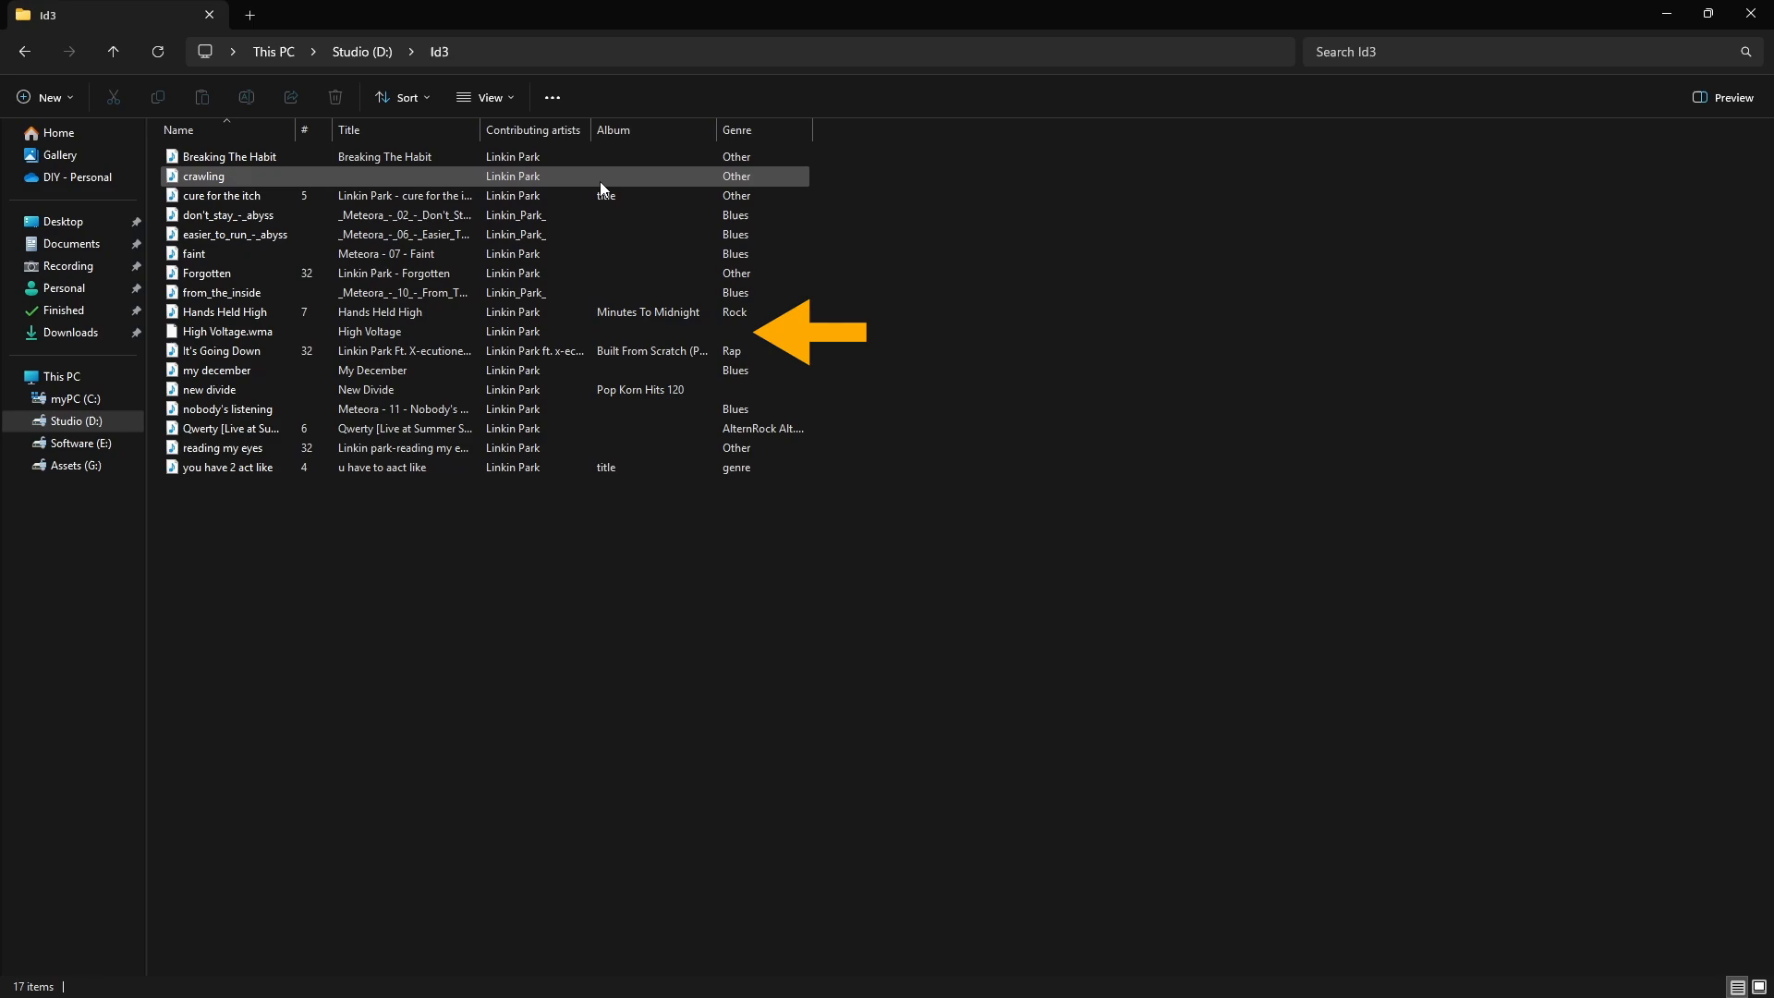
left_click(486, 98)
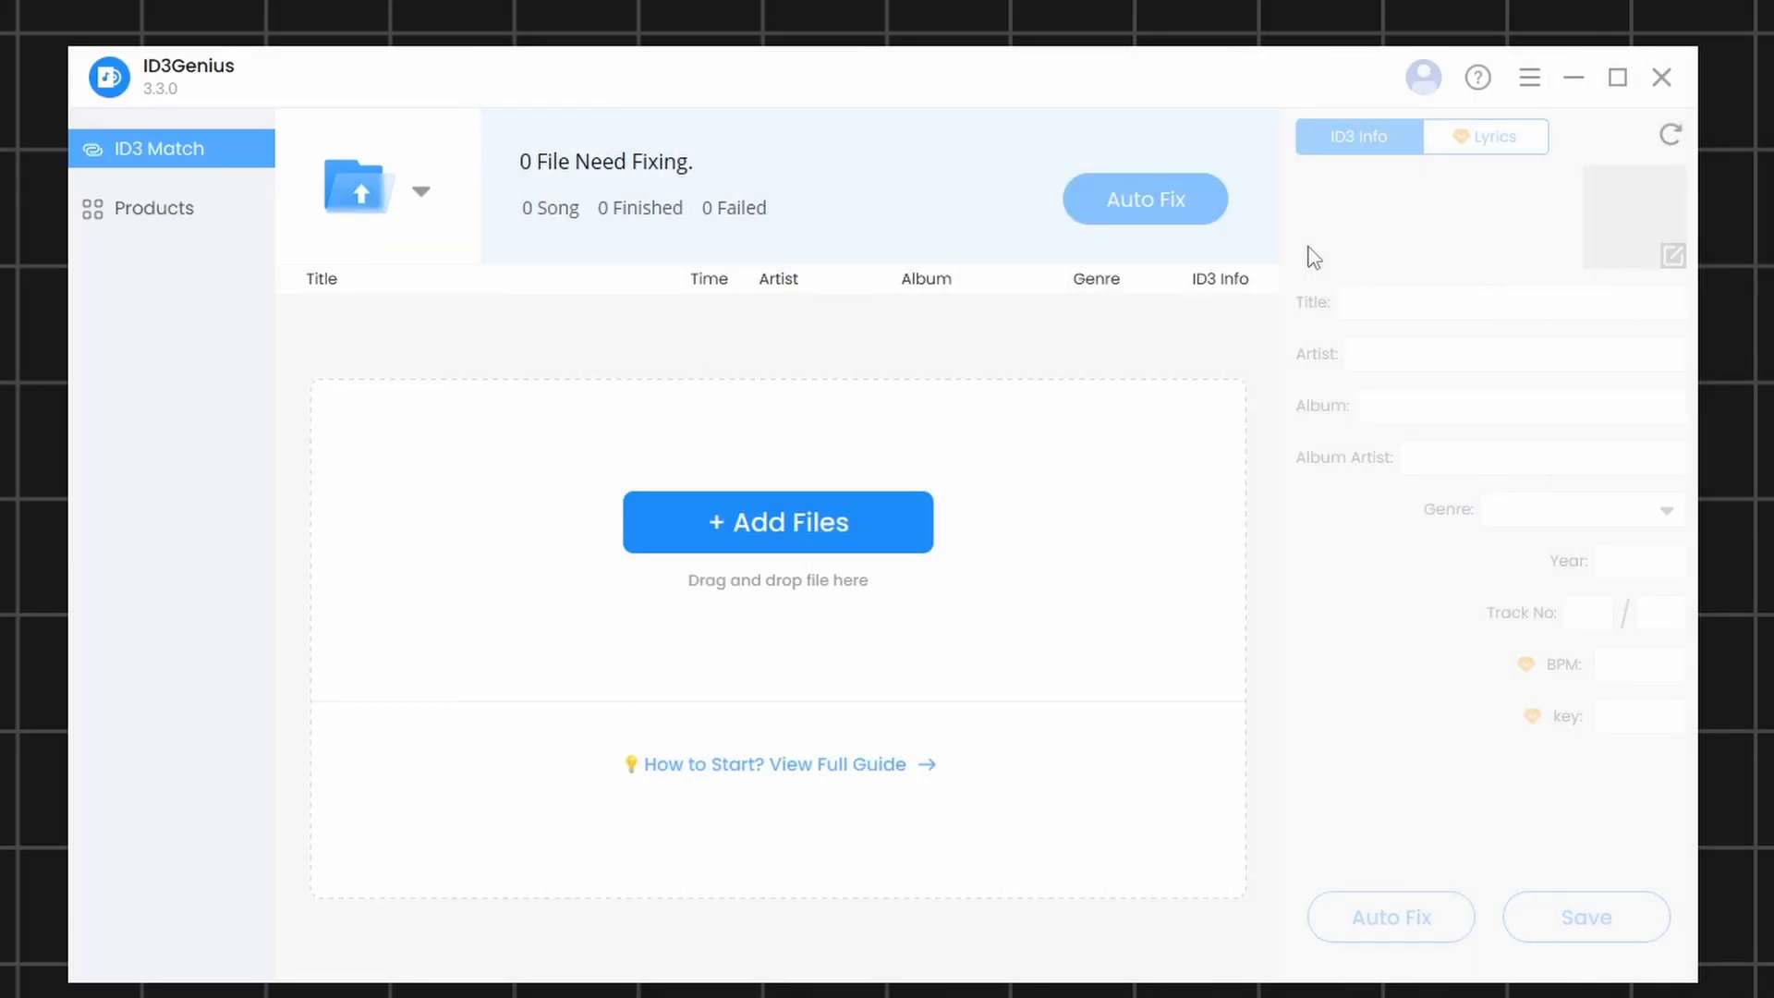
mouse_move(778, 521)
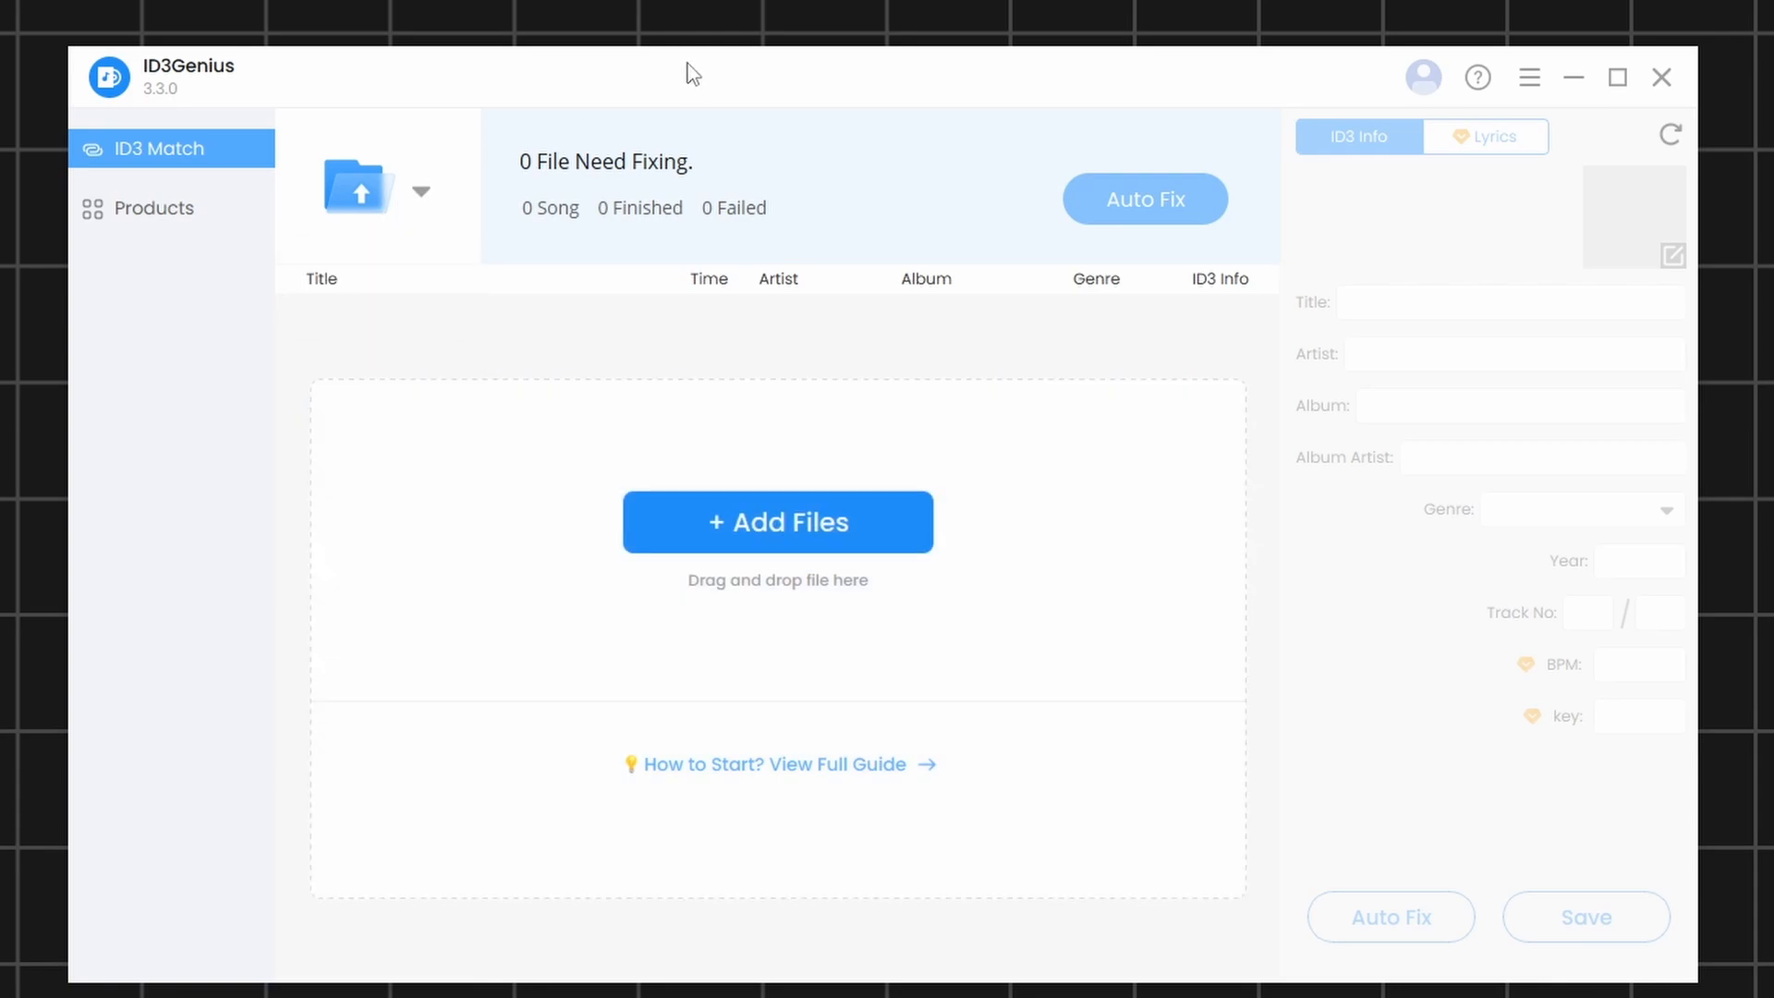
Load the 17 Linkin Park files into the ID3Genius list.
right_click(736, 515)
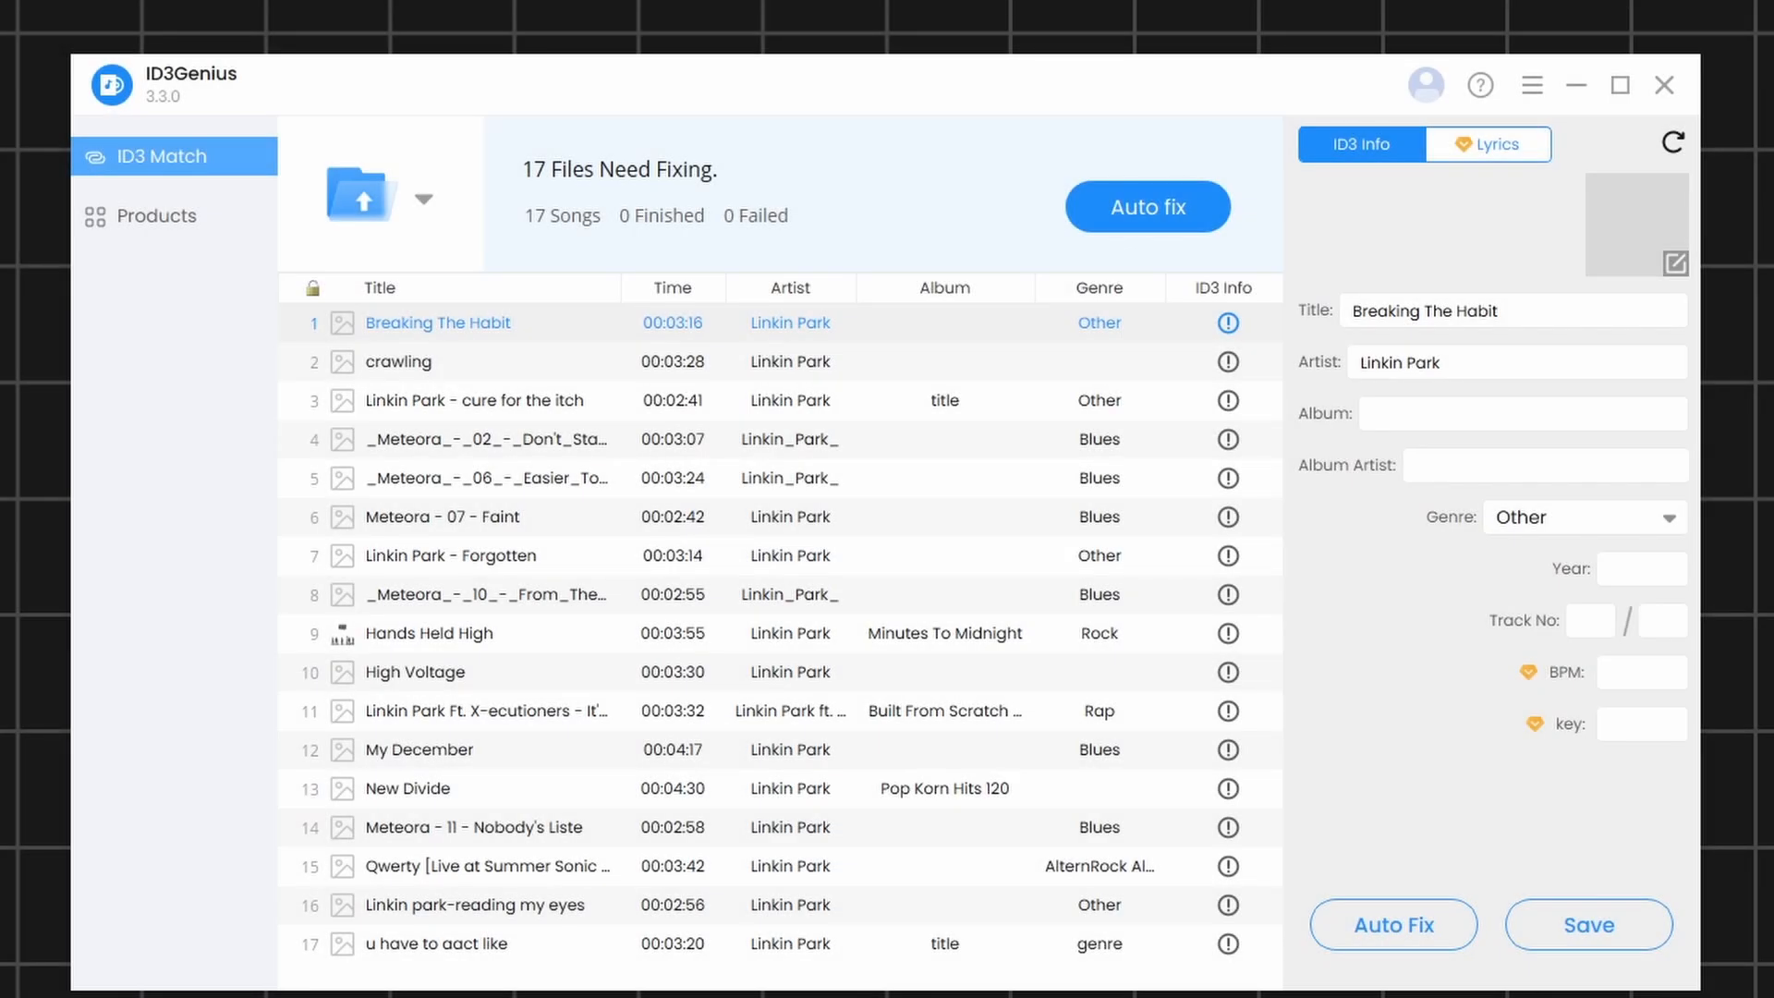
Auto-fix and save Meteora - 07 - Faint as Meteora (Bonus Edition), 2003, track 7/16 with cover art.
left_click(441, 518)
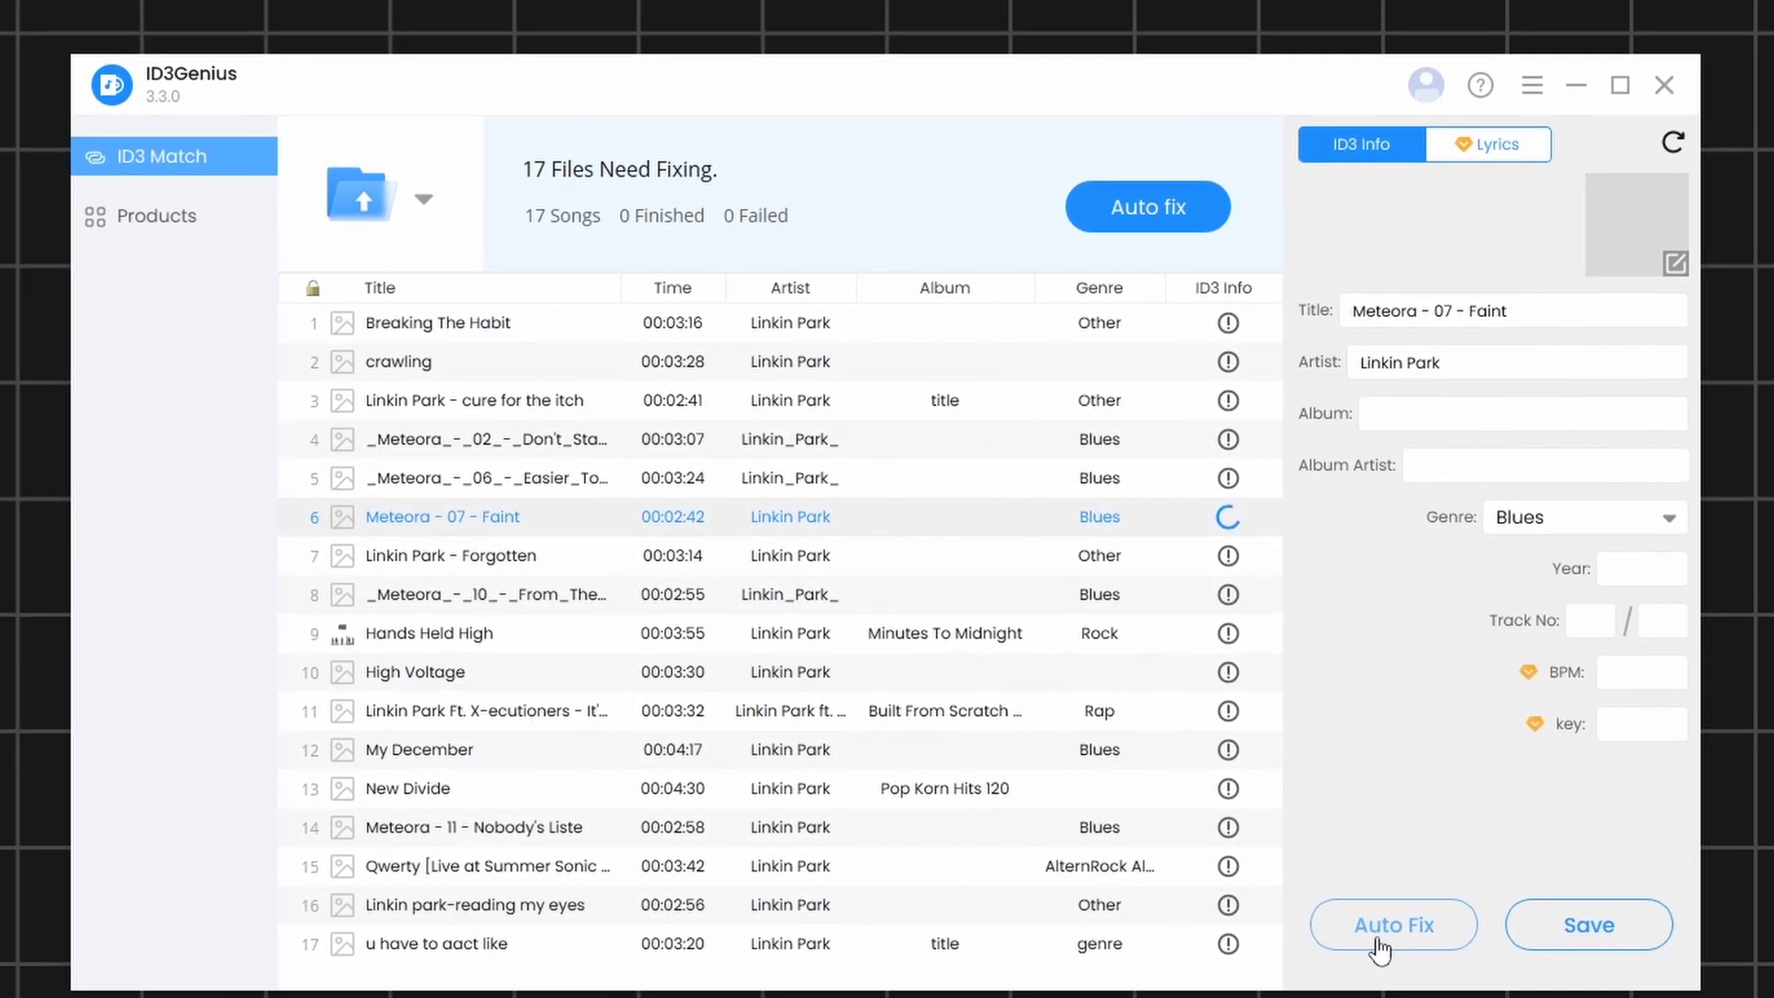
left_click(1393, 924)
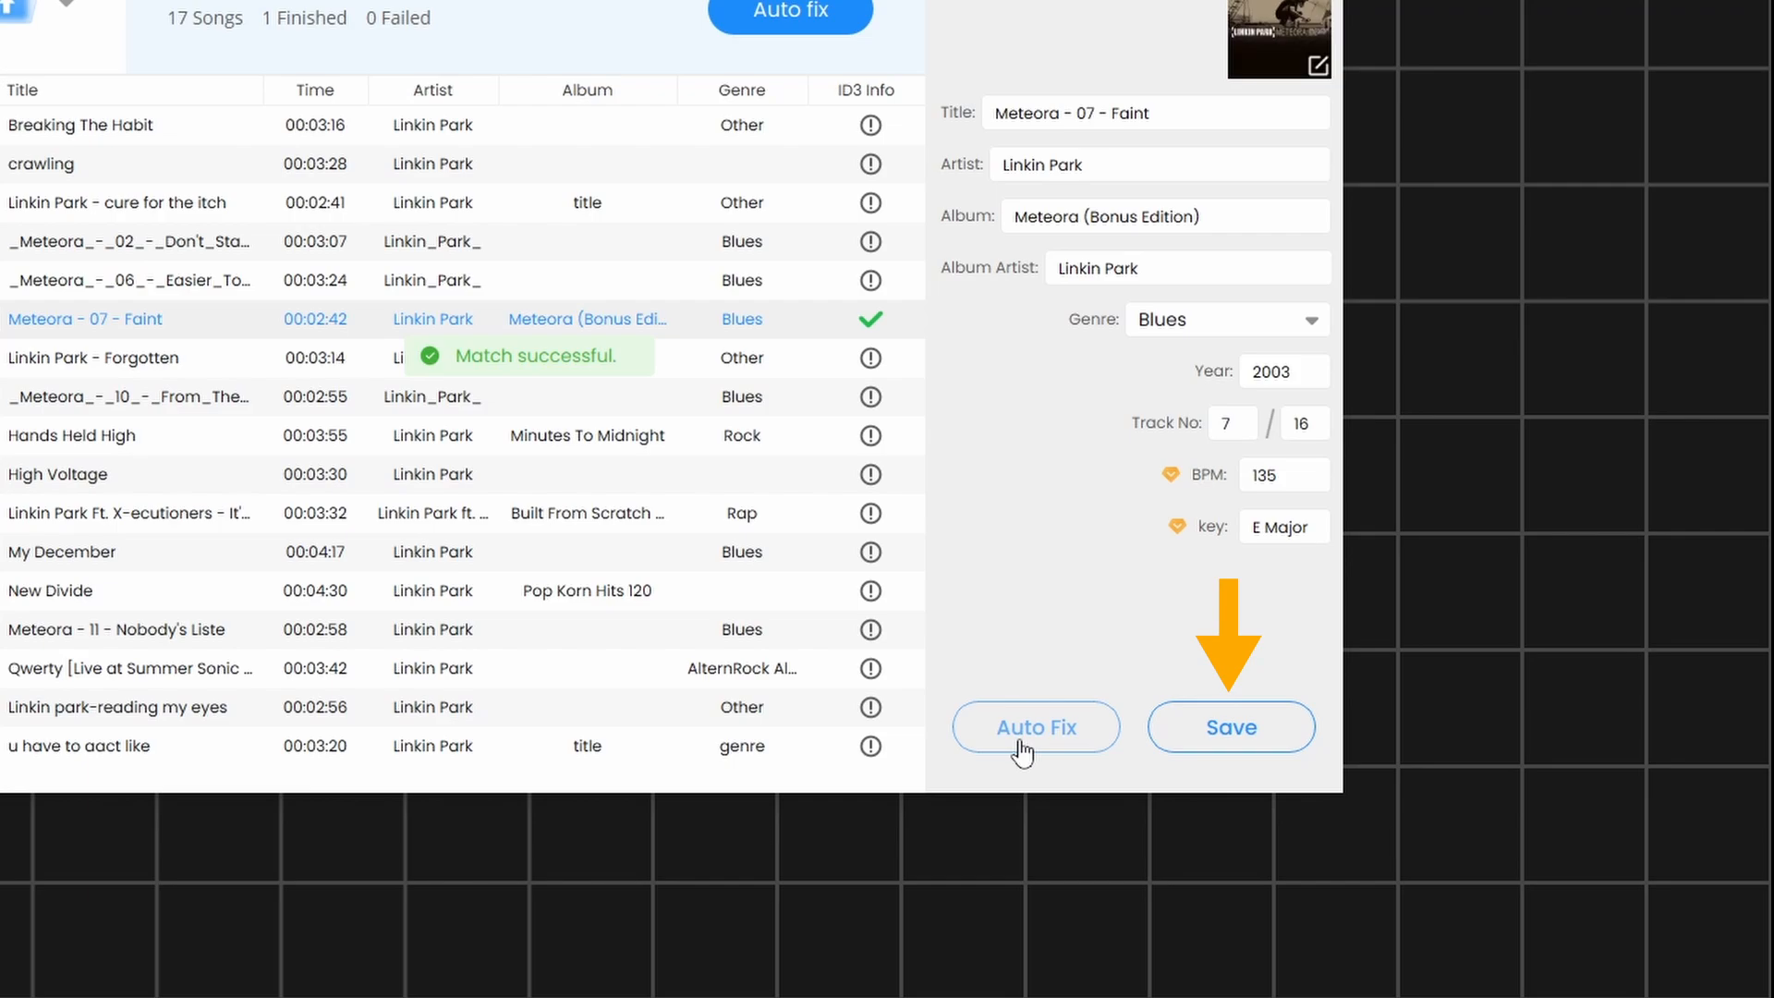
left_click(1231, 726)
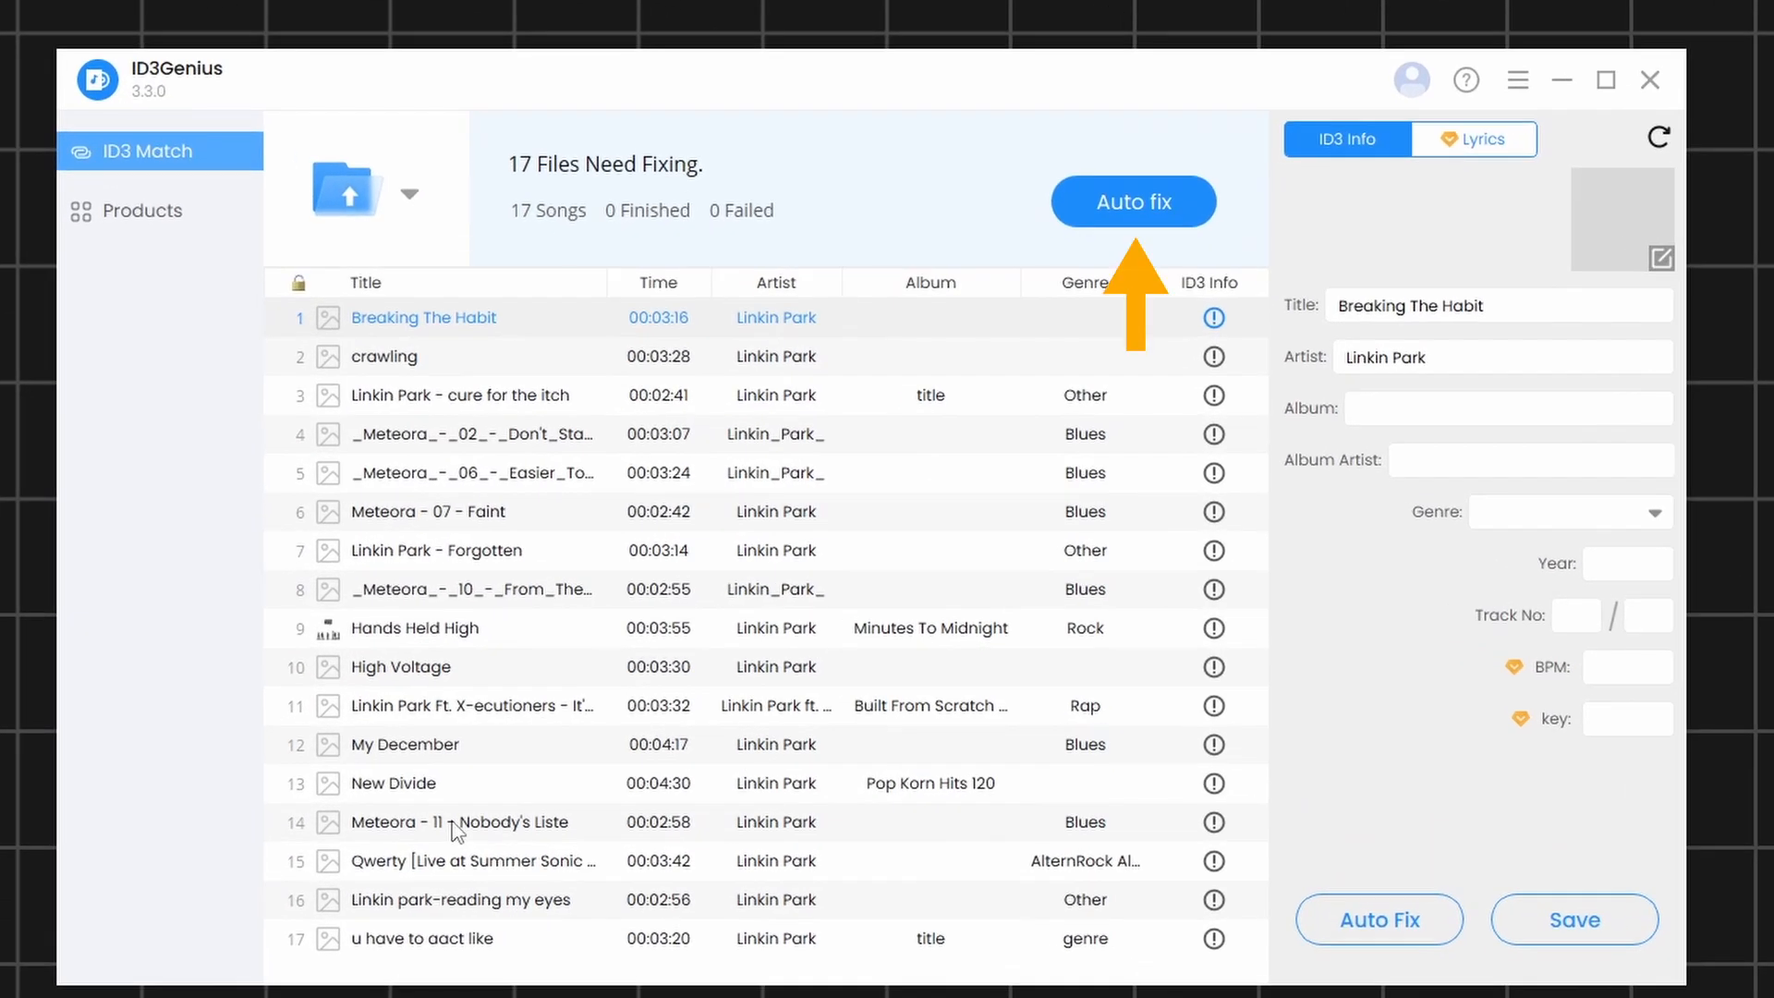
Batch auto-fix every track so all 17 get album names, genres and cover art.
left_click(1133, 201)
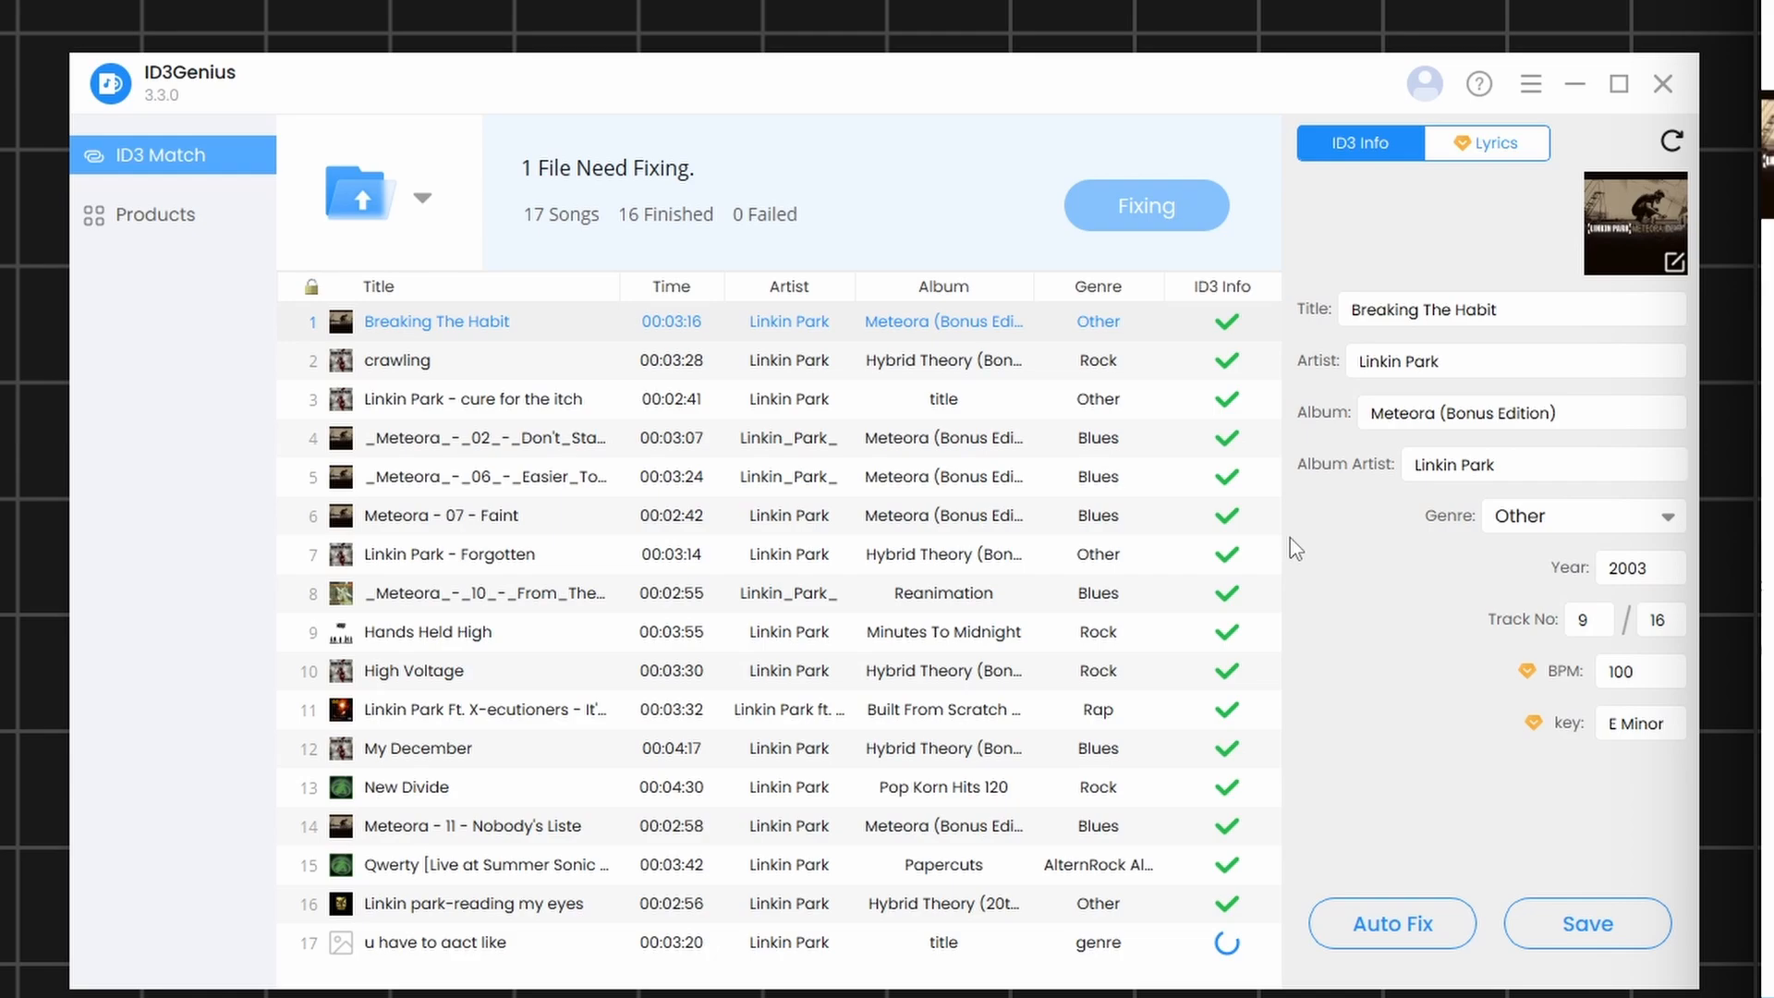
left_click(1146, 205)
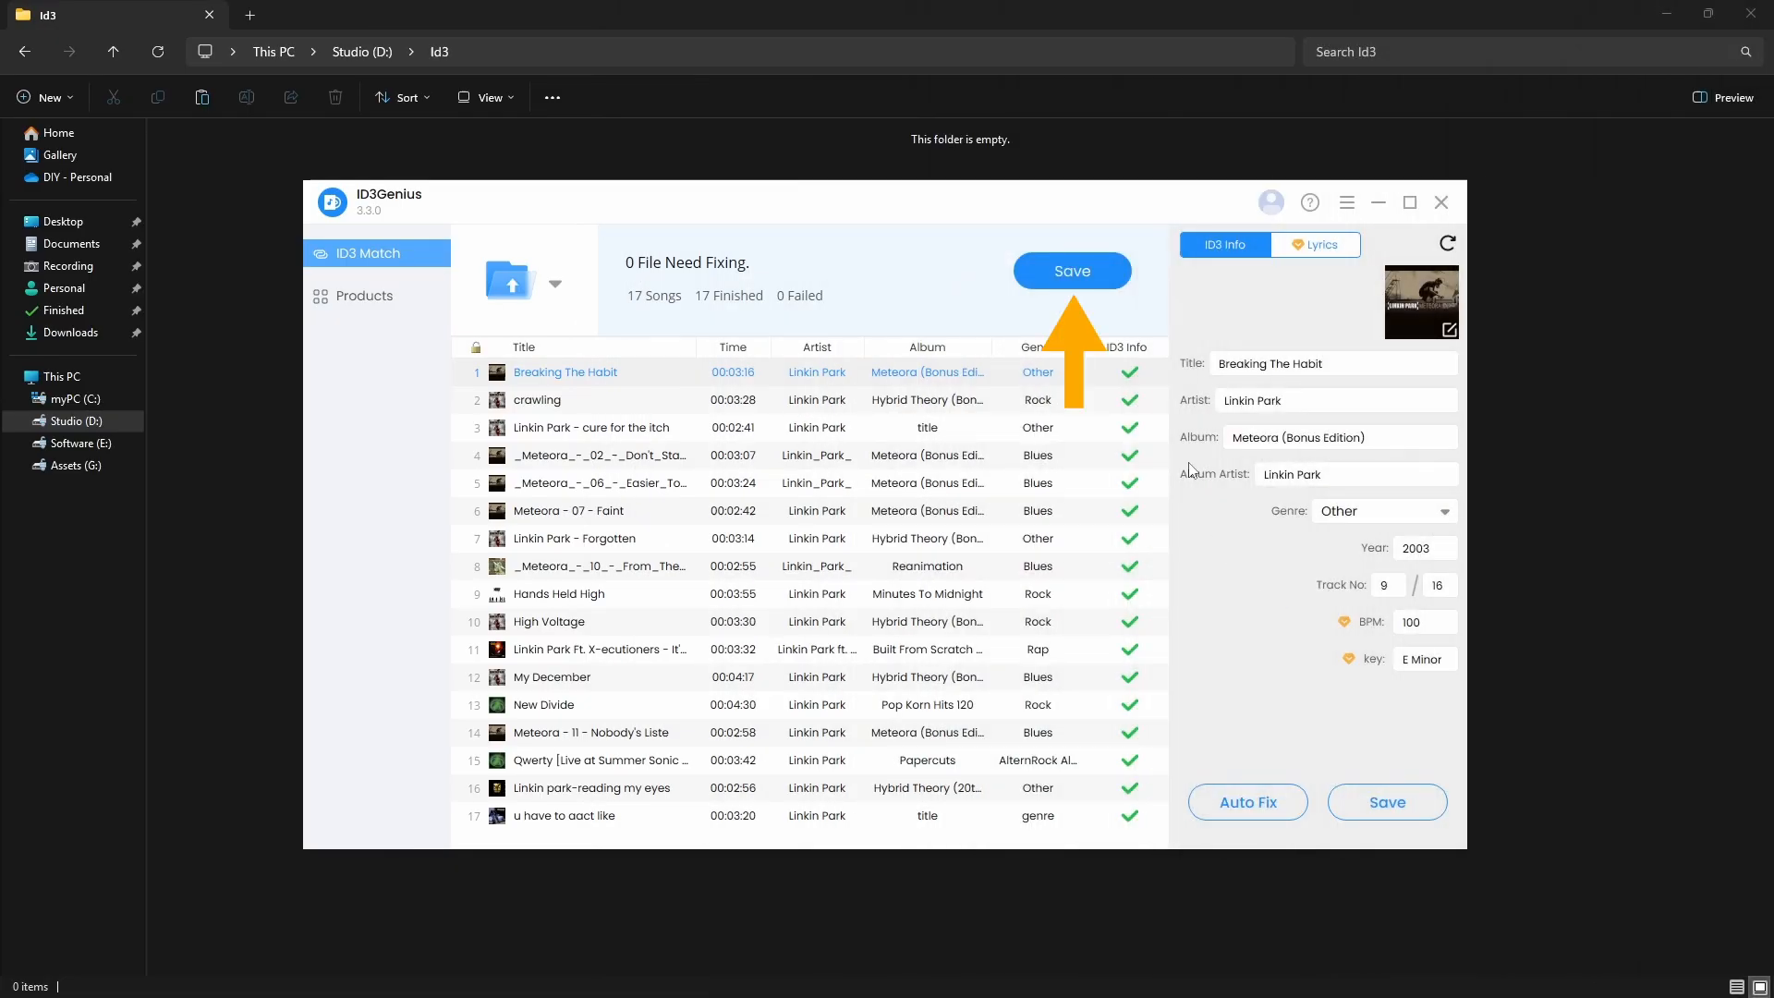
Write the matched tags of all 17 tracks to the music files.
left_click(1070, 270)
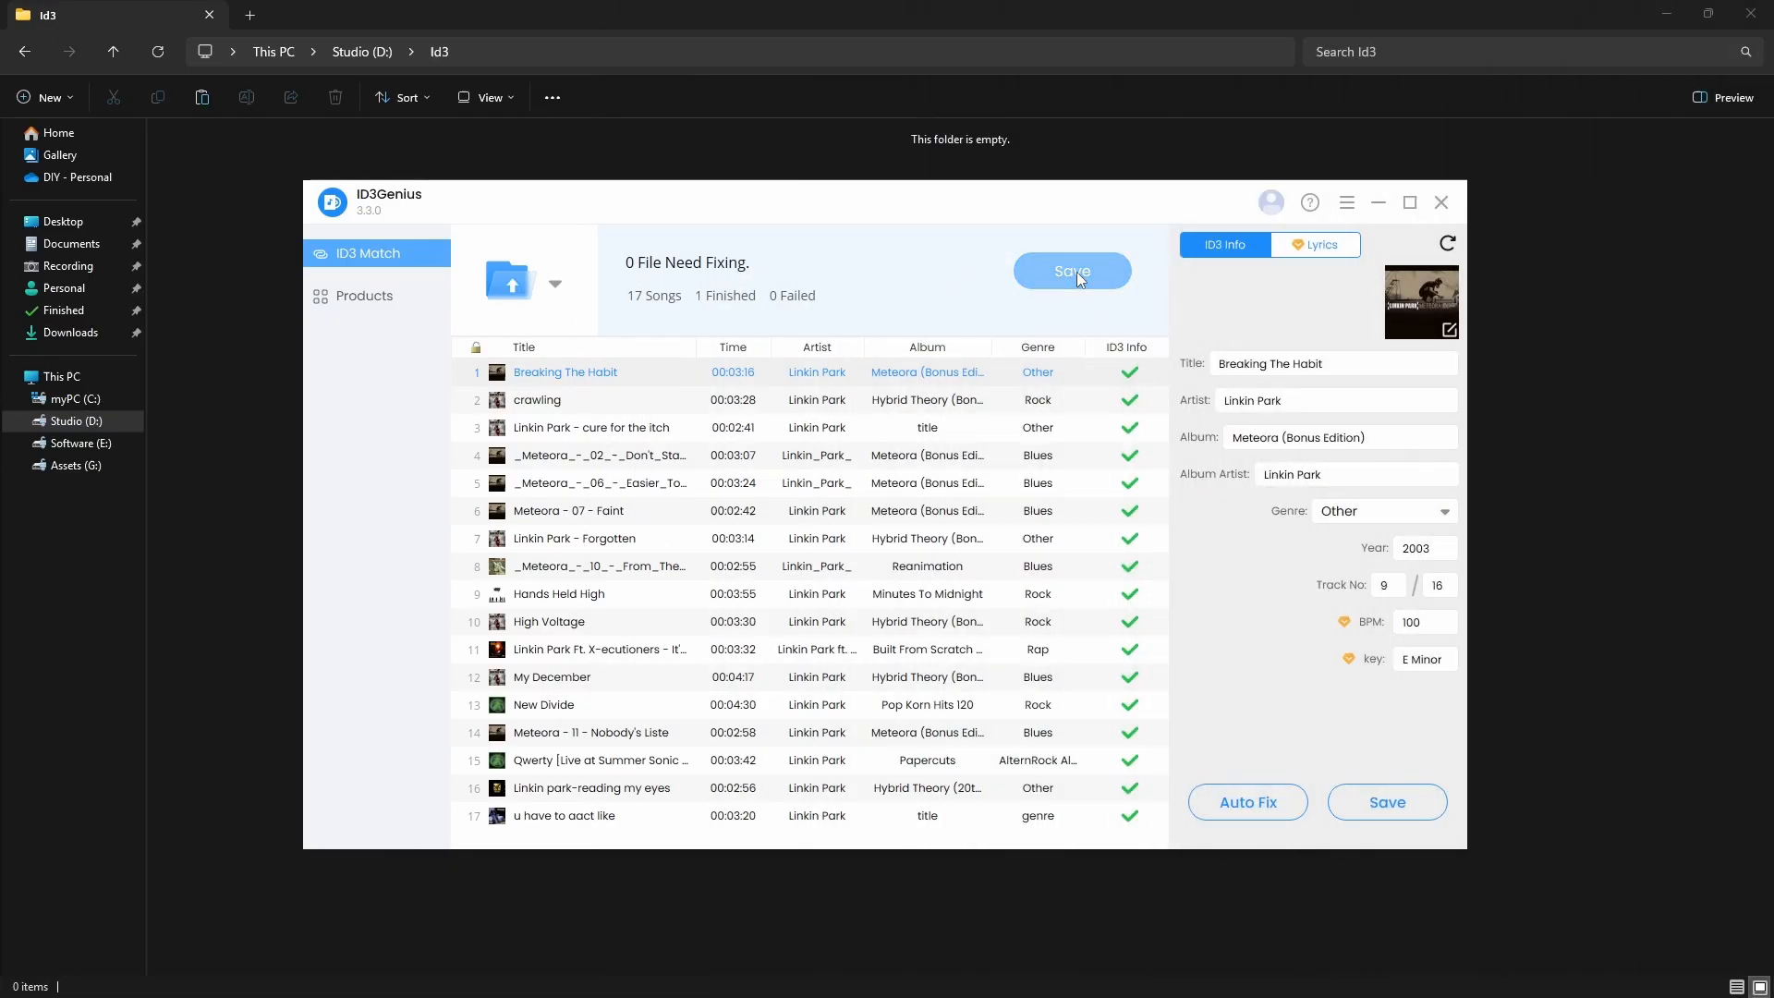
left_click(1070, 270)
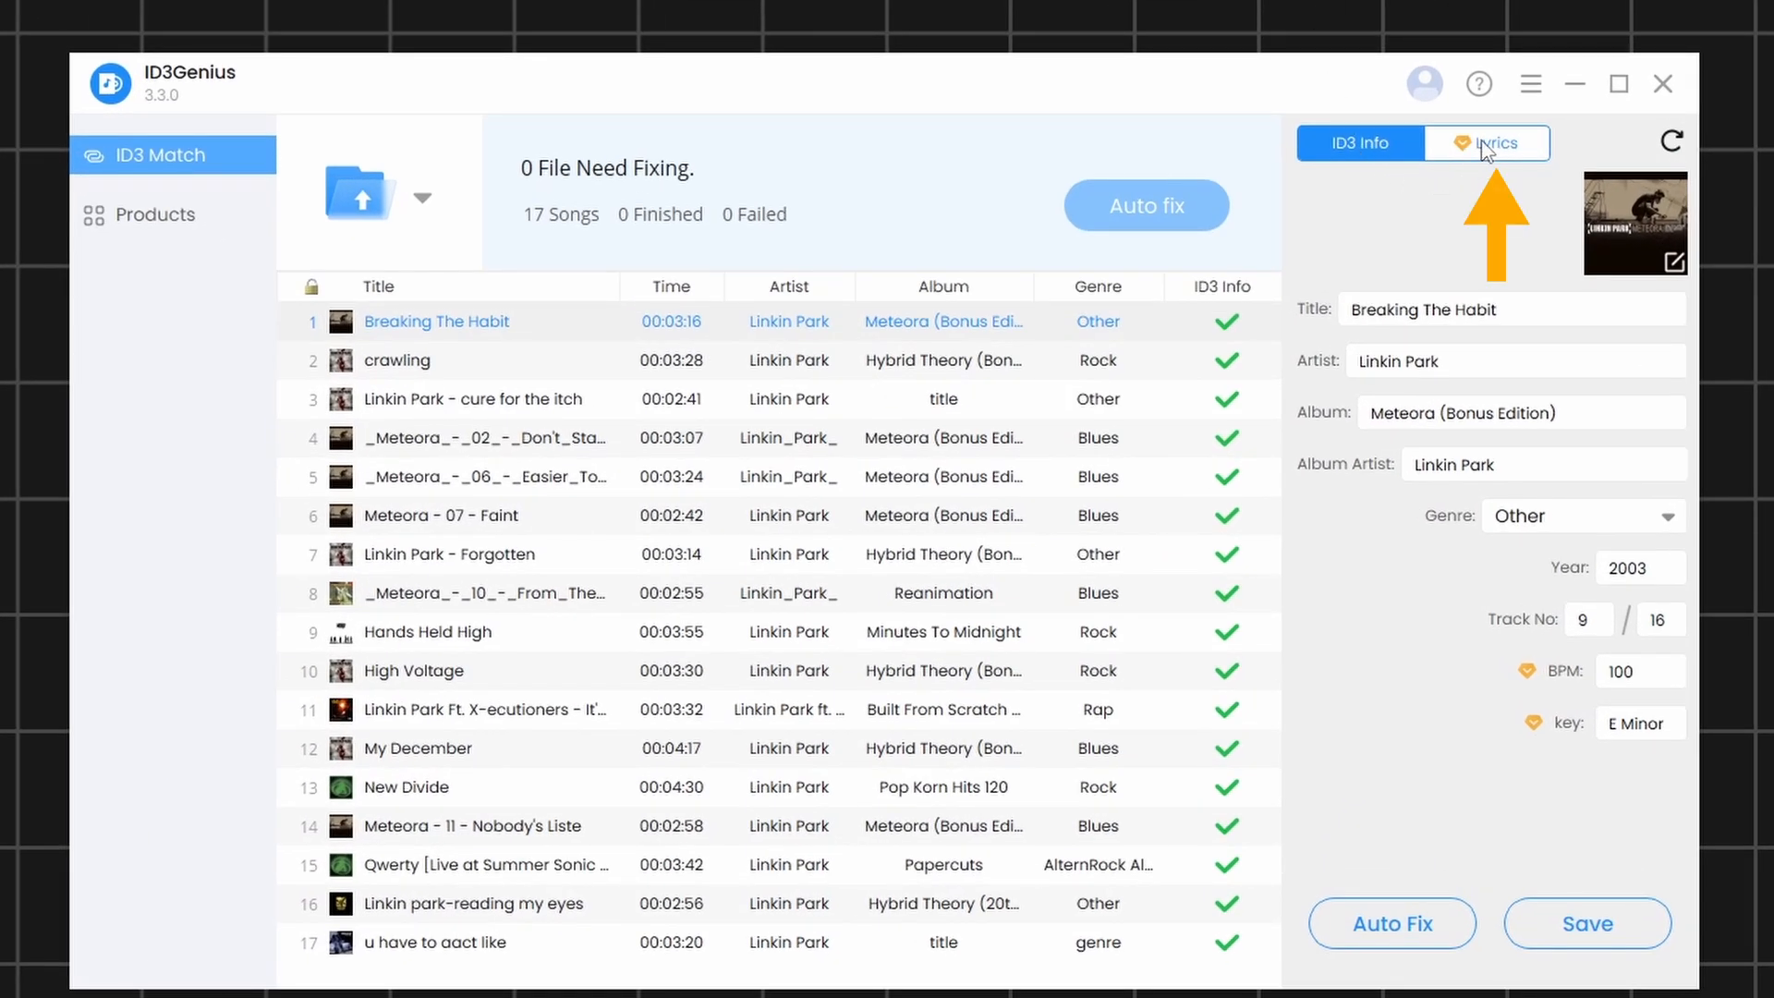
Match lyrics for Breaking The Habit and download them as a separate file beside the songs.
left_click(1488, 142)
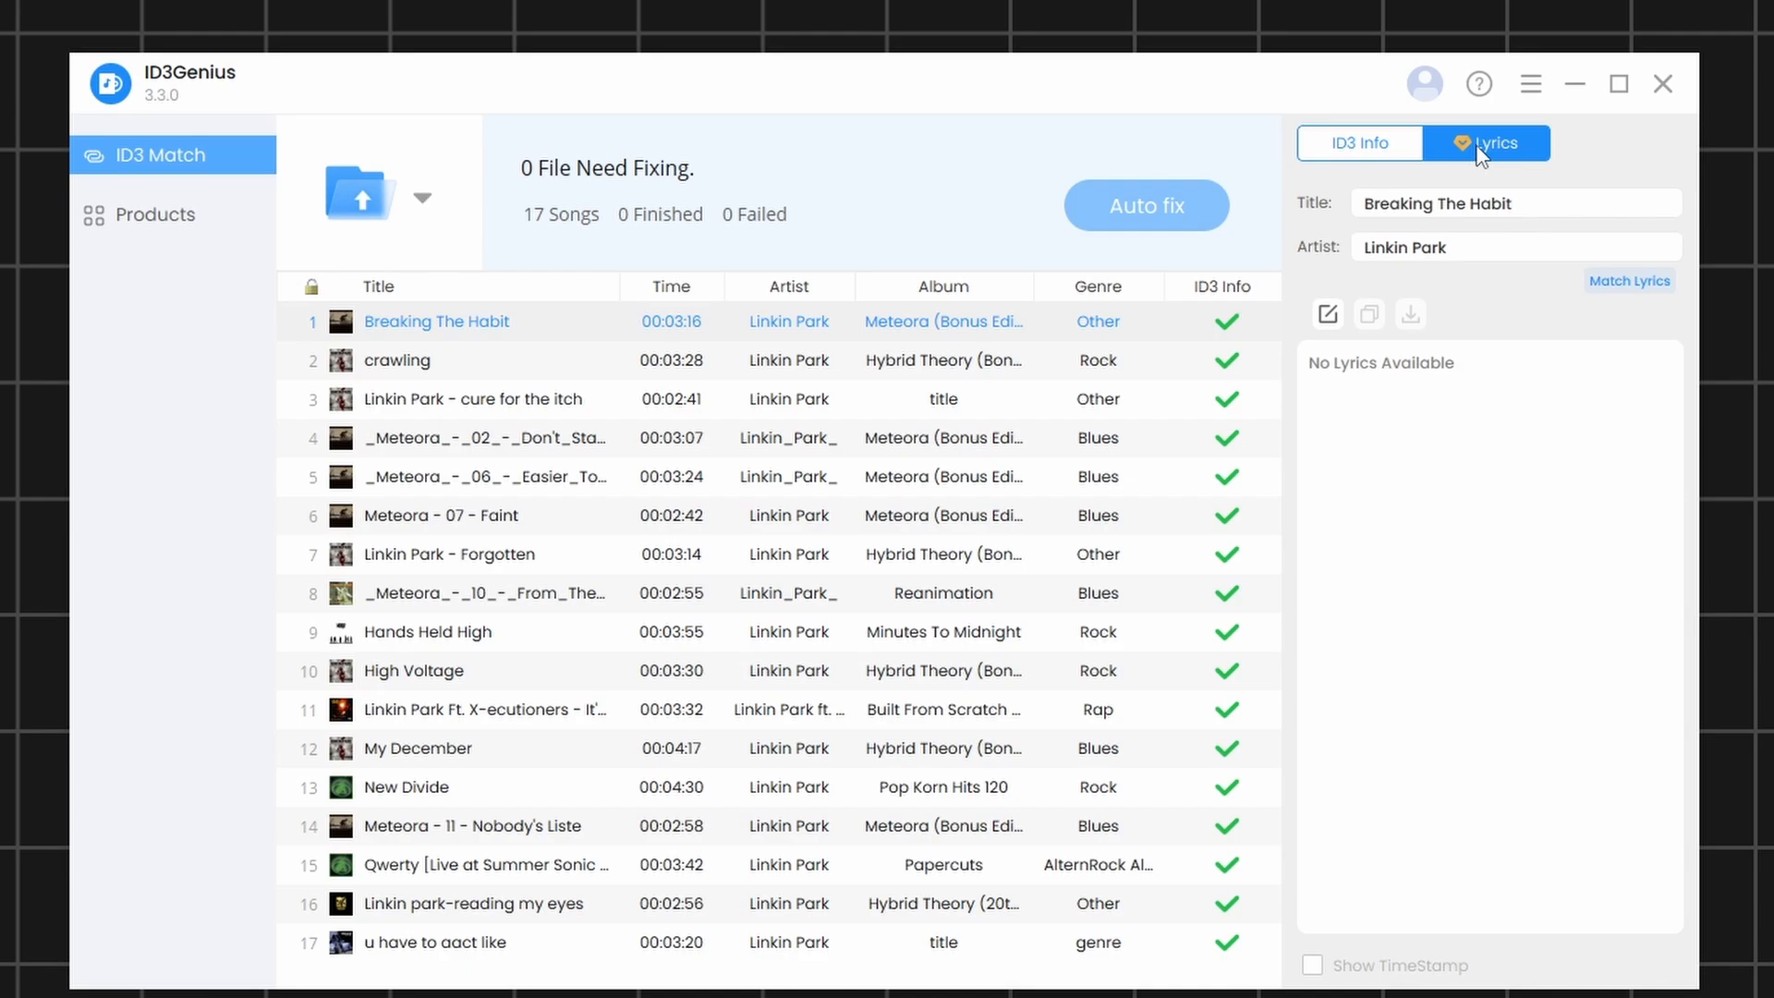
left_click(1630, 280)
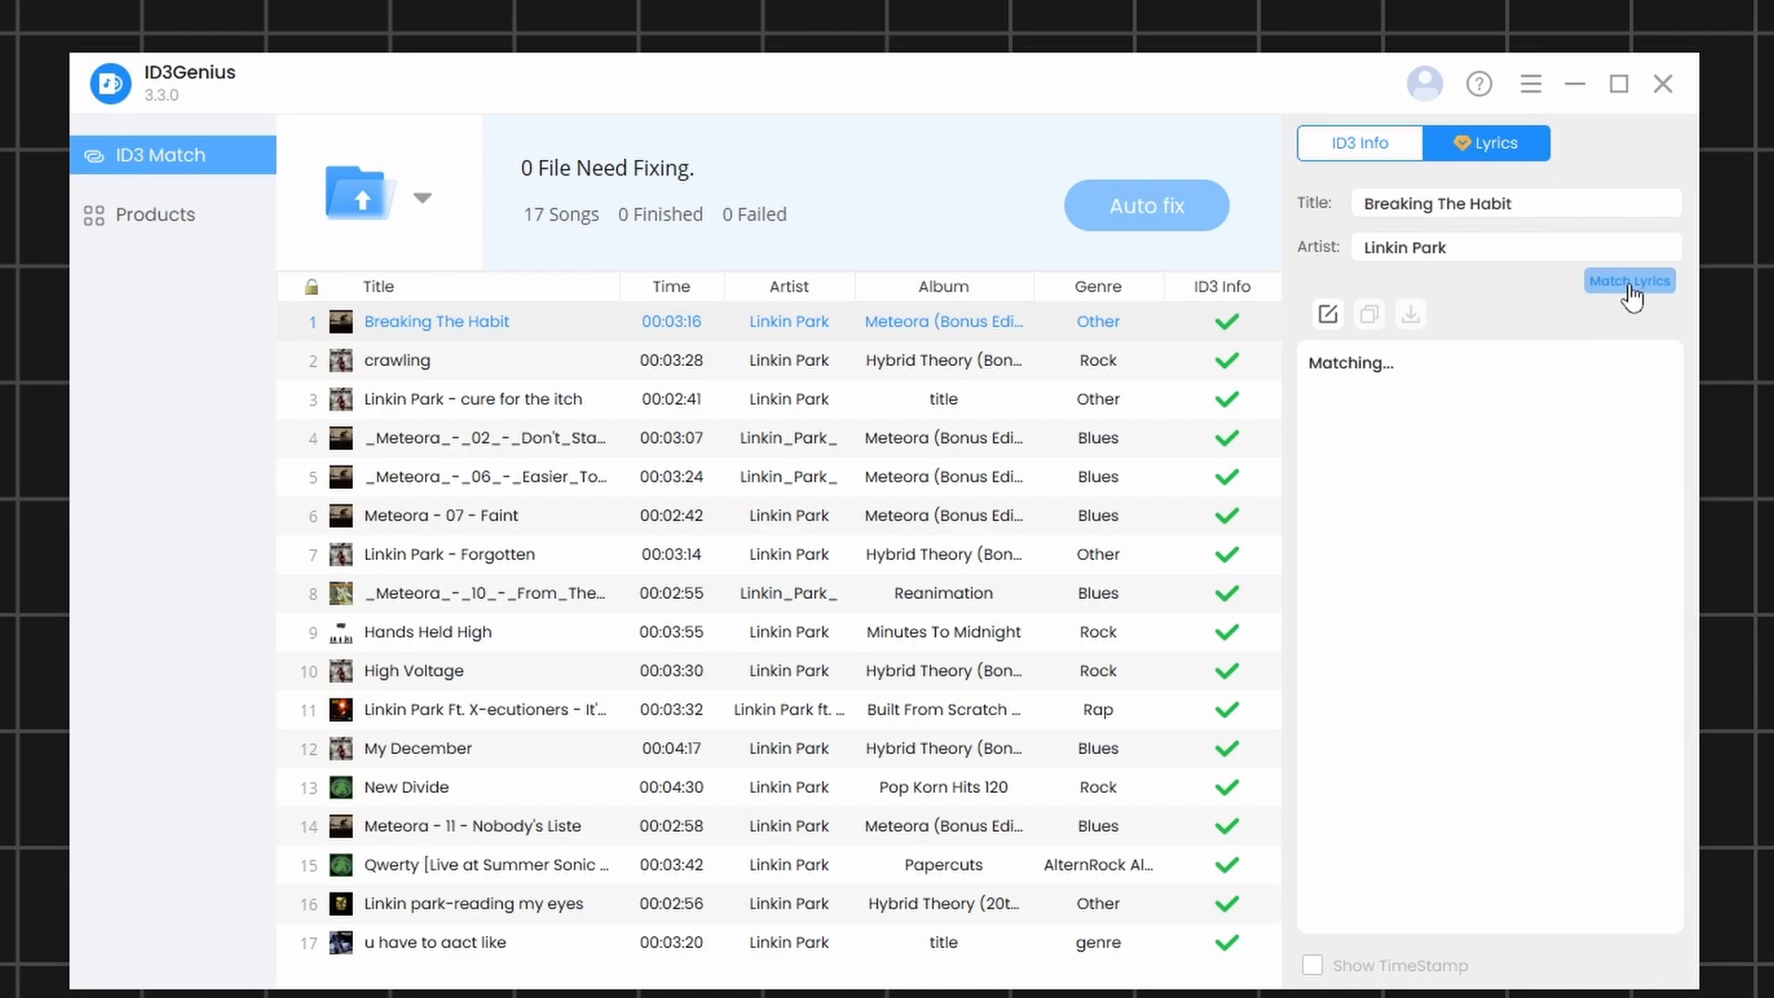
left_click(1631, 281)
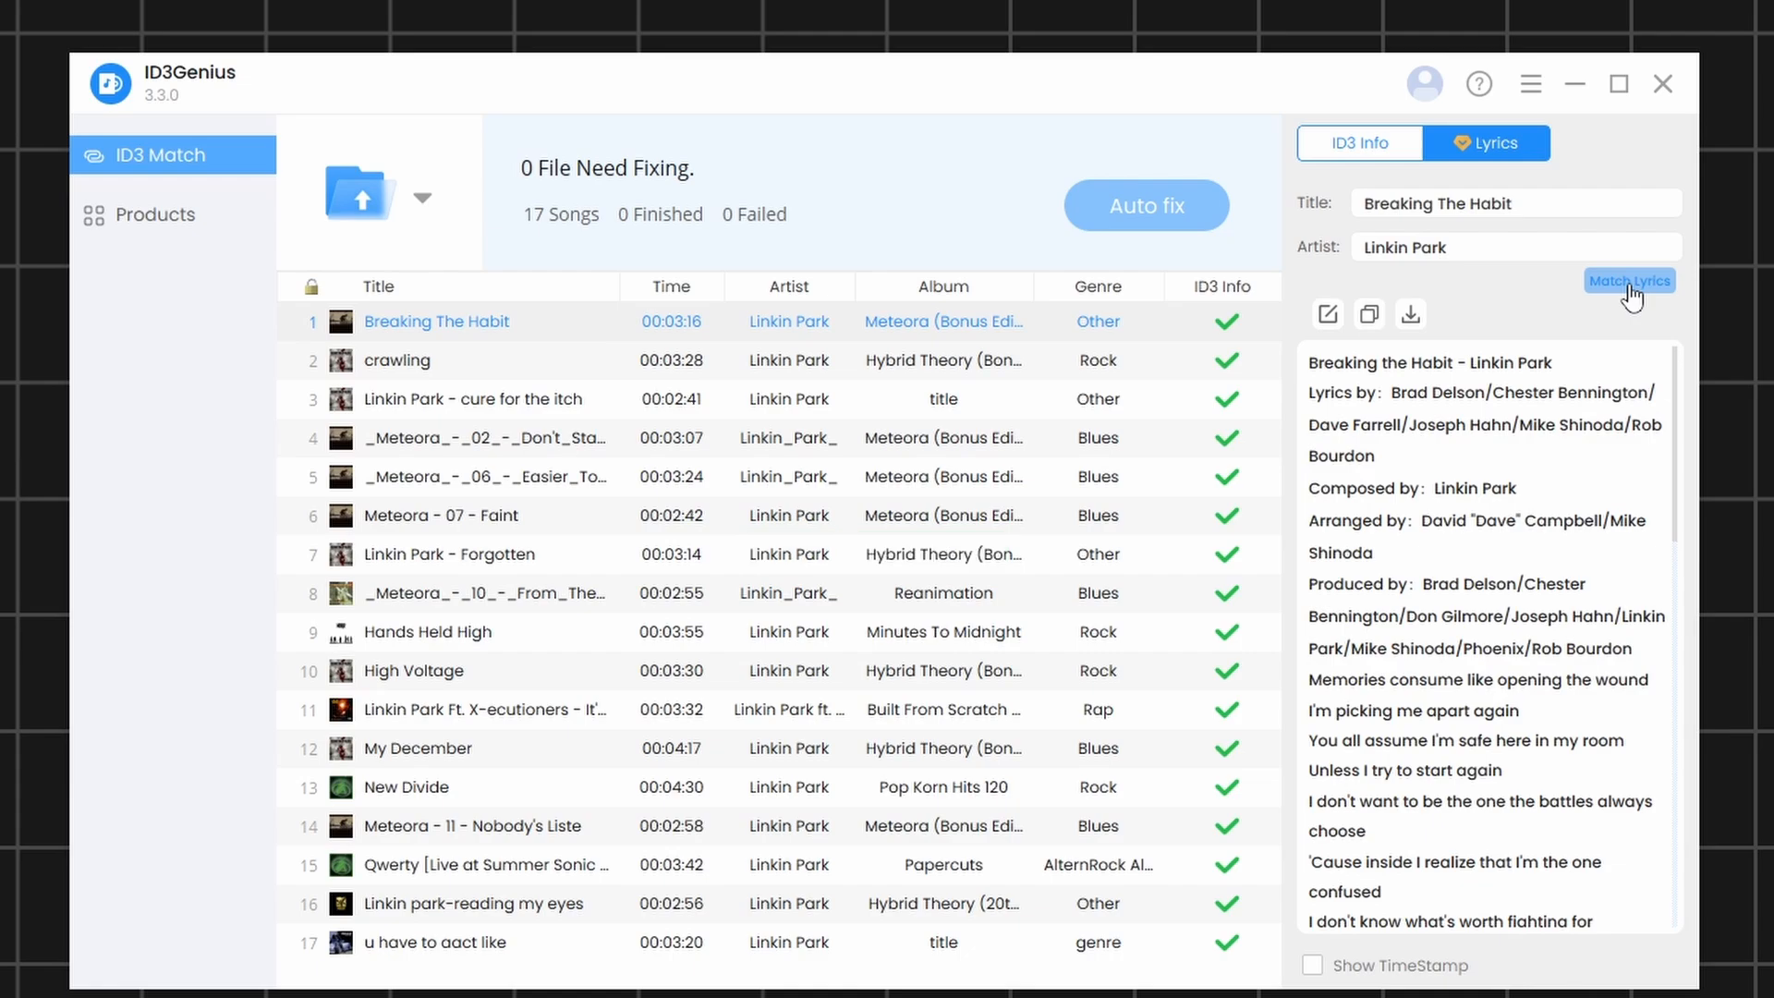
mouse_move(1327, 315)
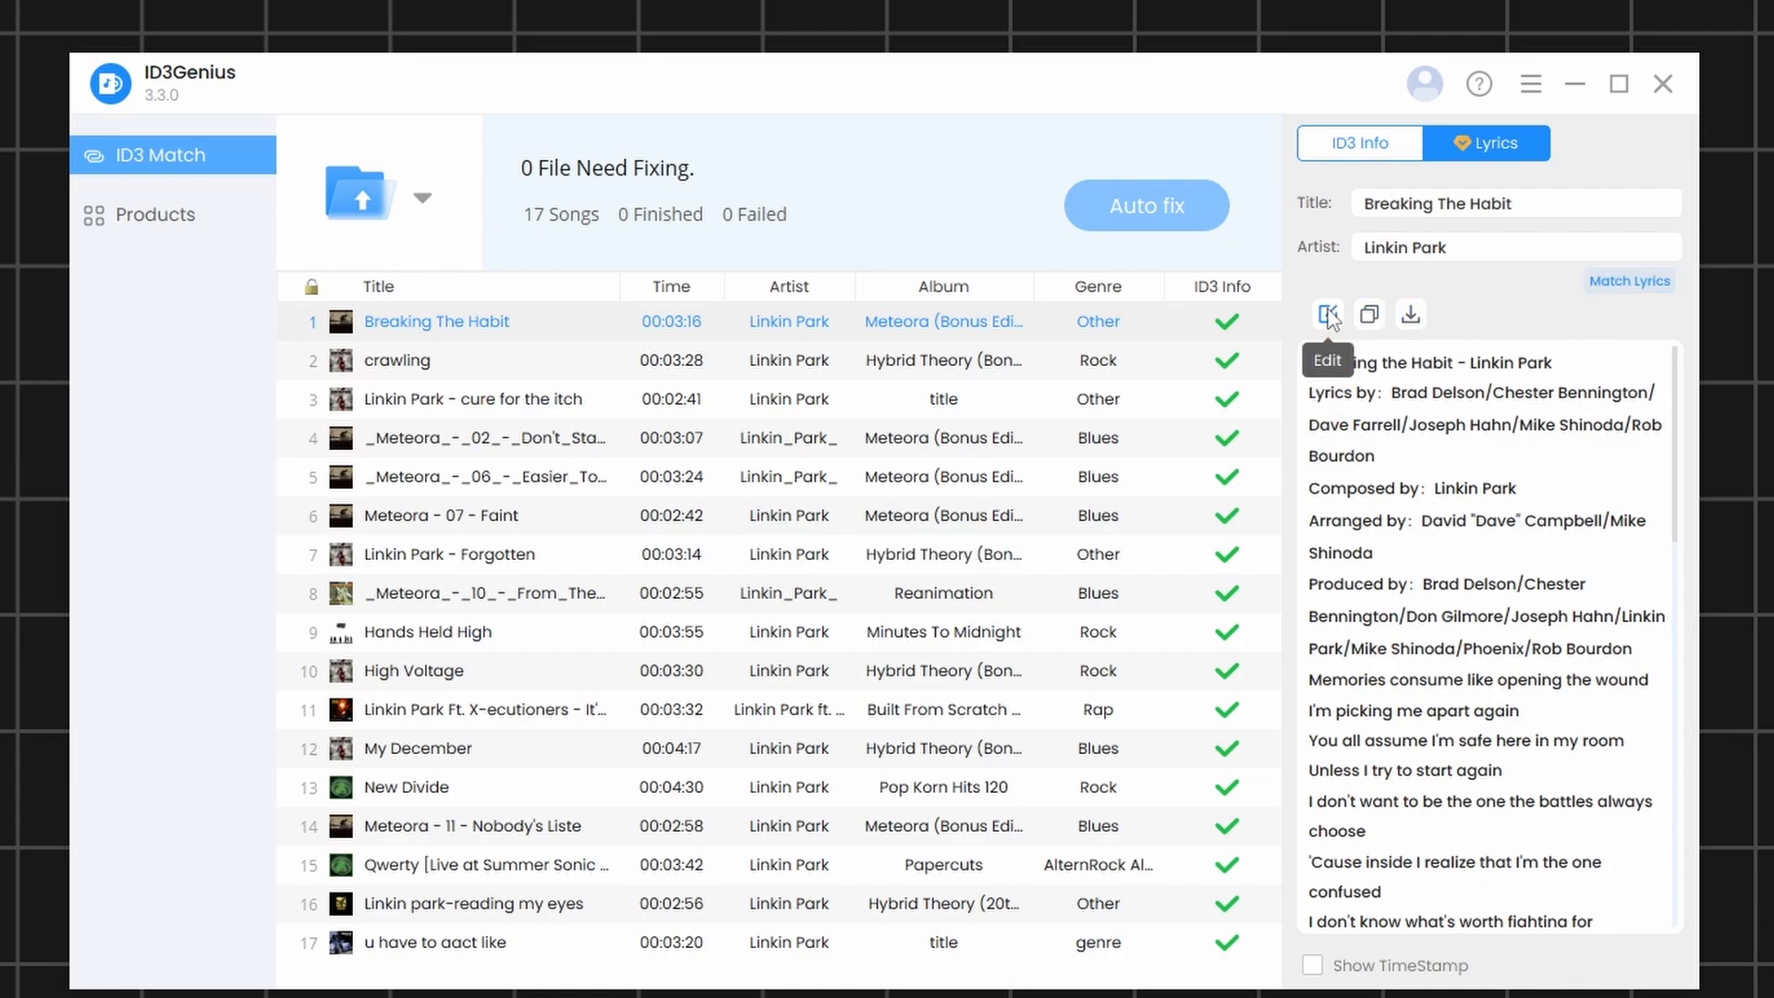
mouse_move(1370, 314)
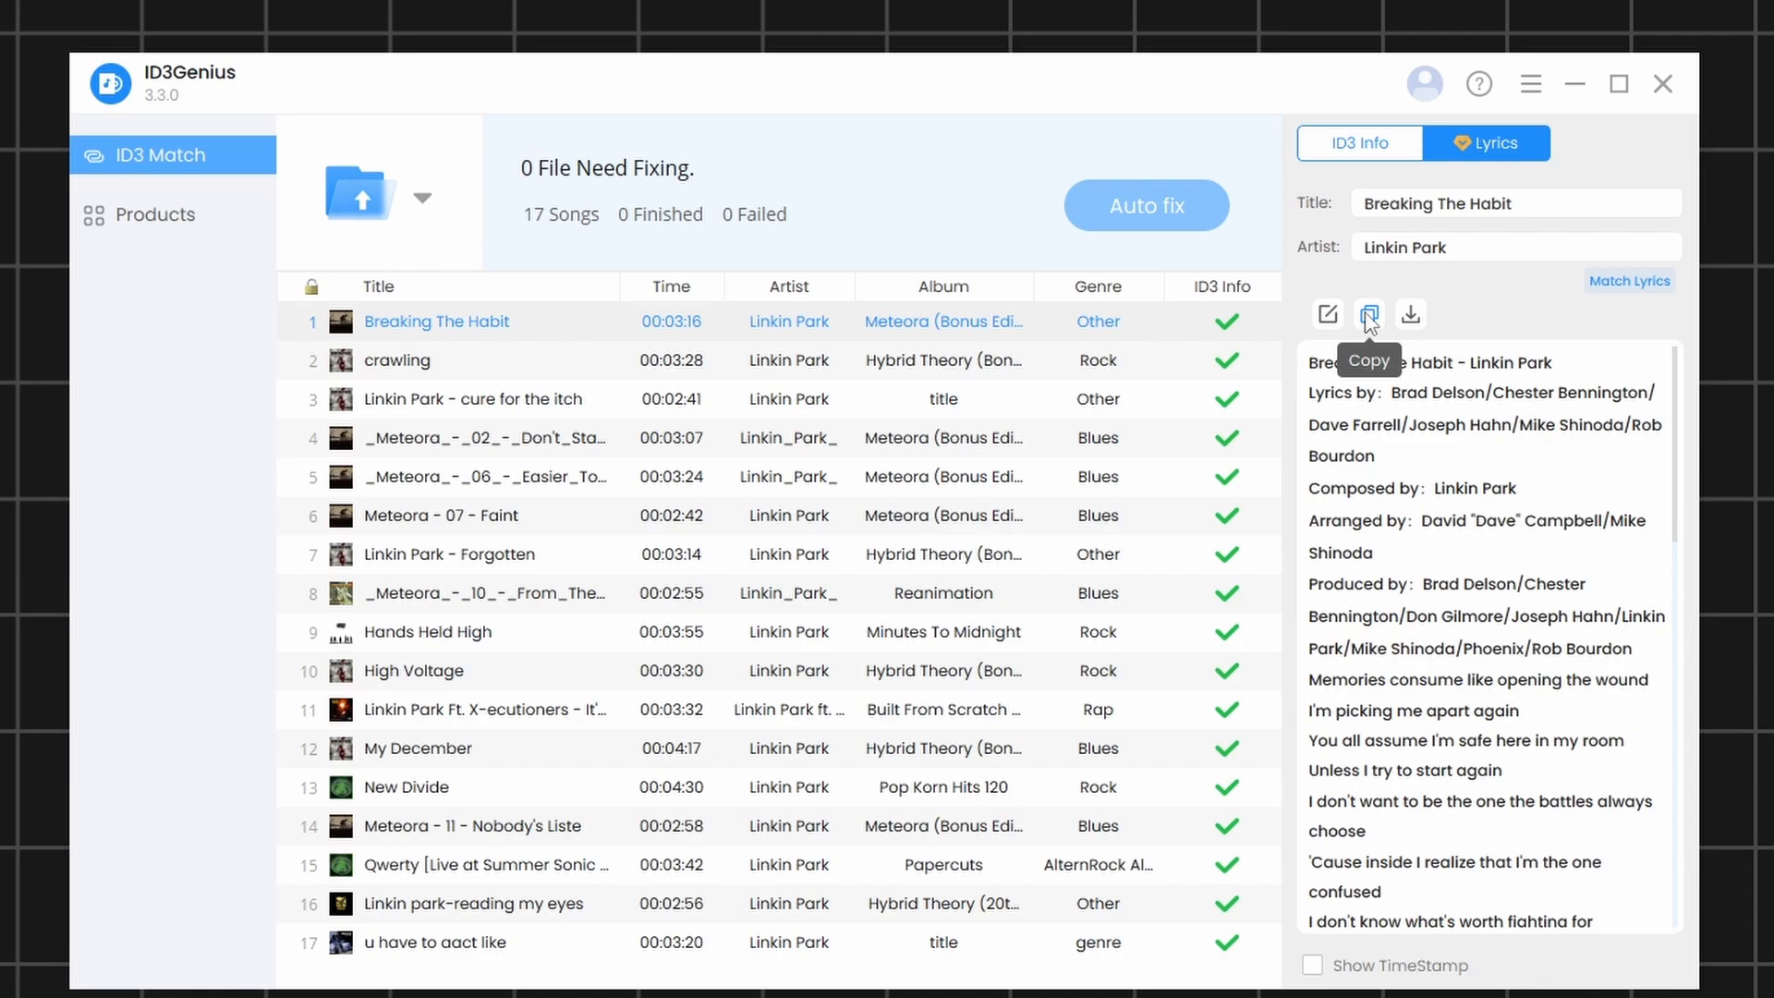
mouse_move(1411, 314)
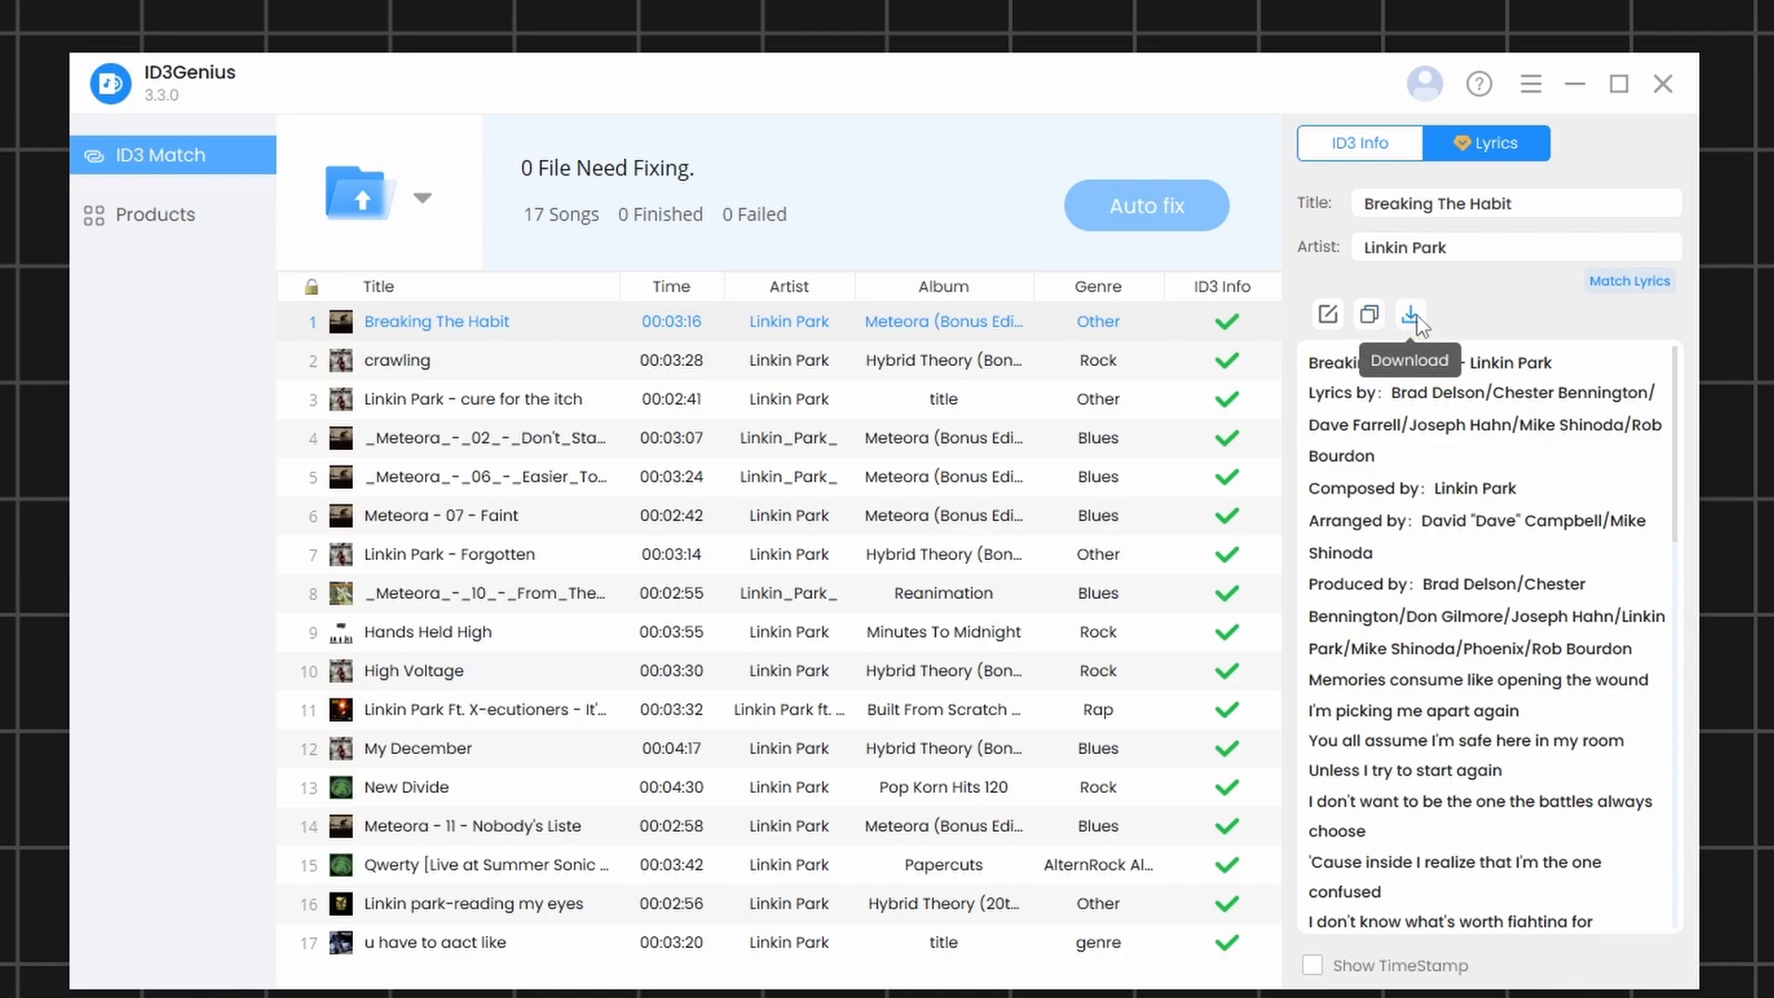
mouse_move(1418, 330)
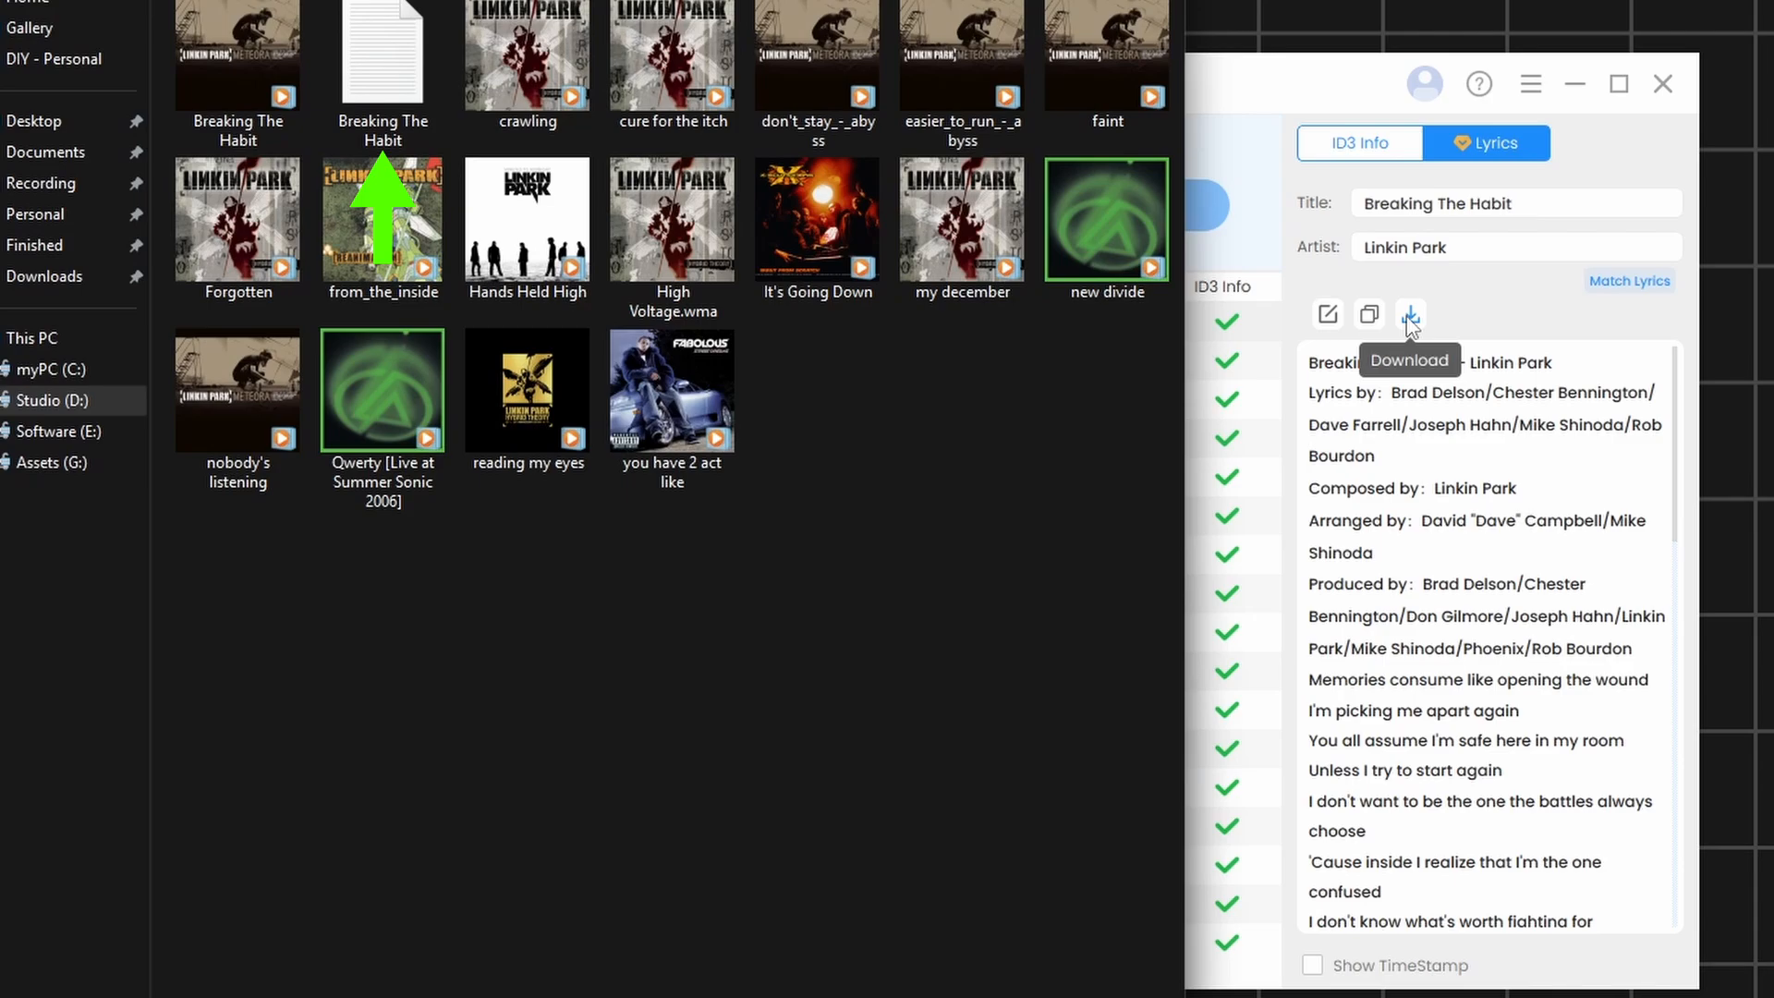
left_click(1411, 314)
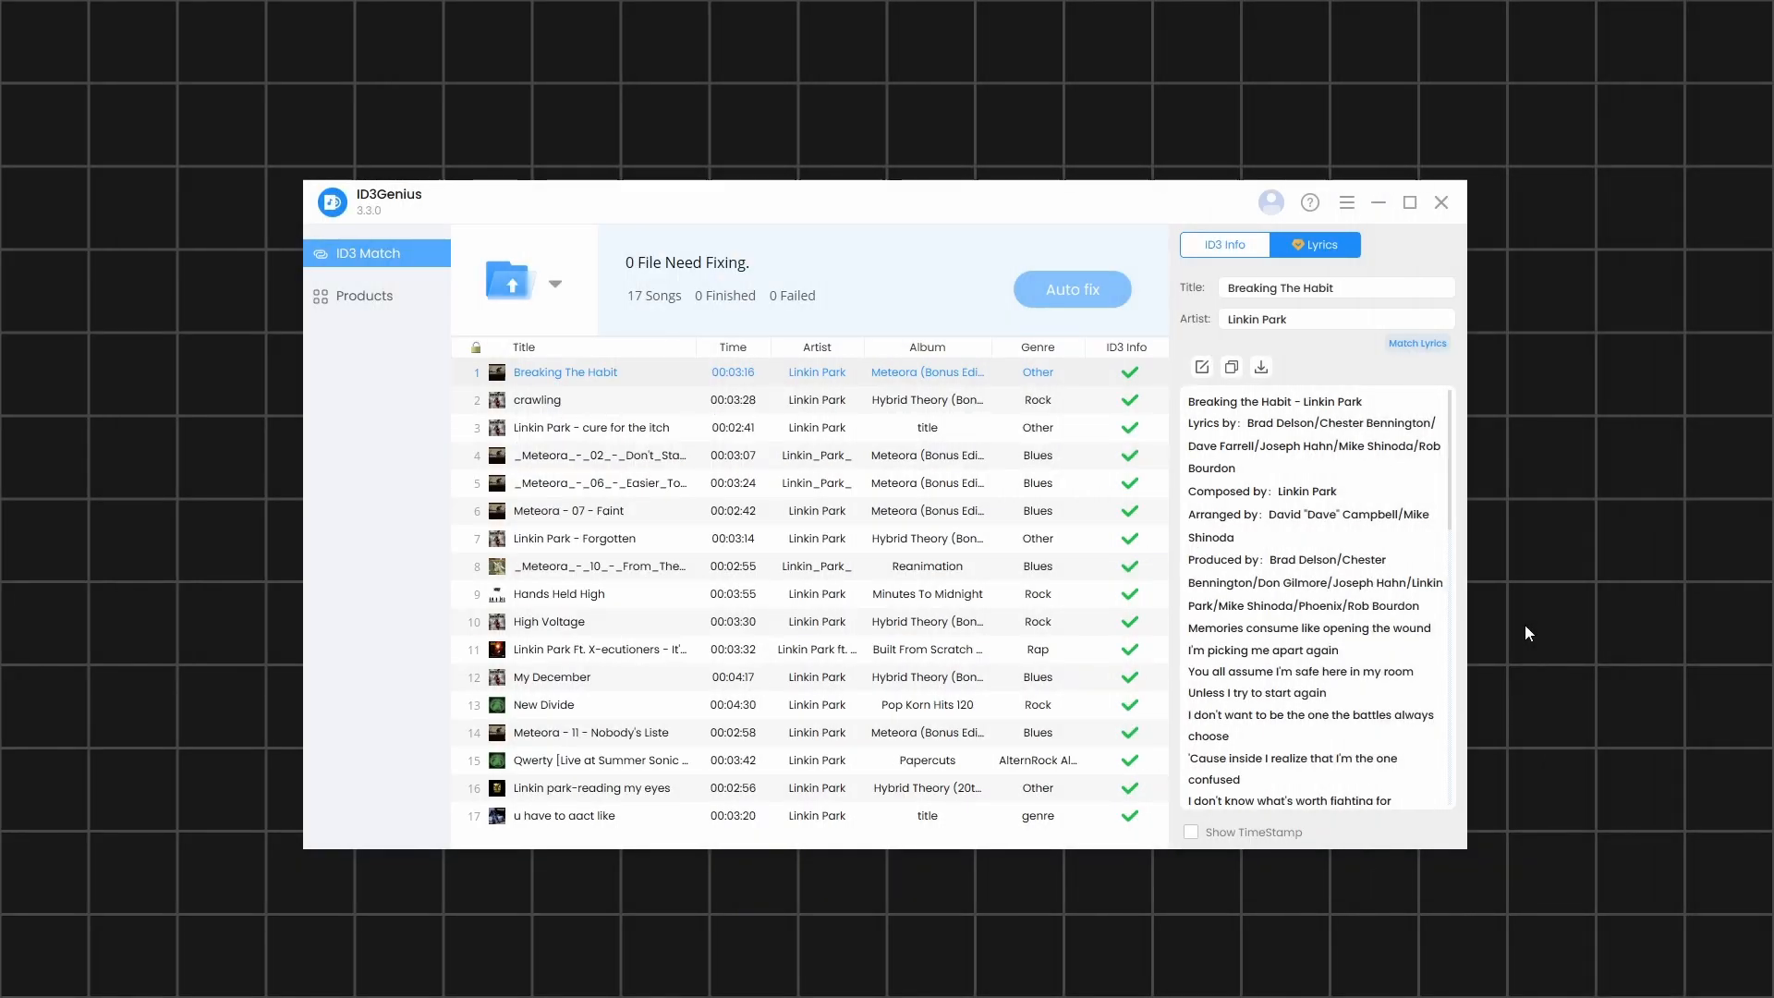
mouse_move(1357, 857)
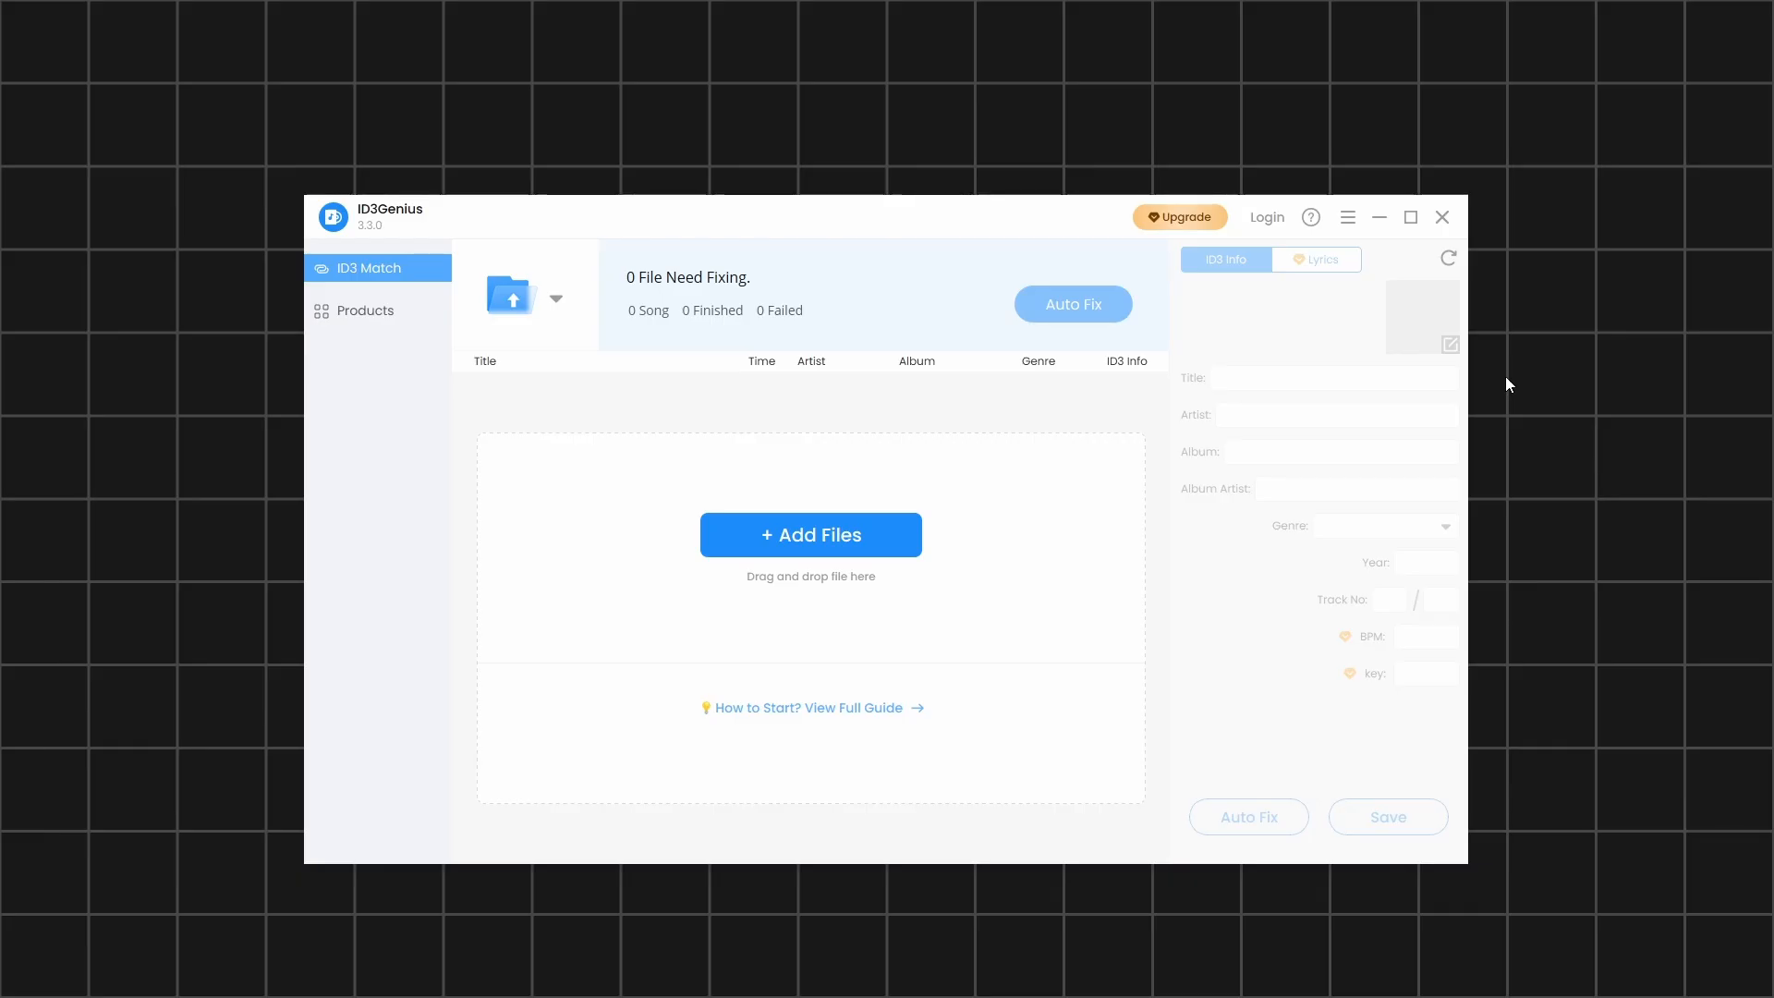
mouse_move(800, 499)
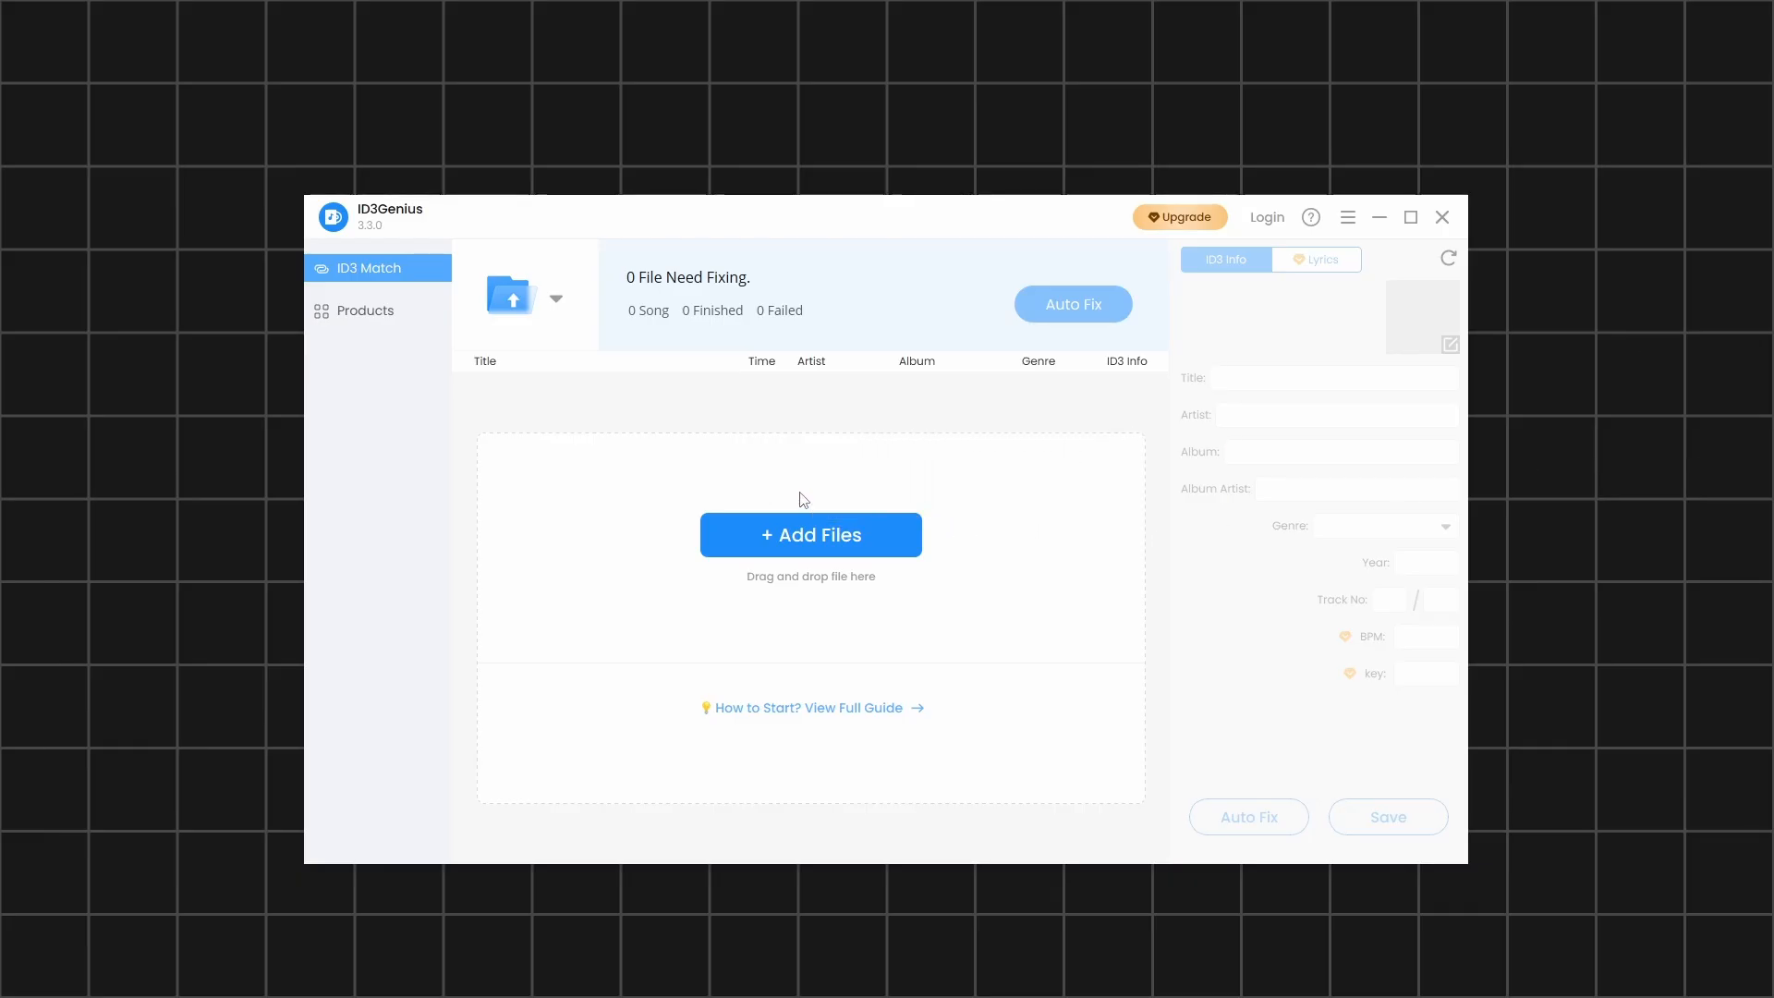
left_click(1071, 303)
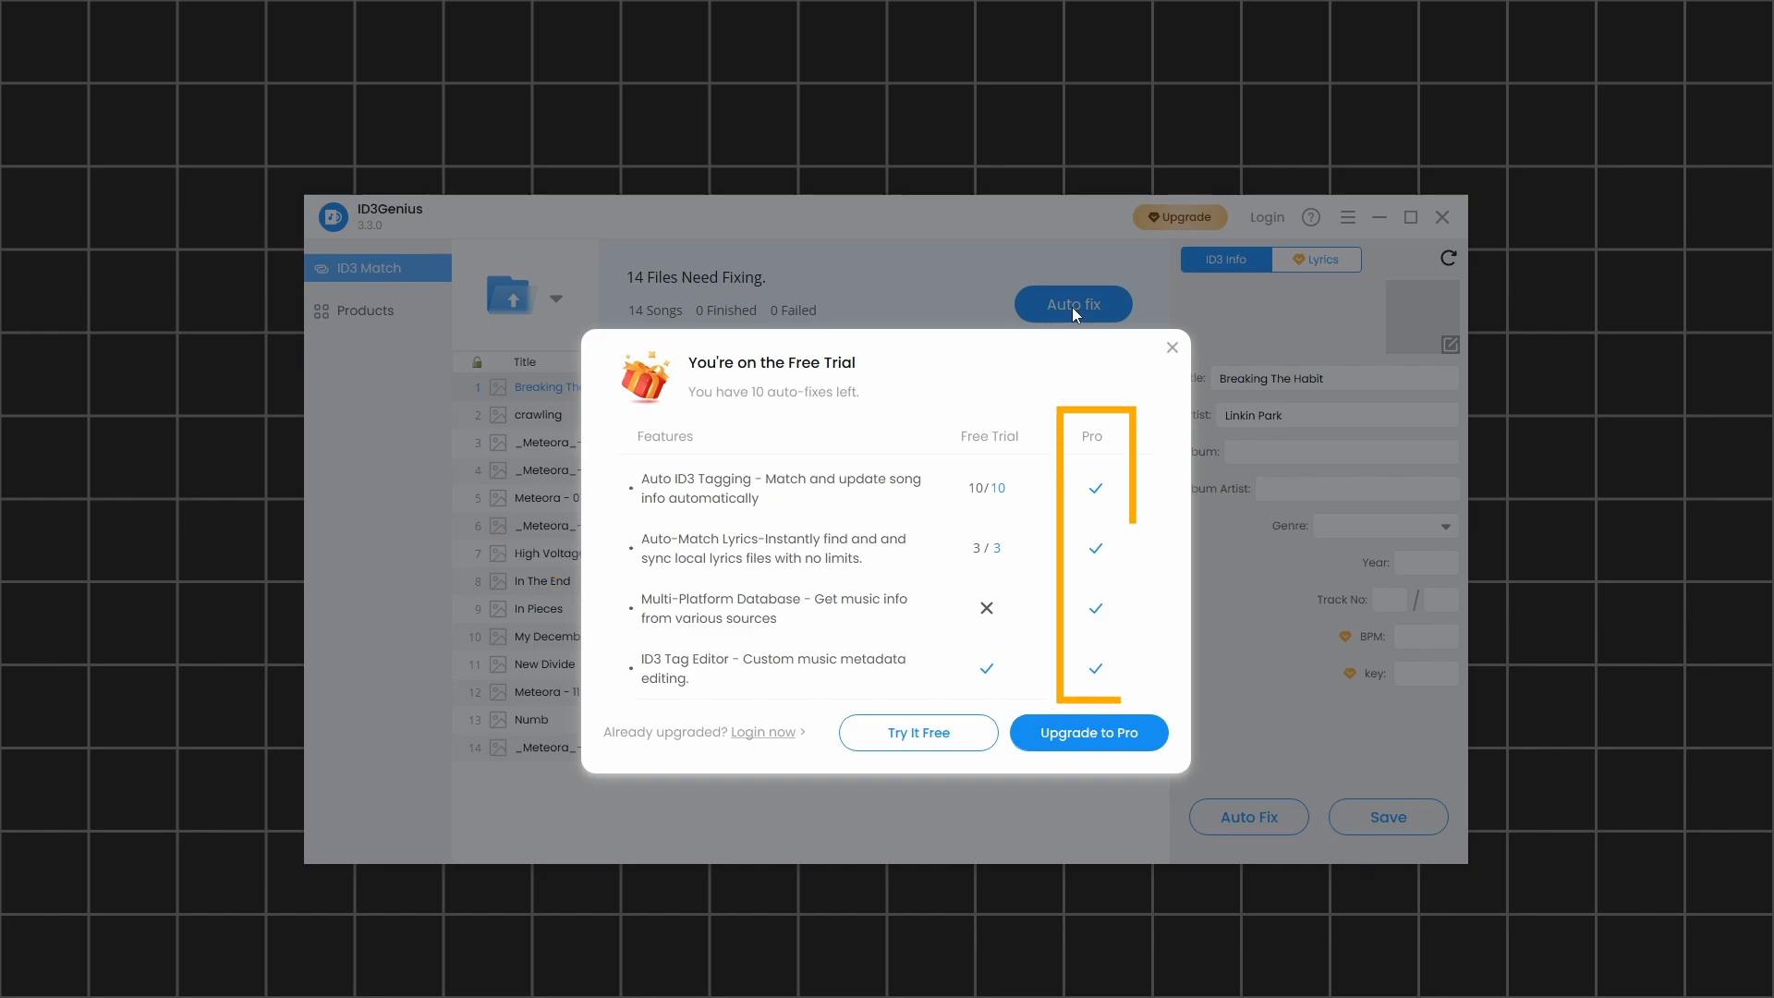
left_click(918, 732)
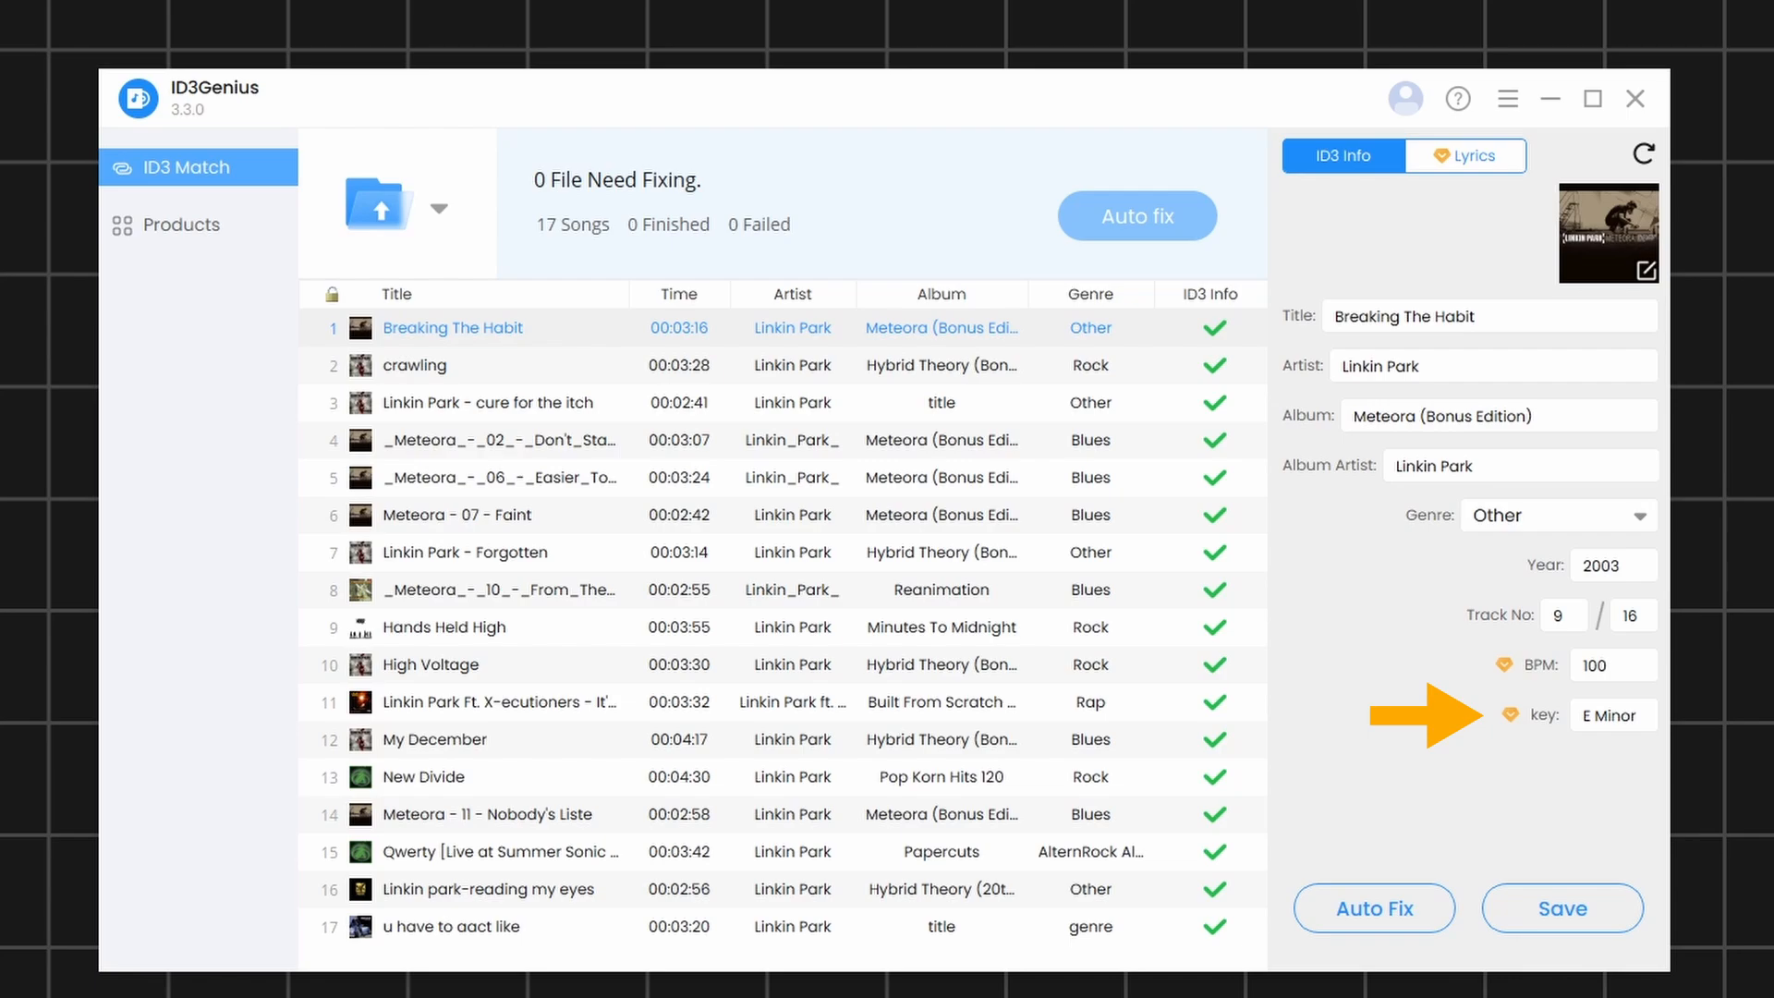
left_click(1464, 155)
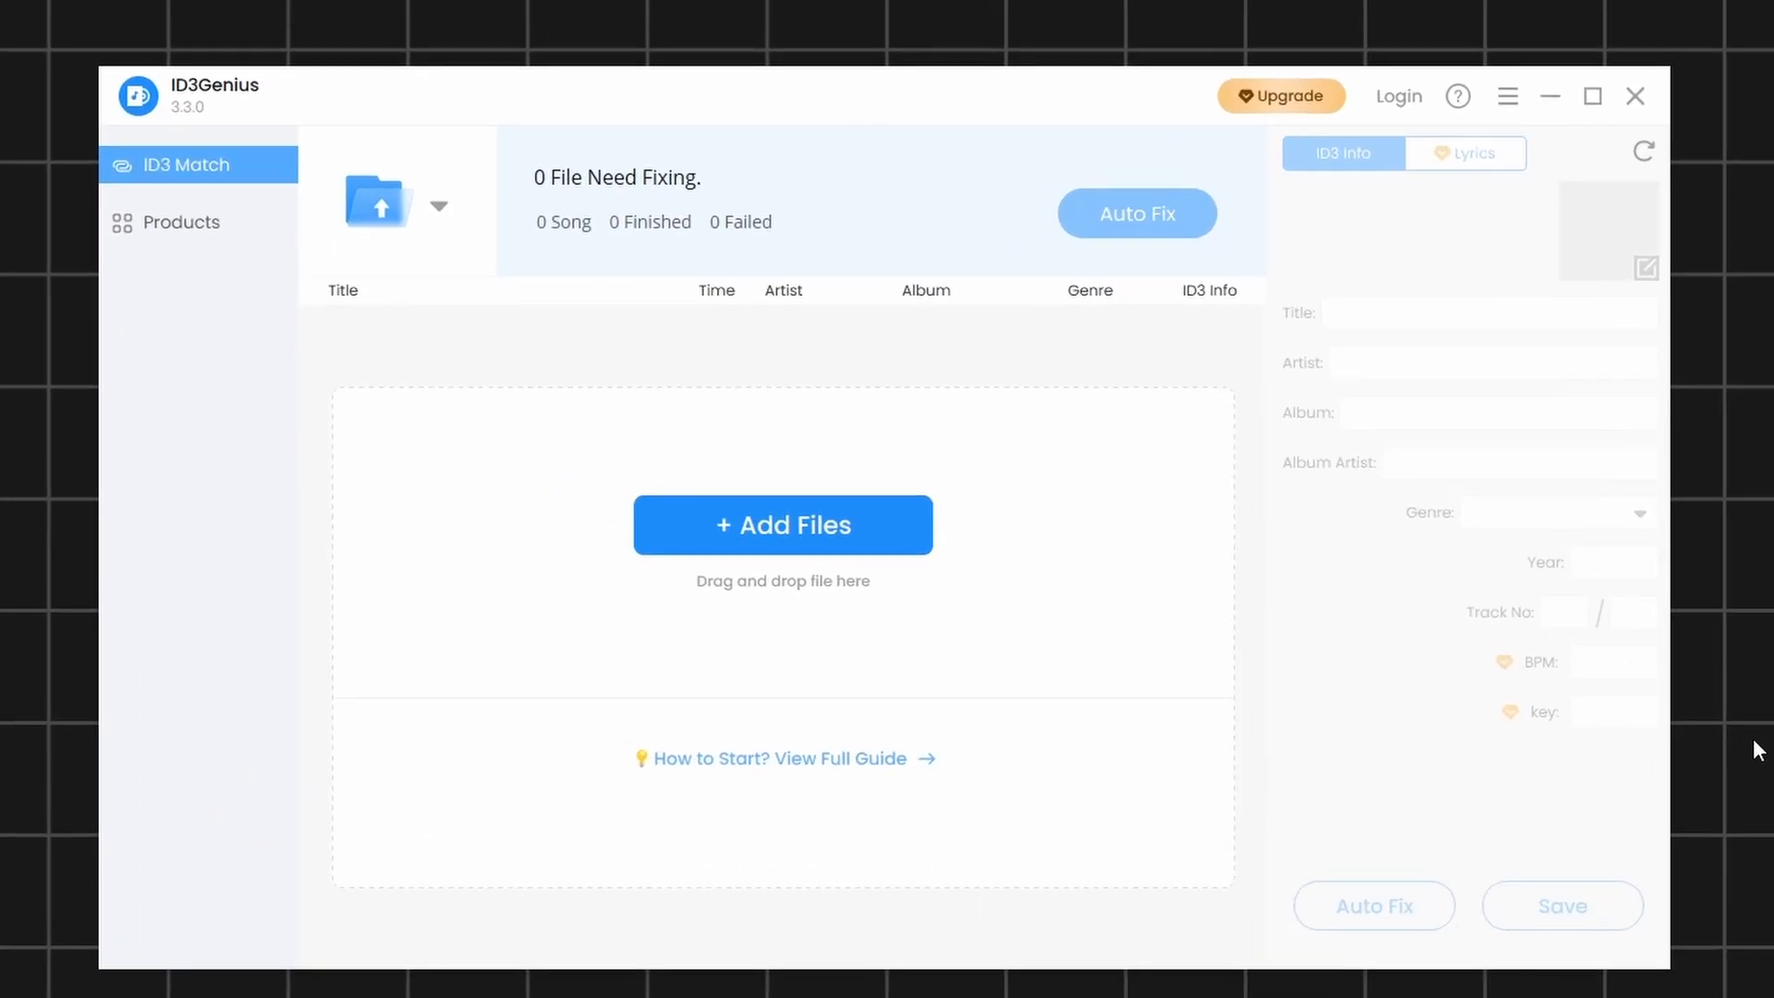
mouse_move(1279, 615)
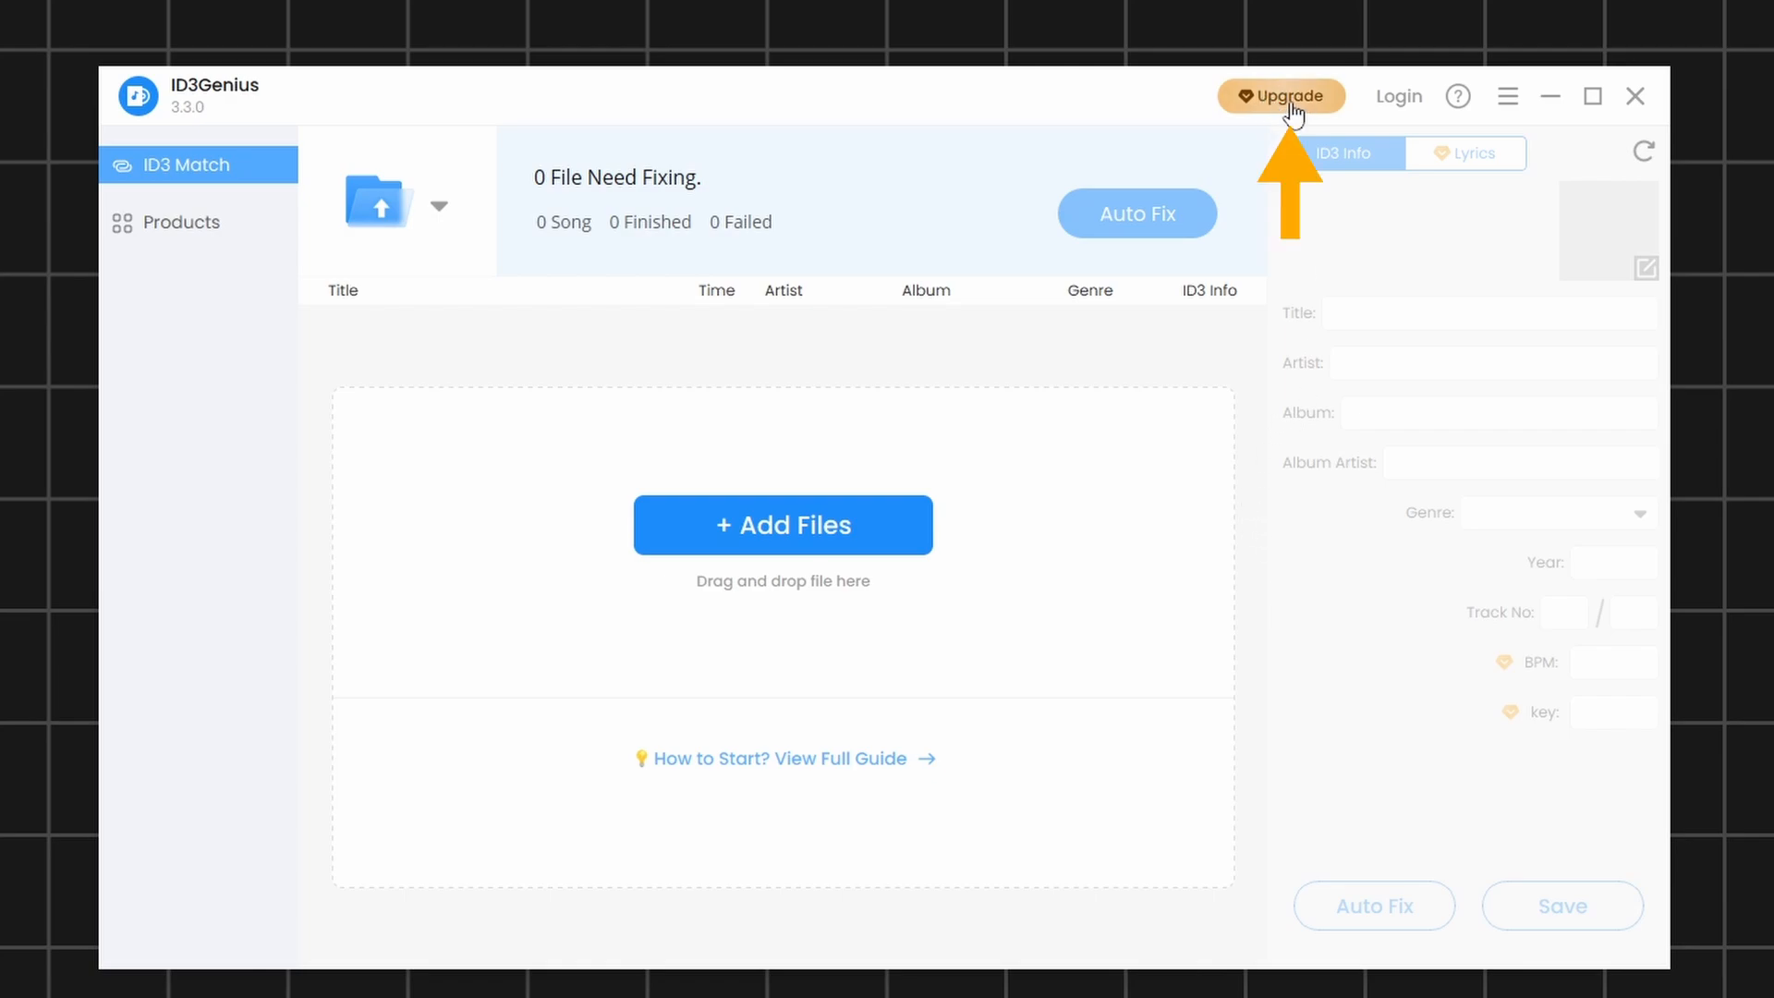
left_click(1281, 94)
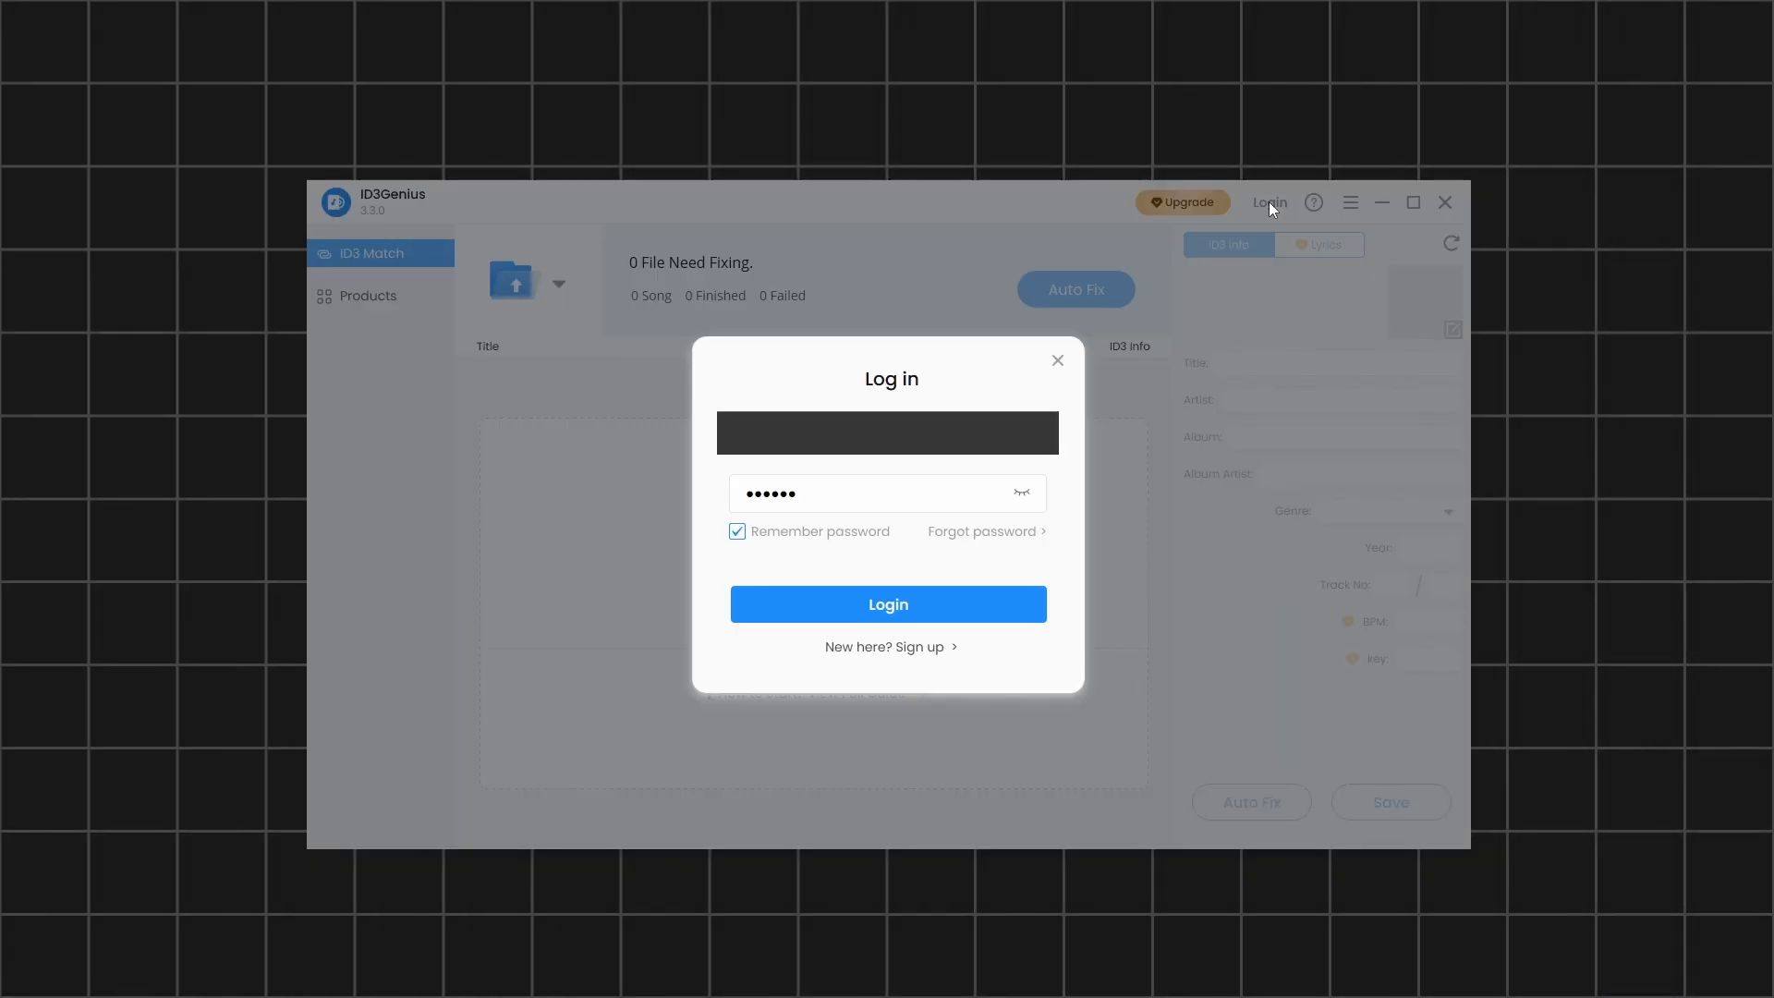
mouse_move(1181, 475)
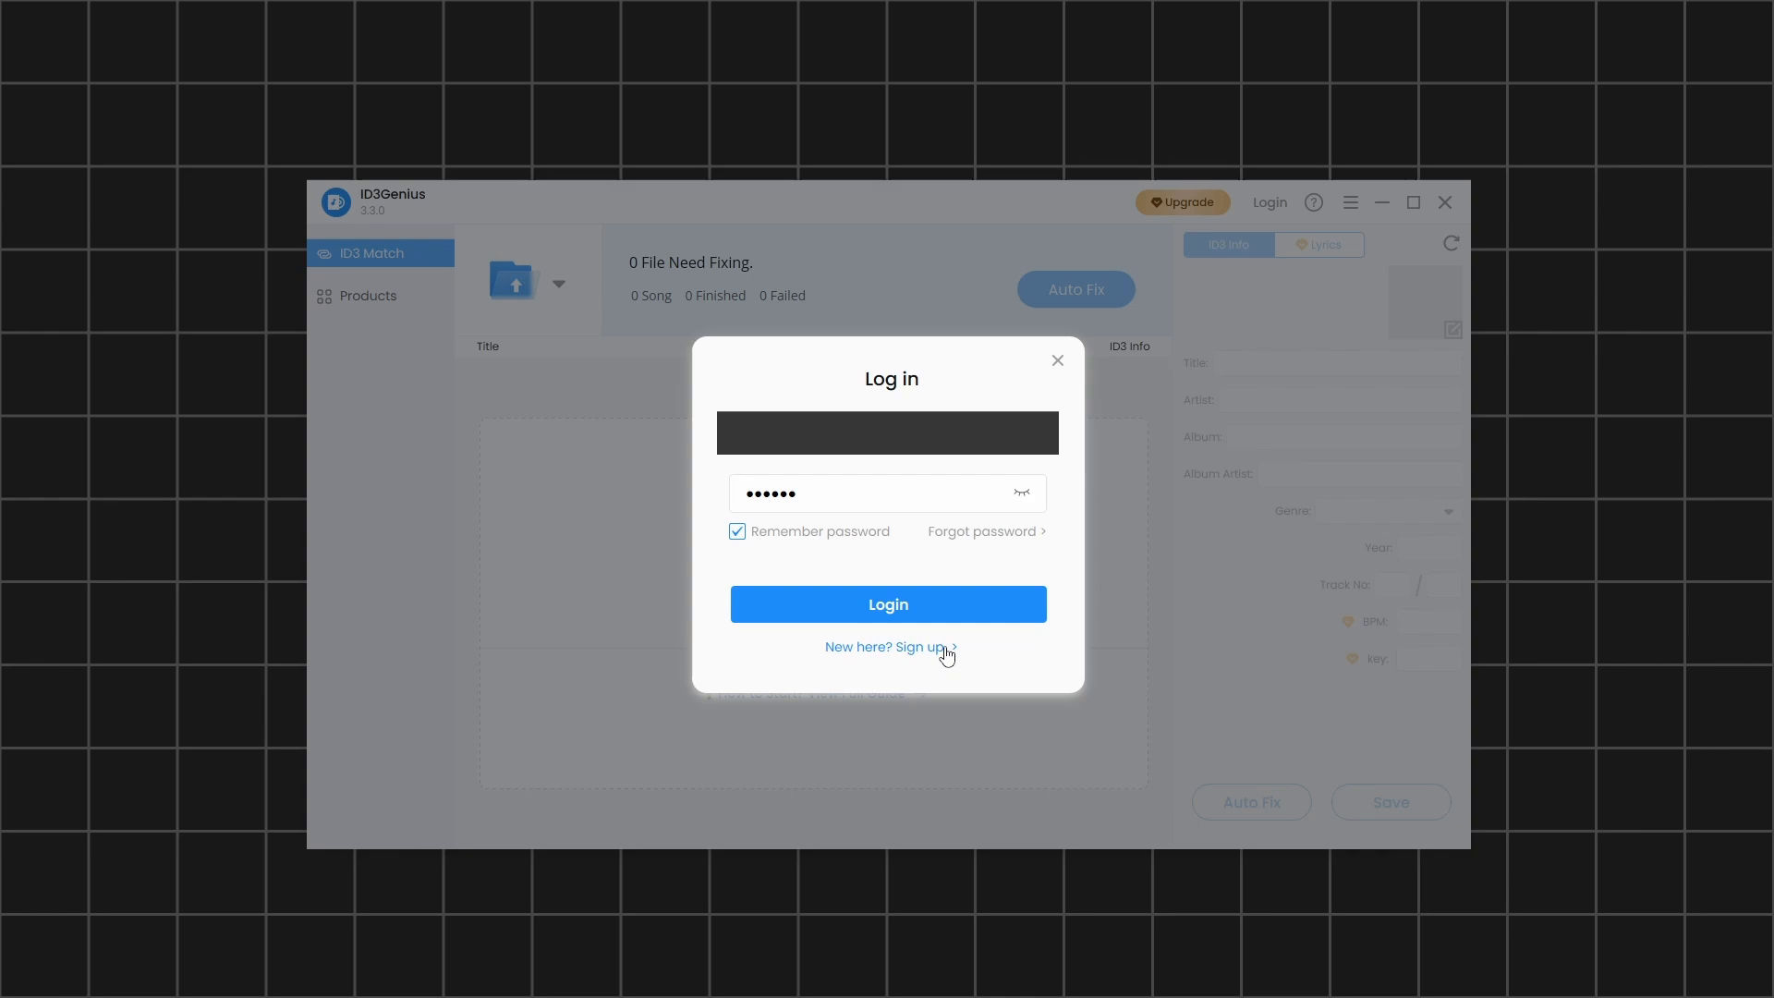
Submit the login credentials and confirm the account via the profile avatar.
left_click(887, 602)
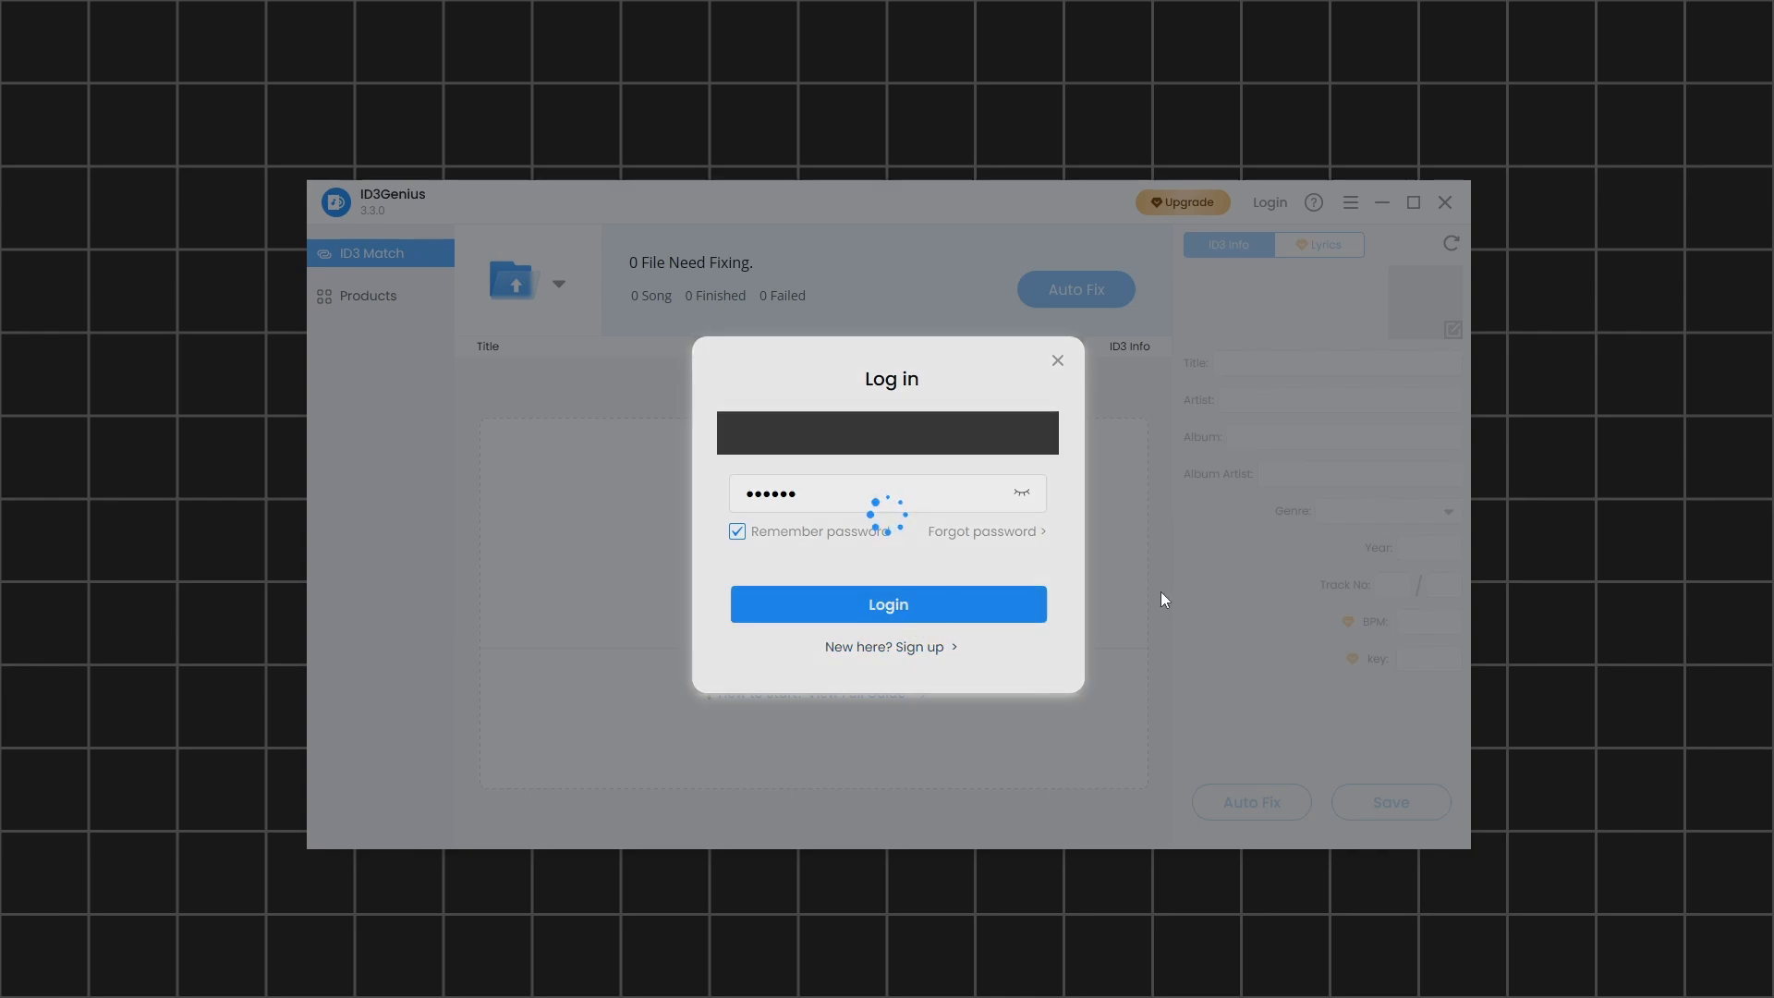
left_click(887, 602)
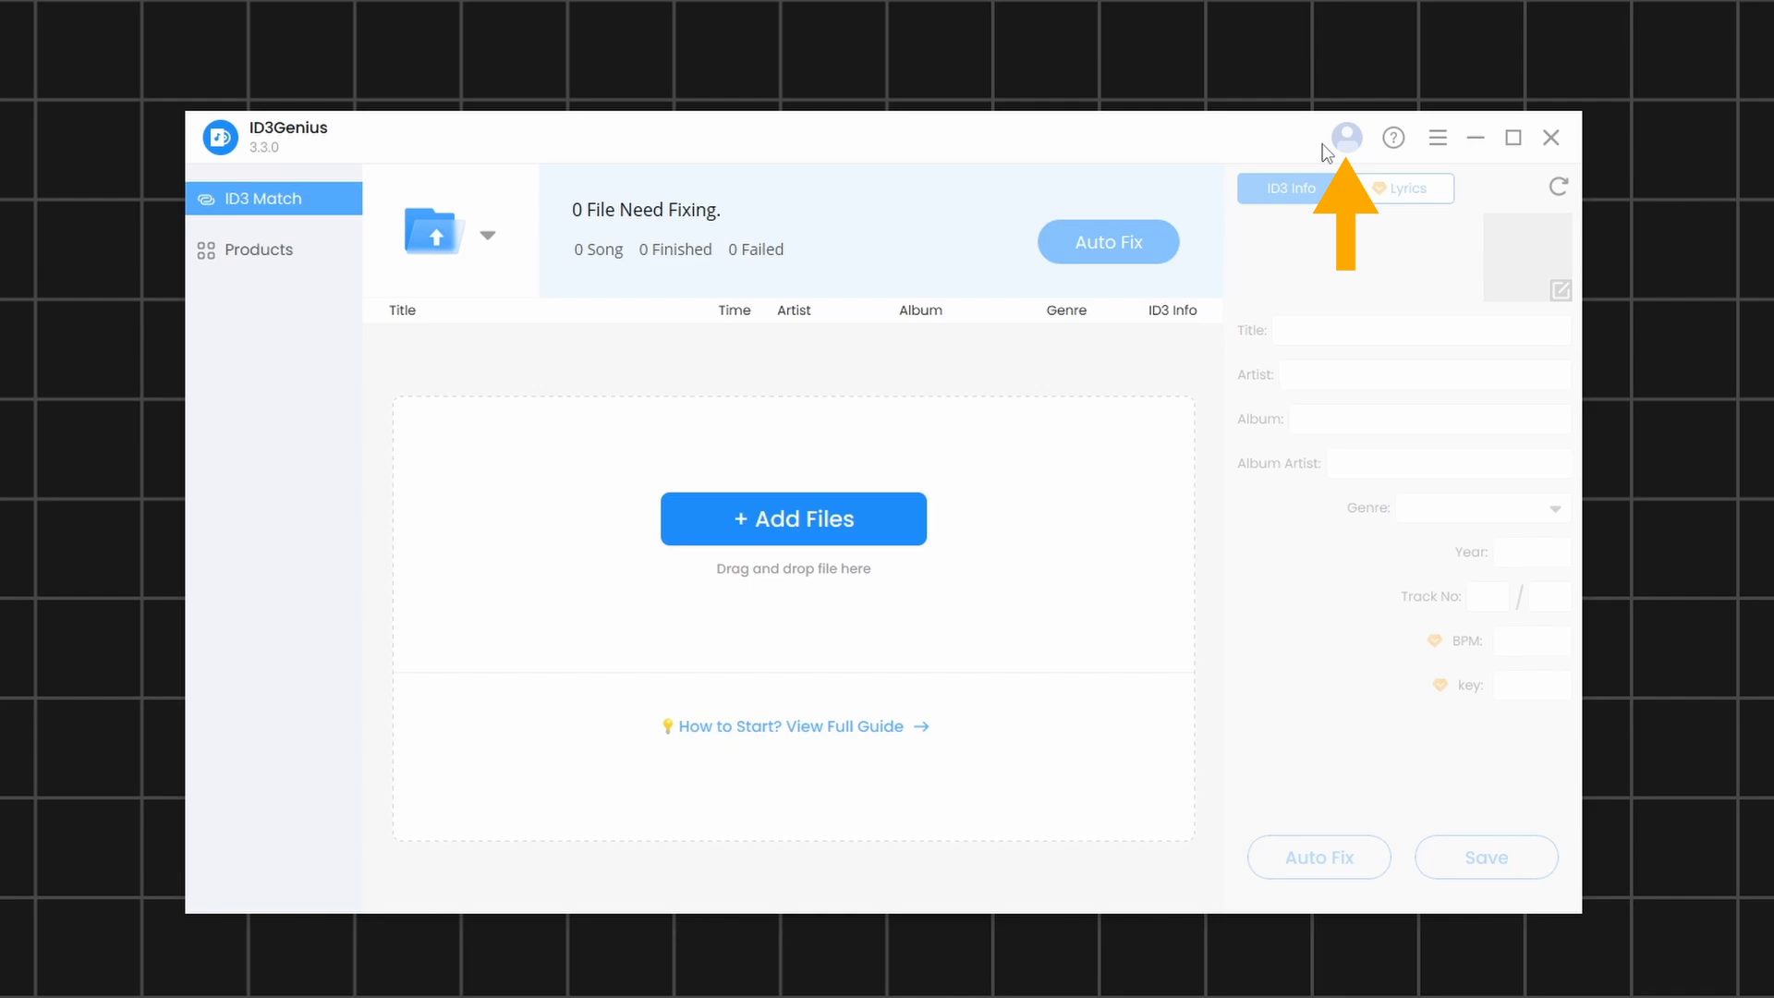
left_click(1345, 137)
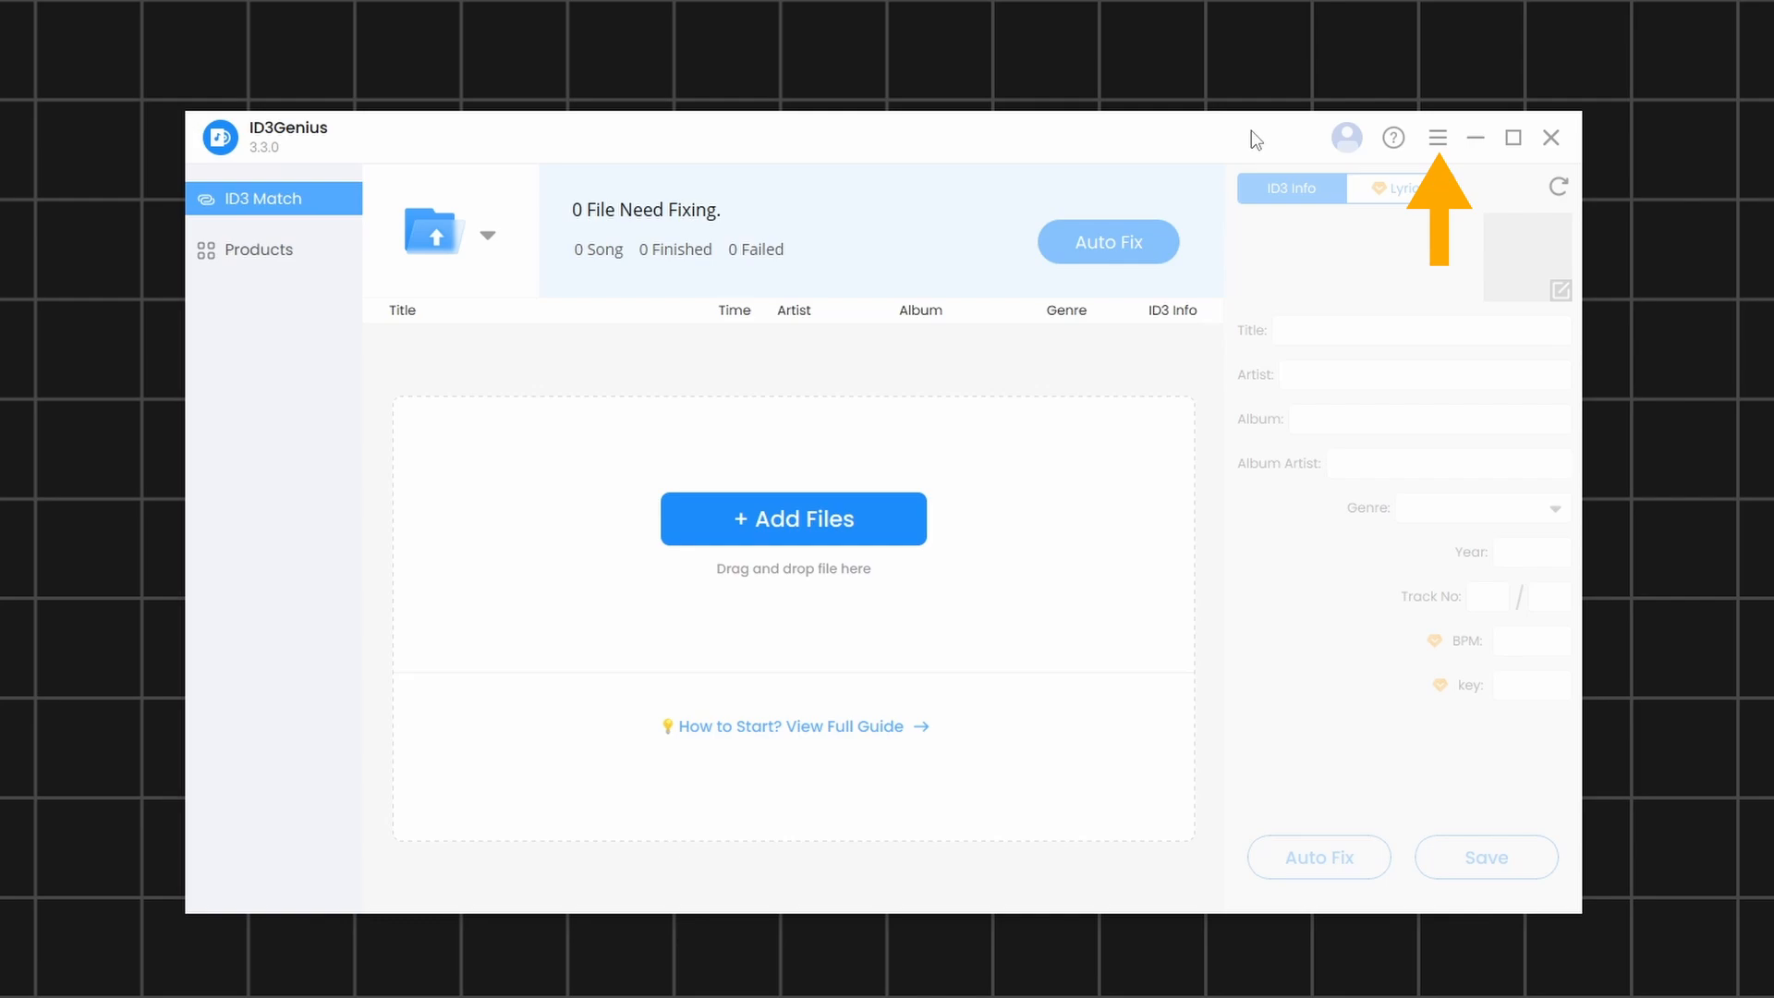
Reach Settings from the hamburger menu, landing on the Tags section.
left_click(1438, 137)
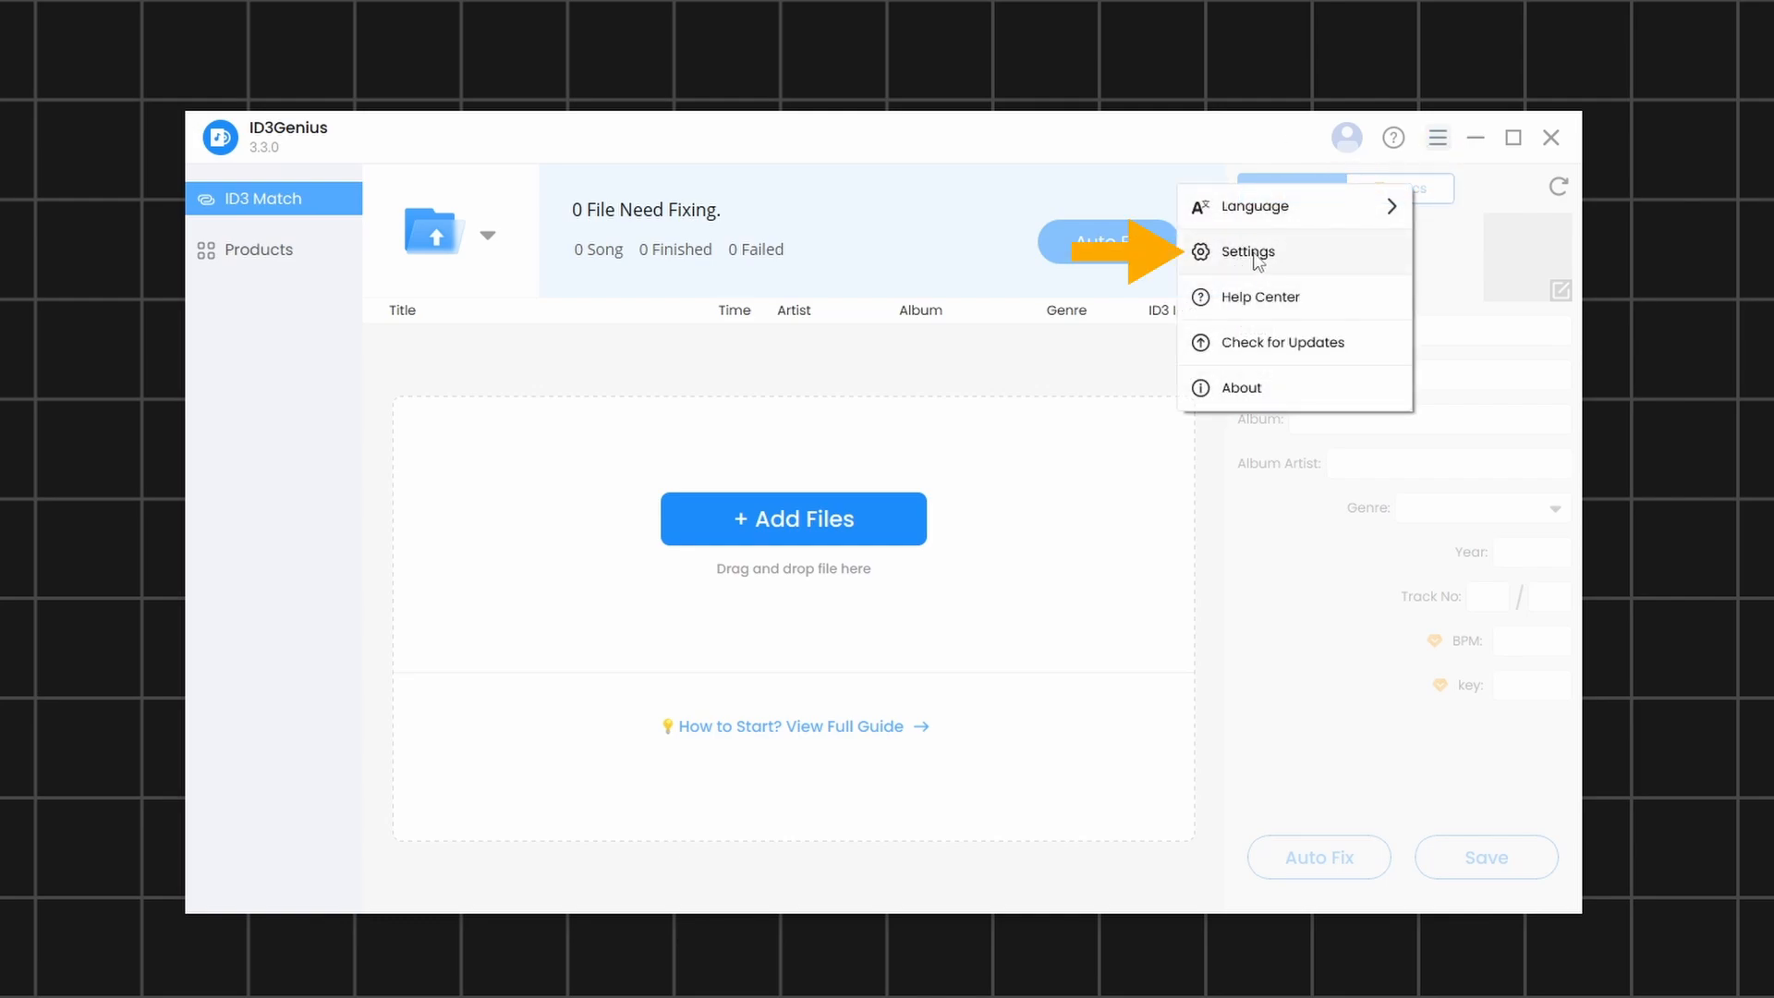
left_click(1247, 251)
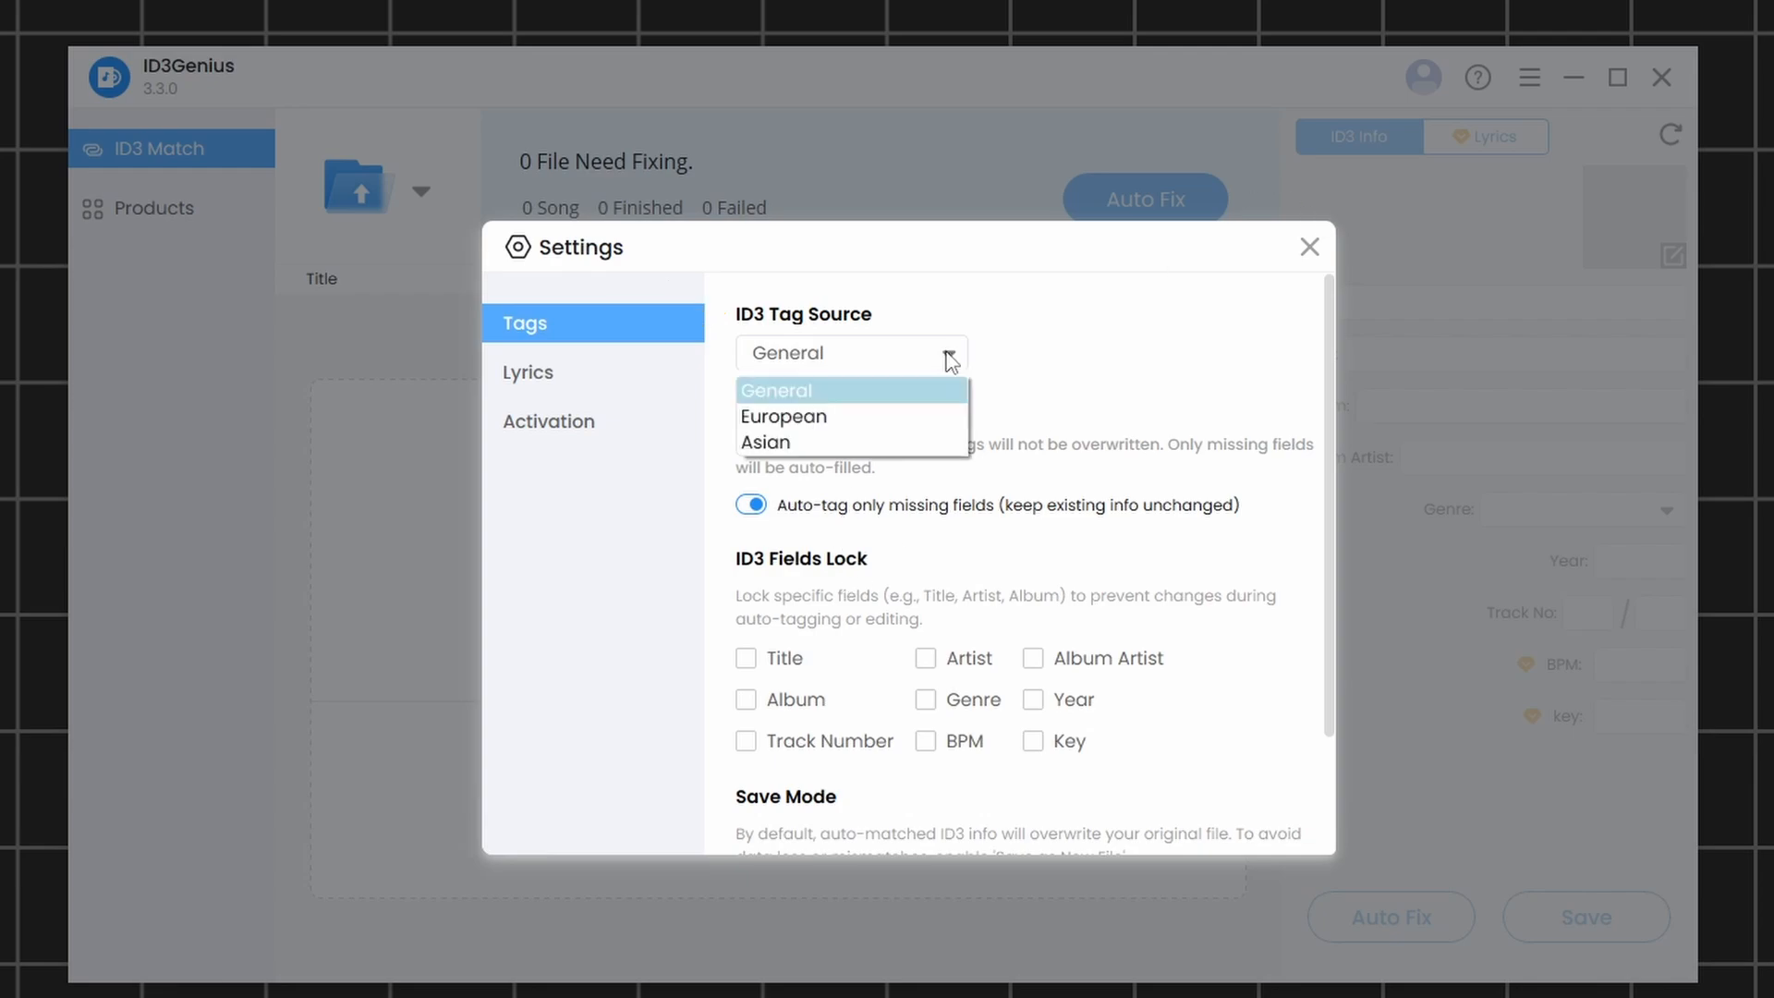
mouse_move(865, 386)
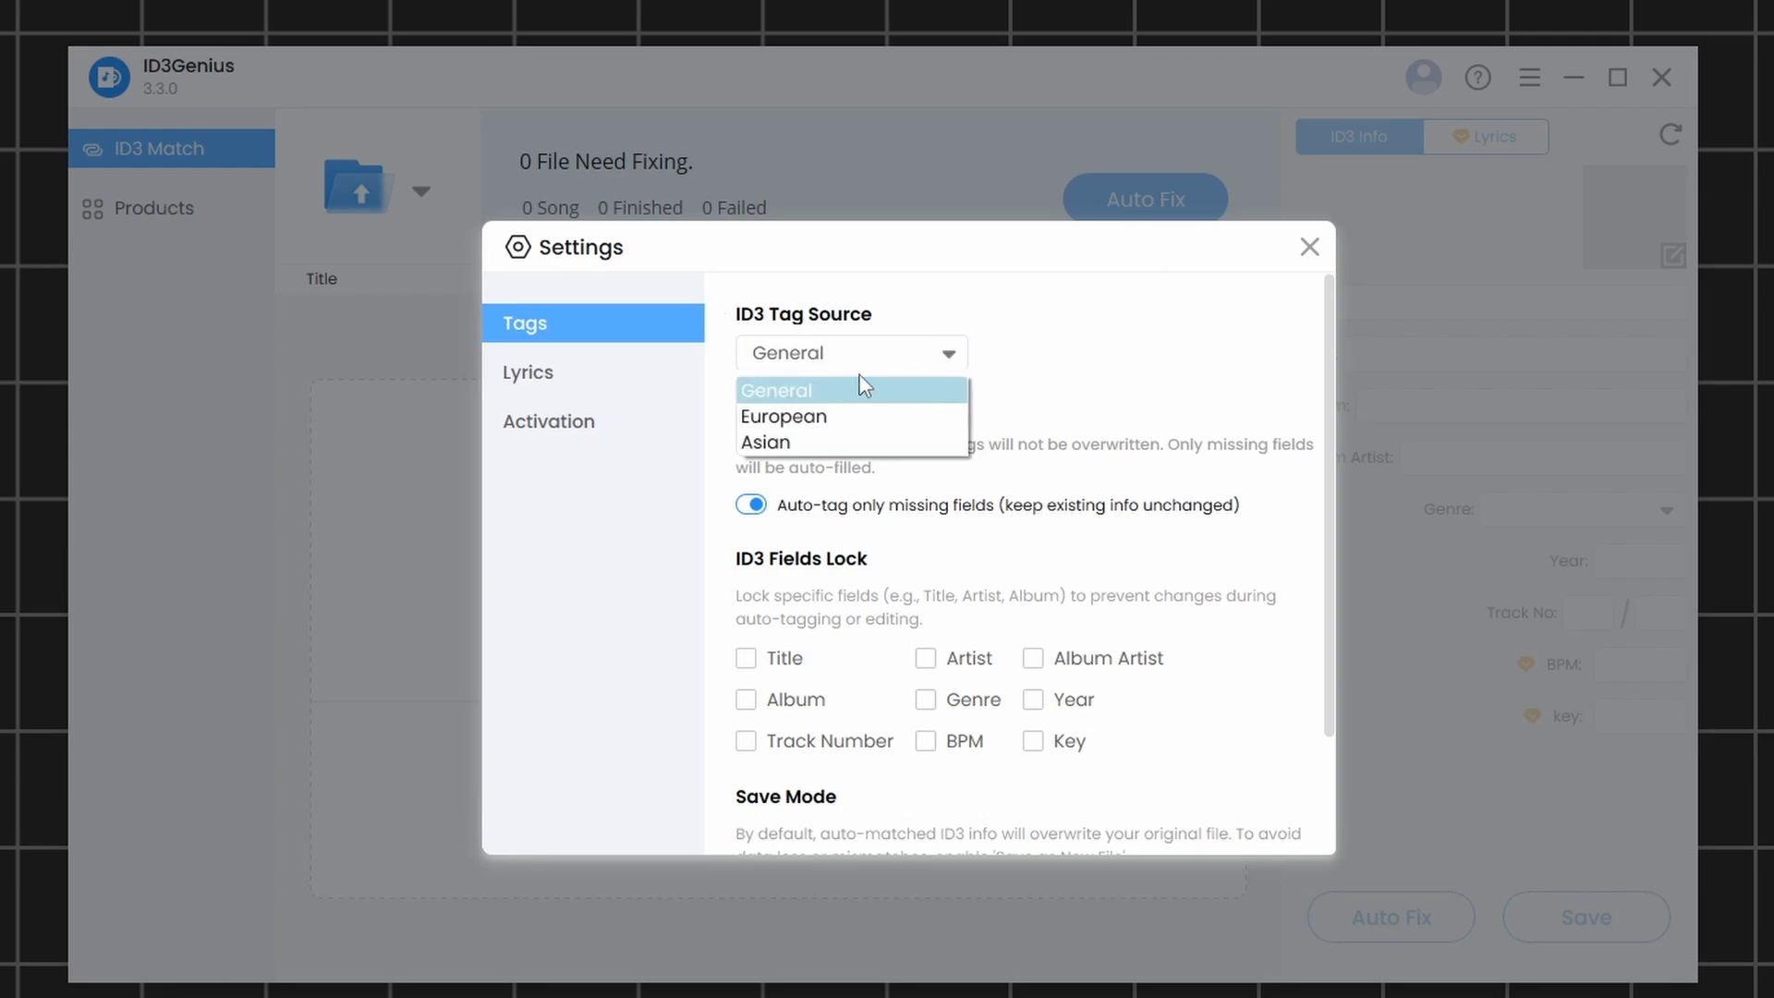
left_click(777, 390)
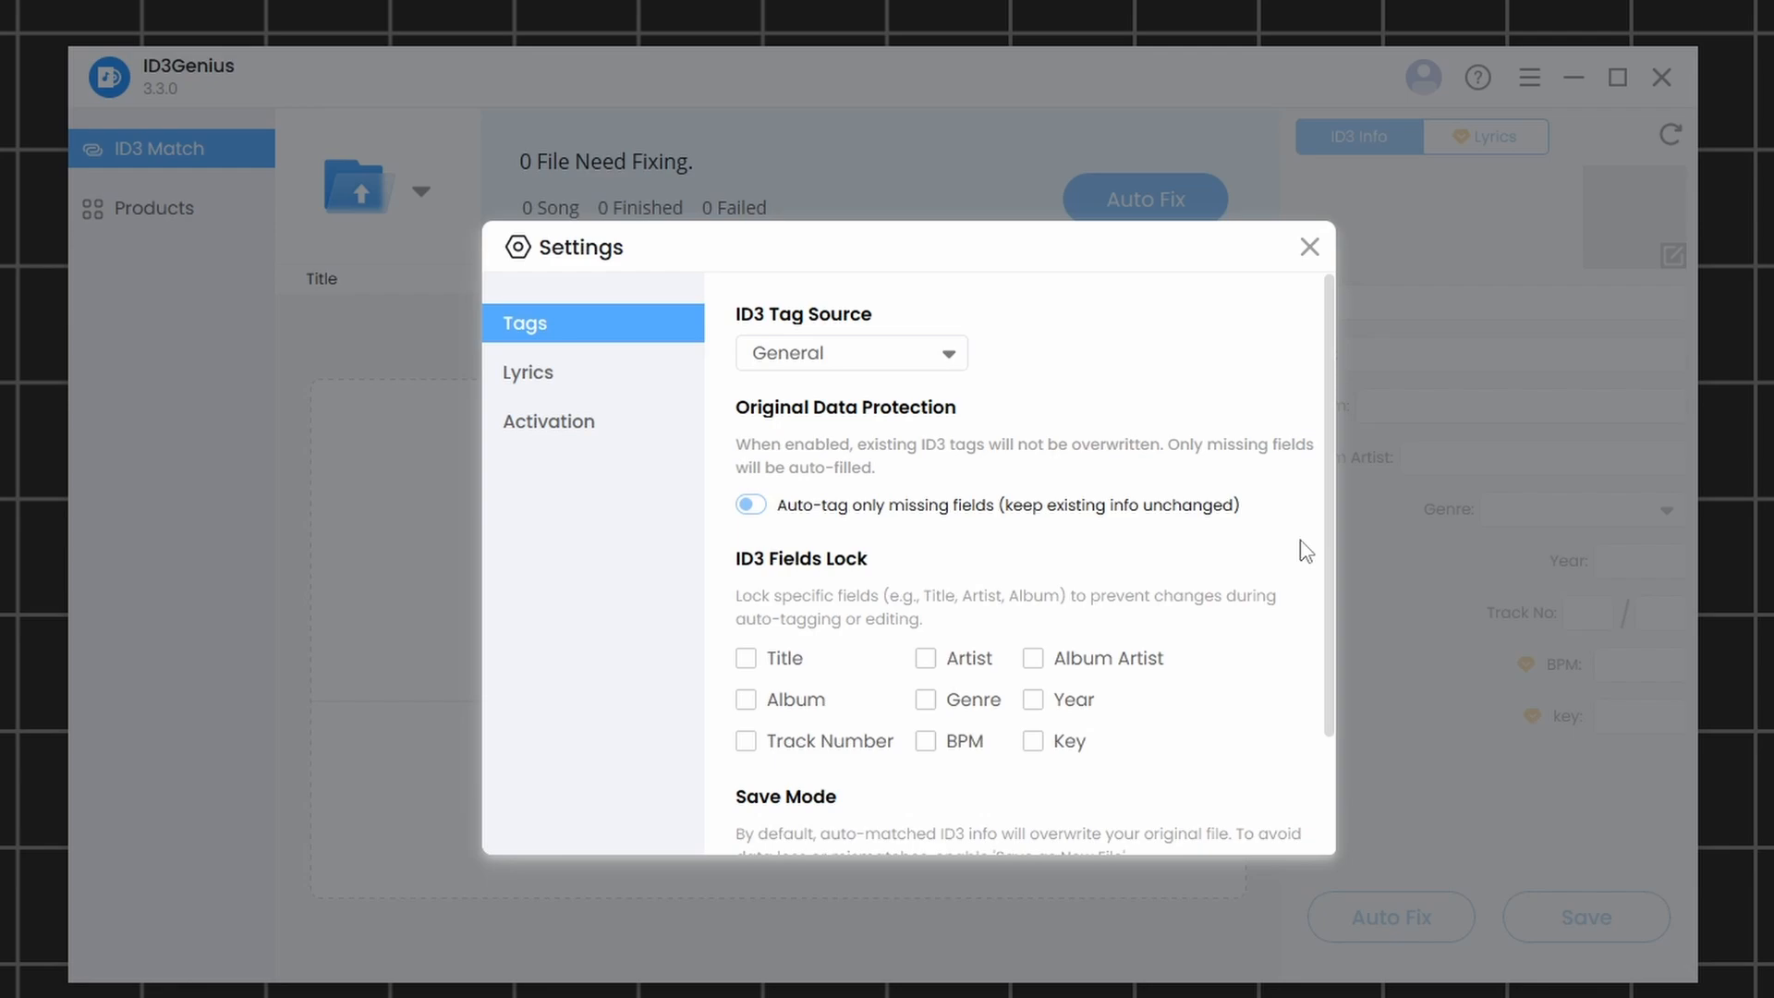
left_click(745, 658)
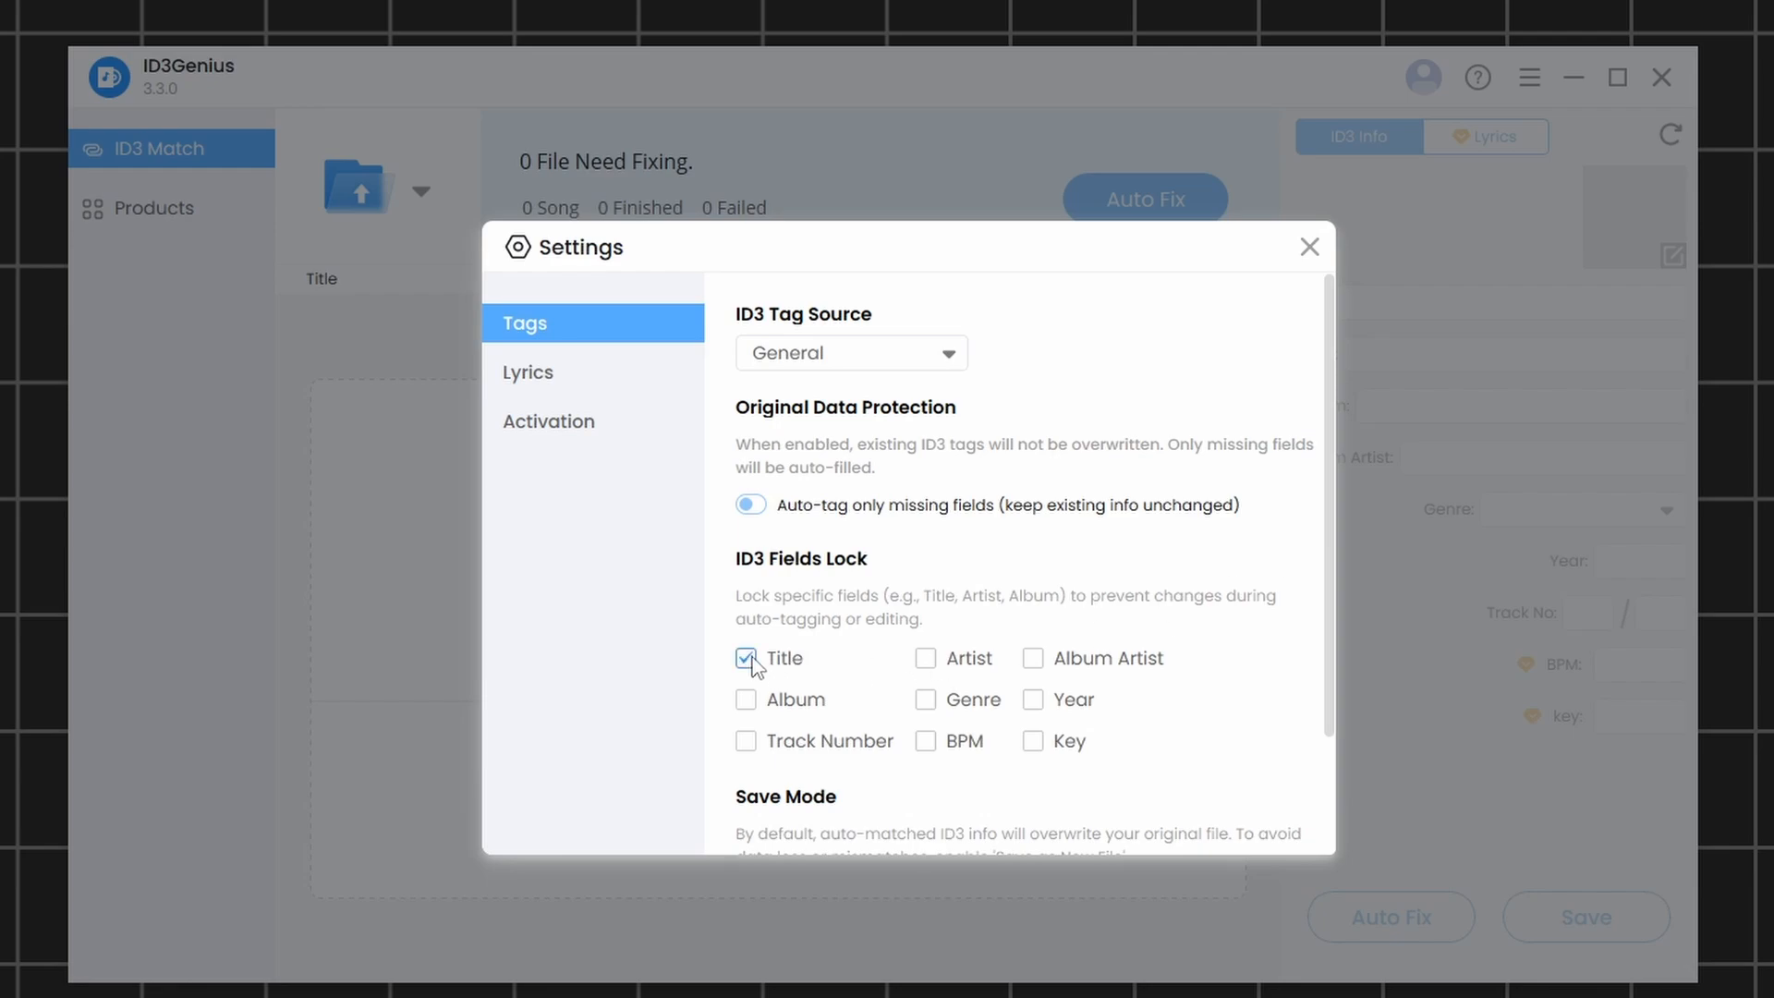
left_click(744, 658)
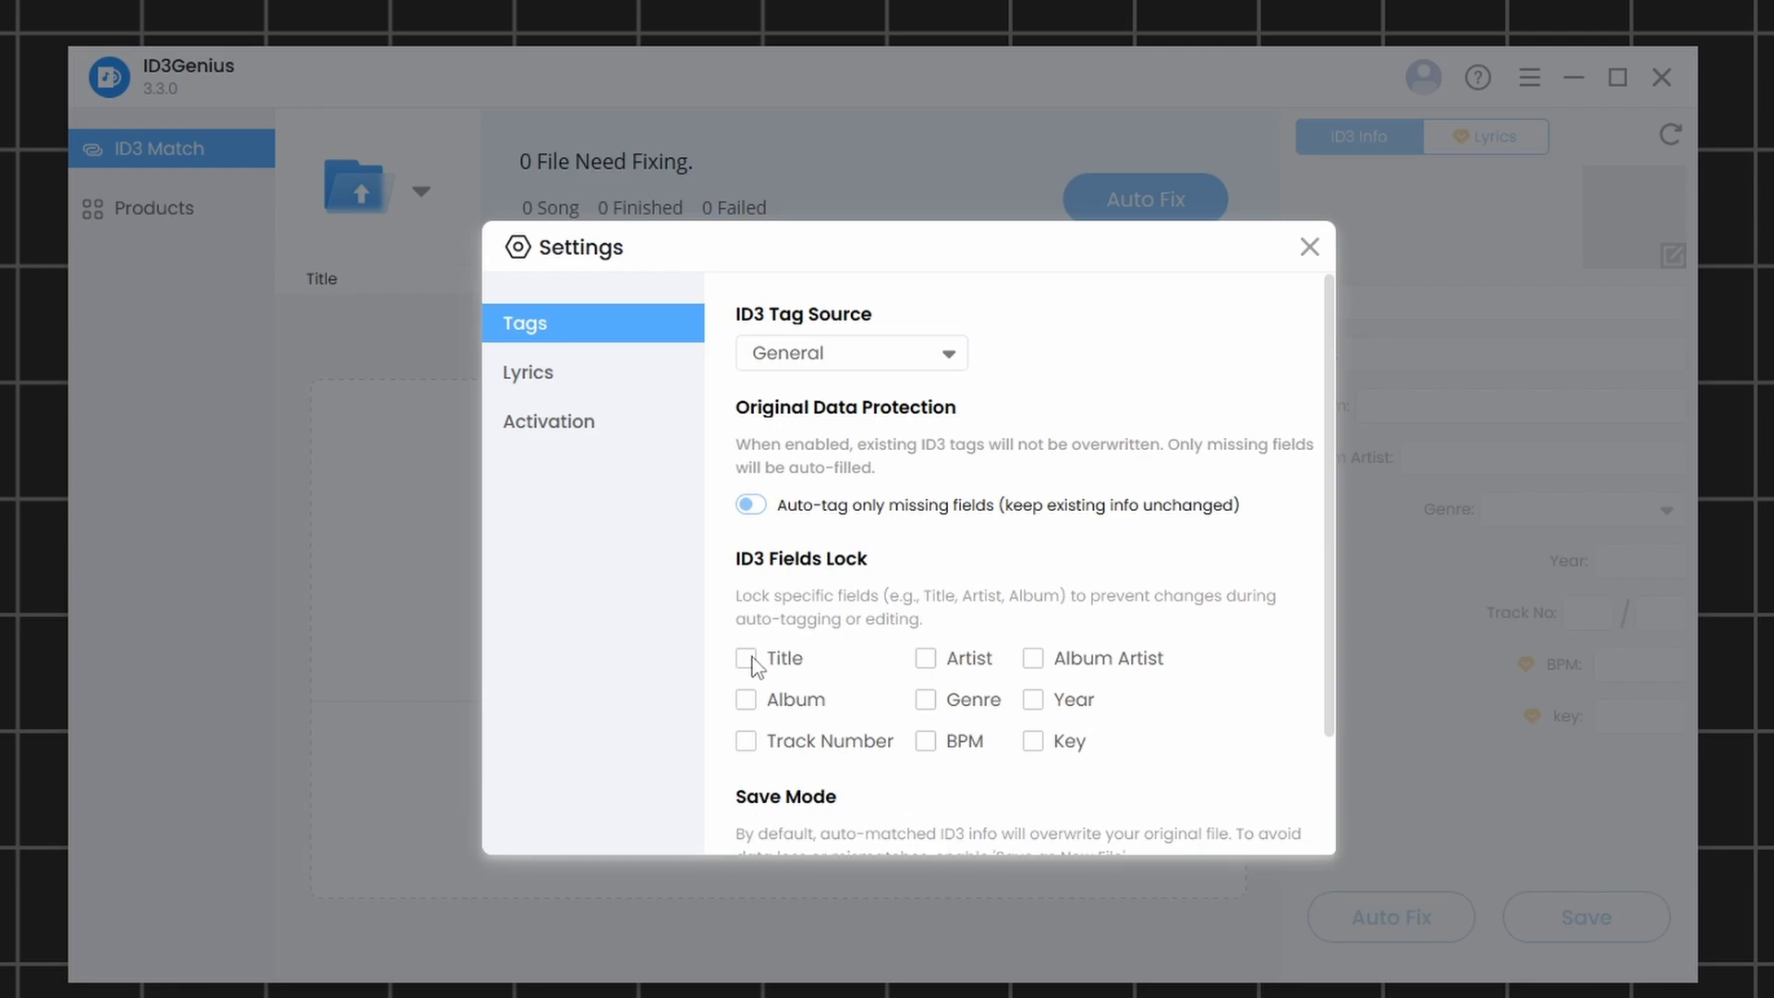
scroll("down", 3)
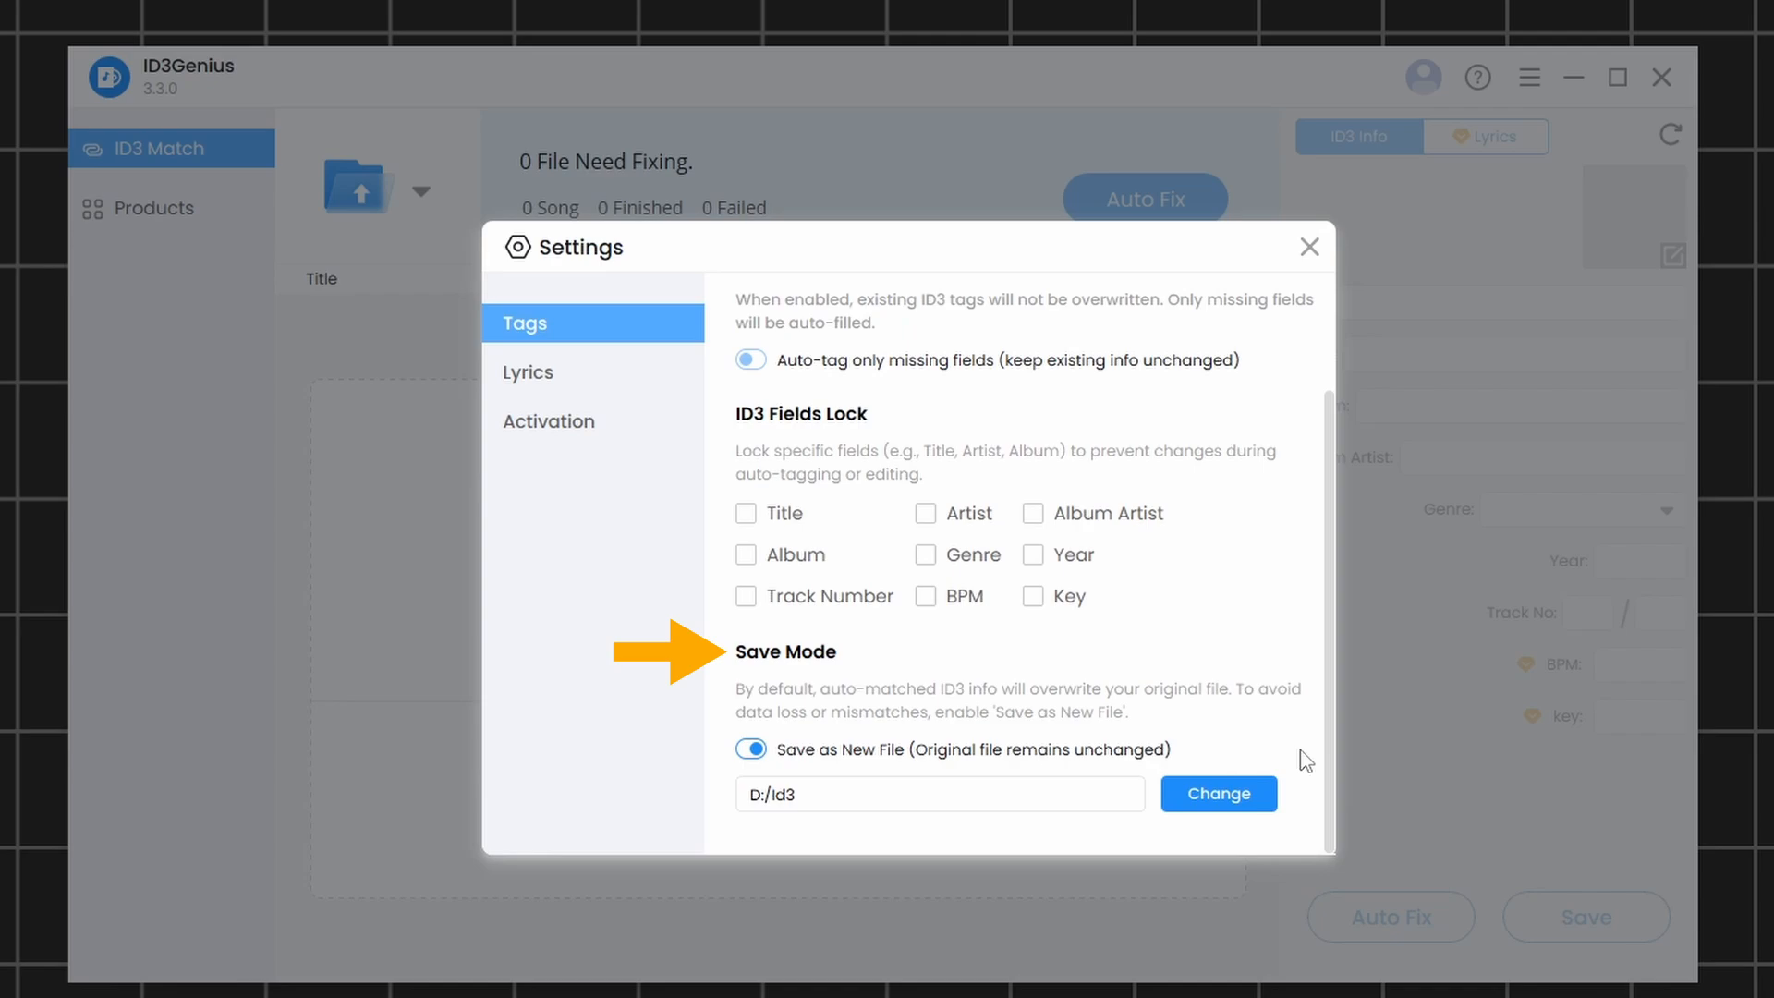
mouse_move(1288, 740)
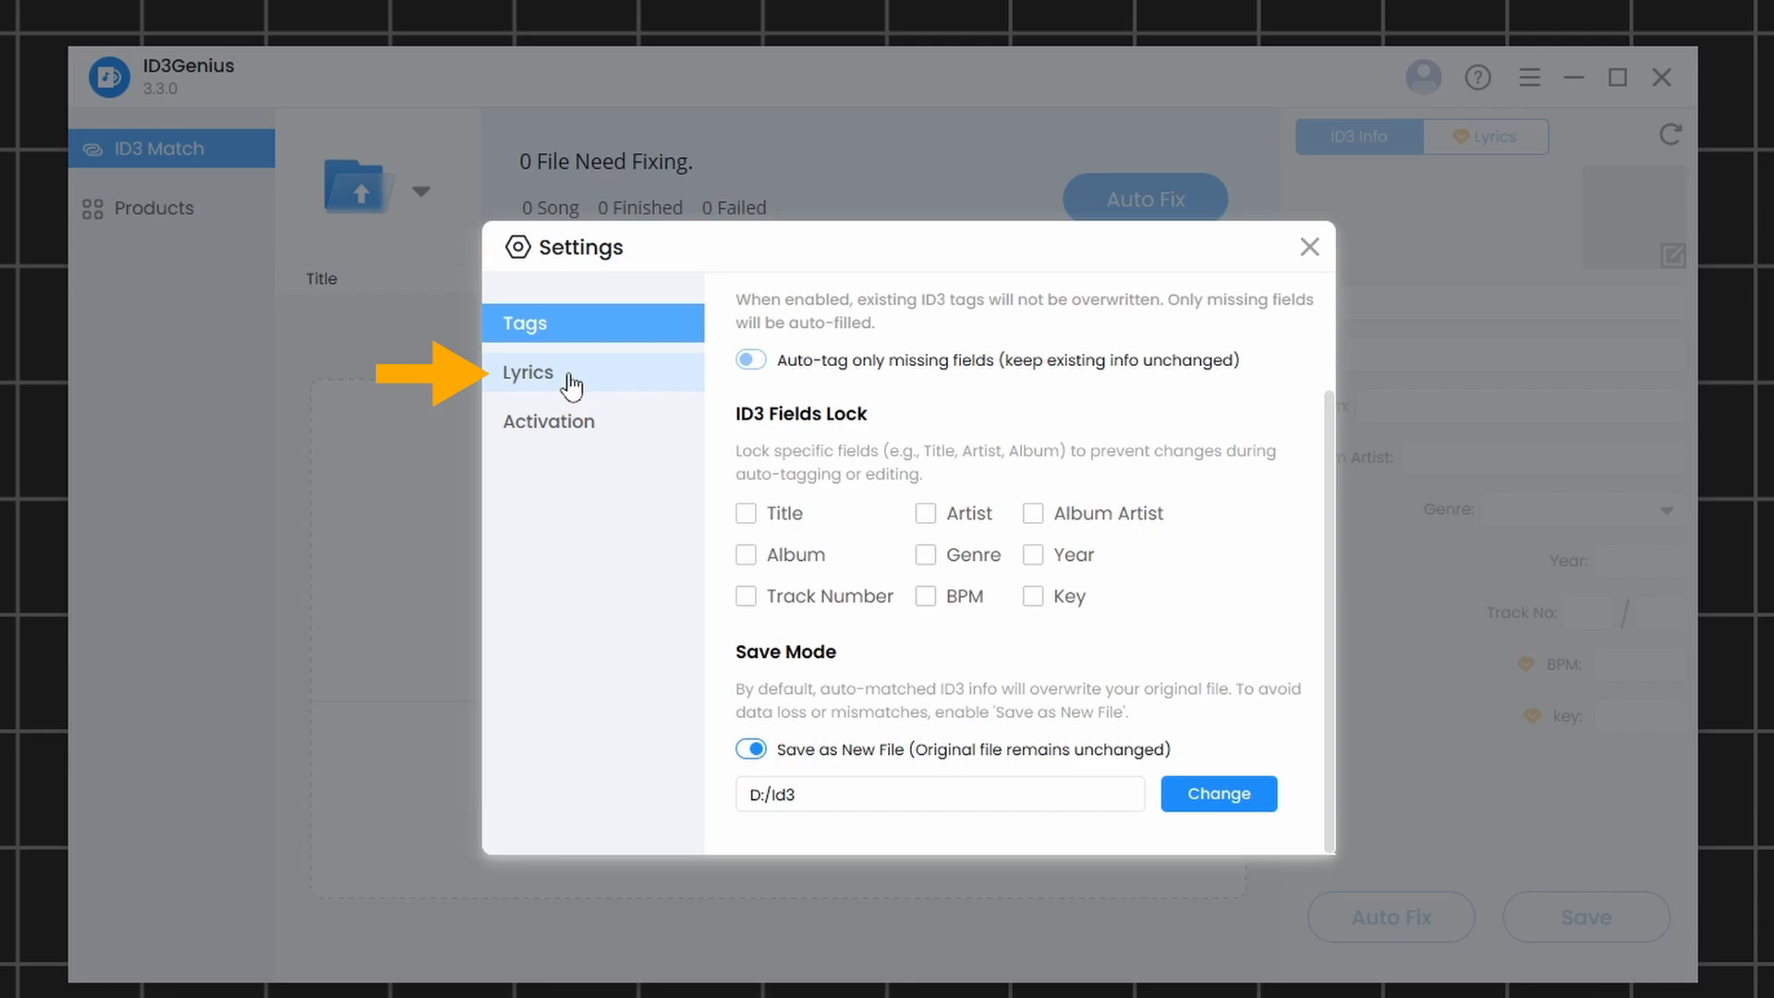
Set the lyric download format to Txt, then match lyrics for Breaking The Habit.
left_click(527, 372)
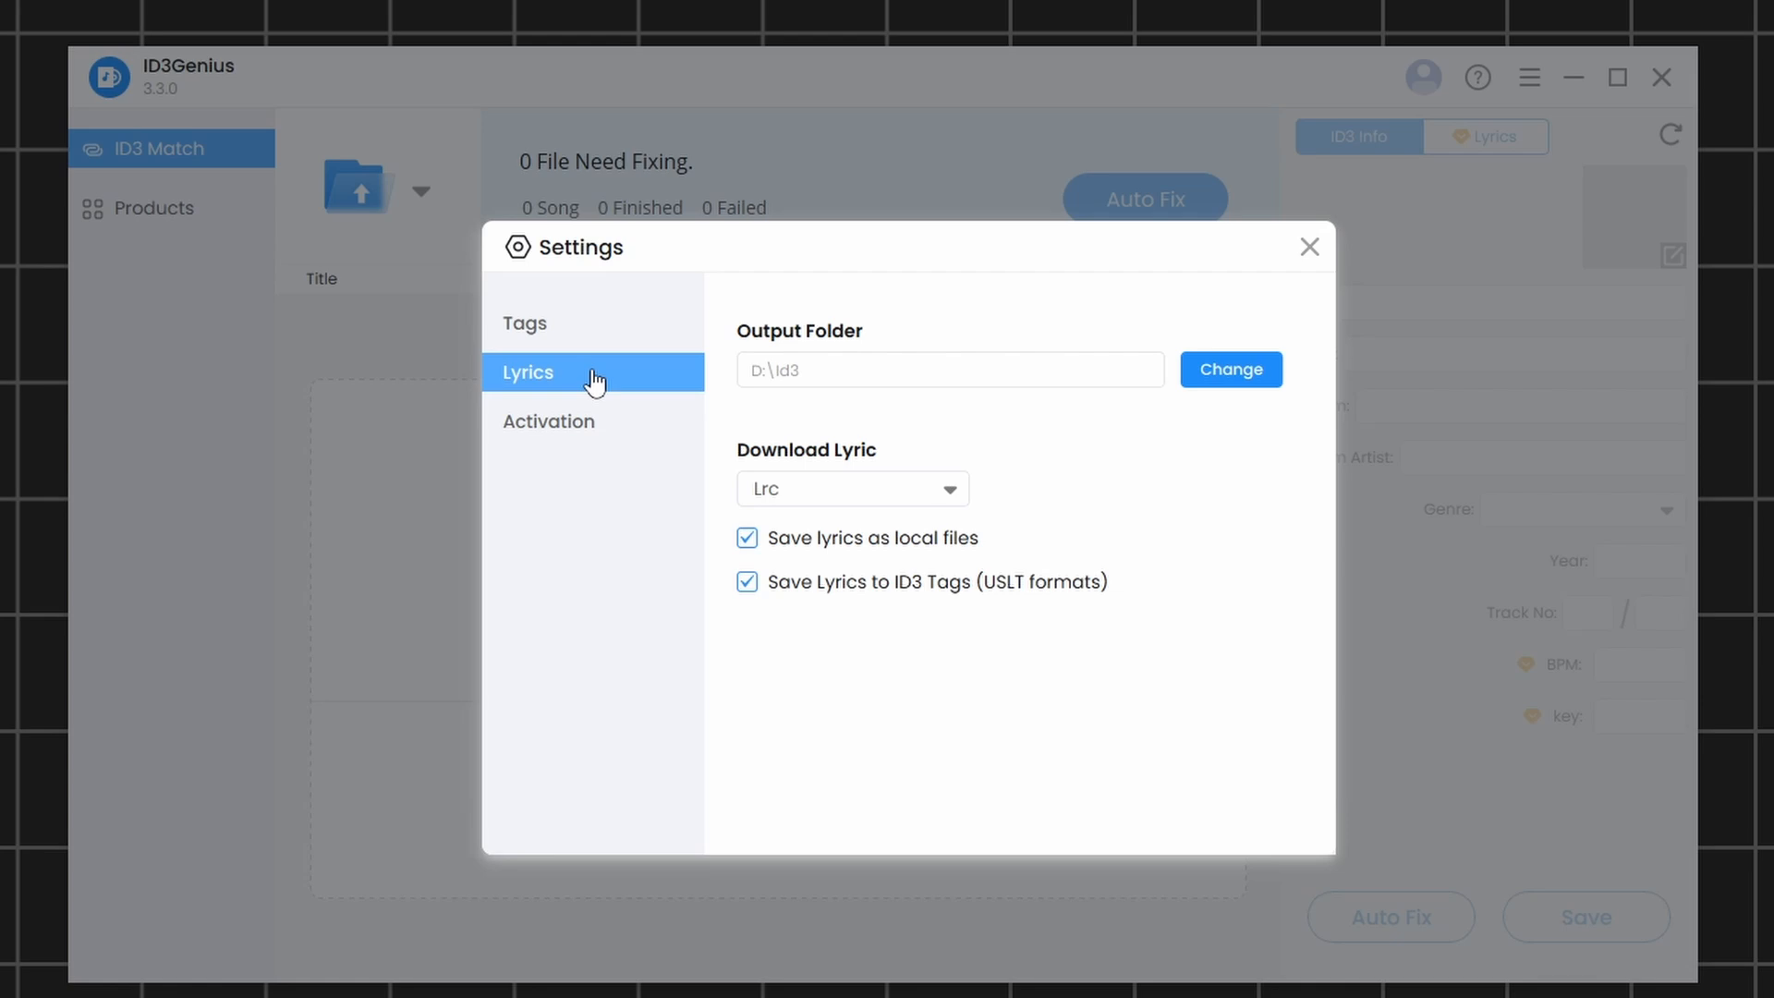
left_click(950, 488)
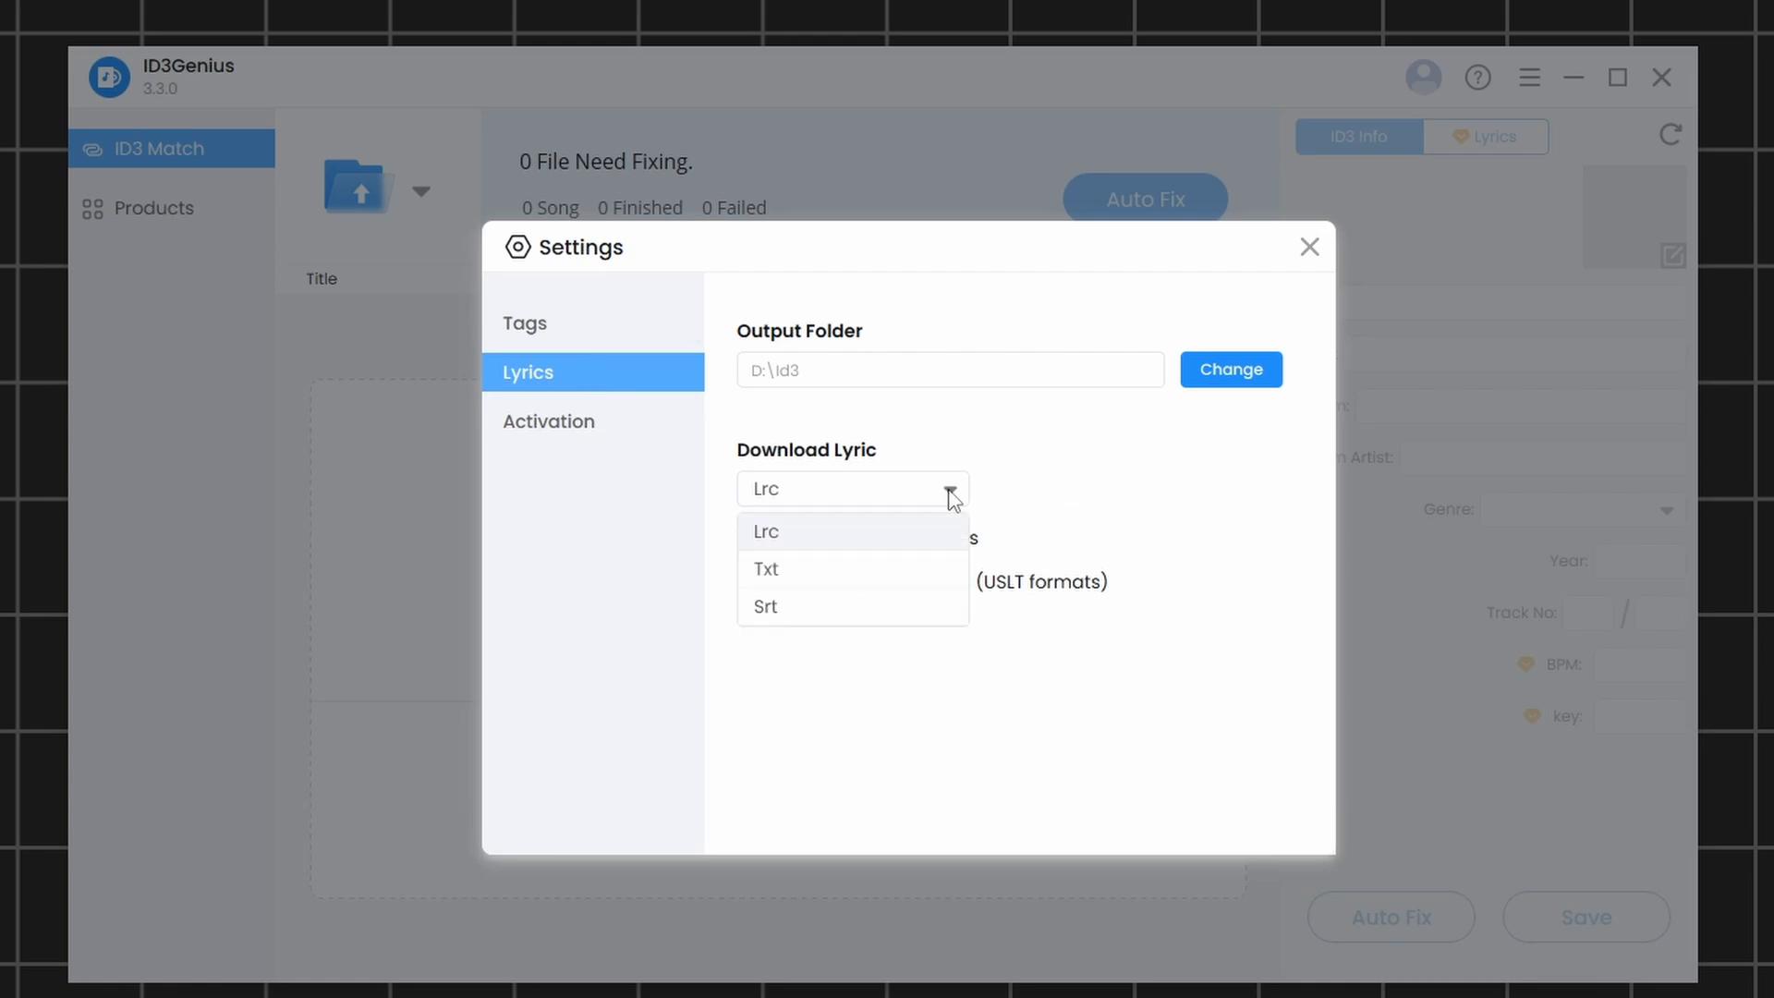
left_click(765, 569)
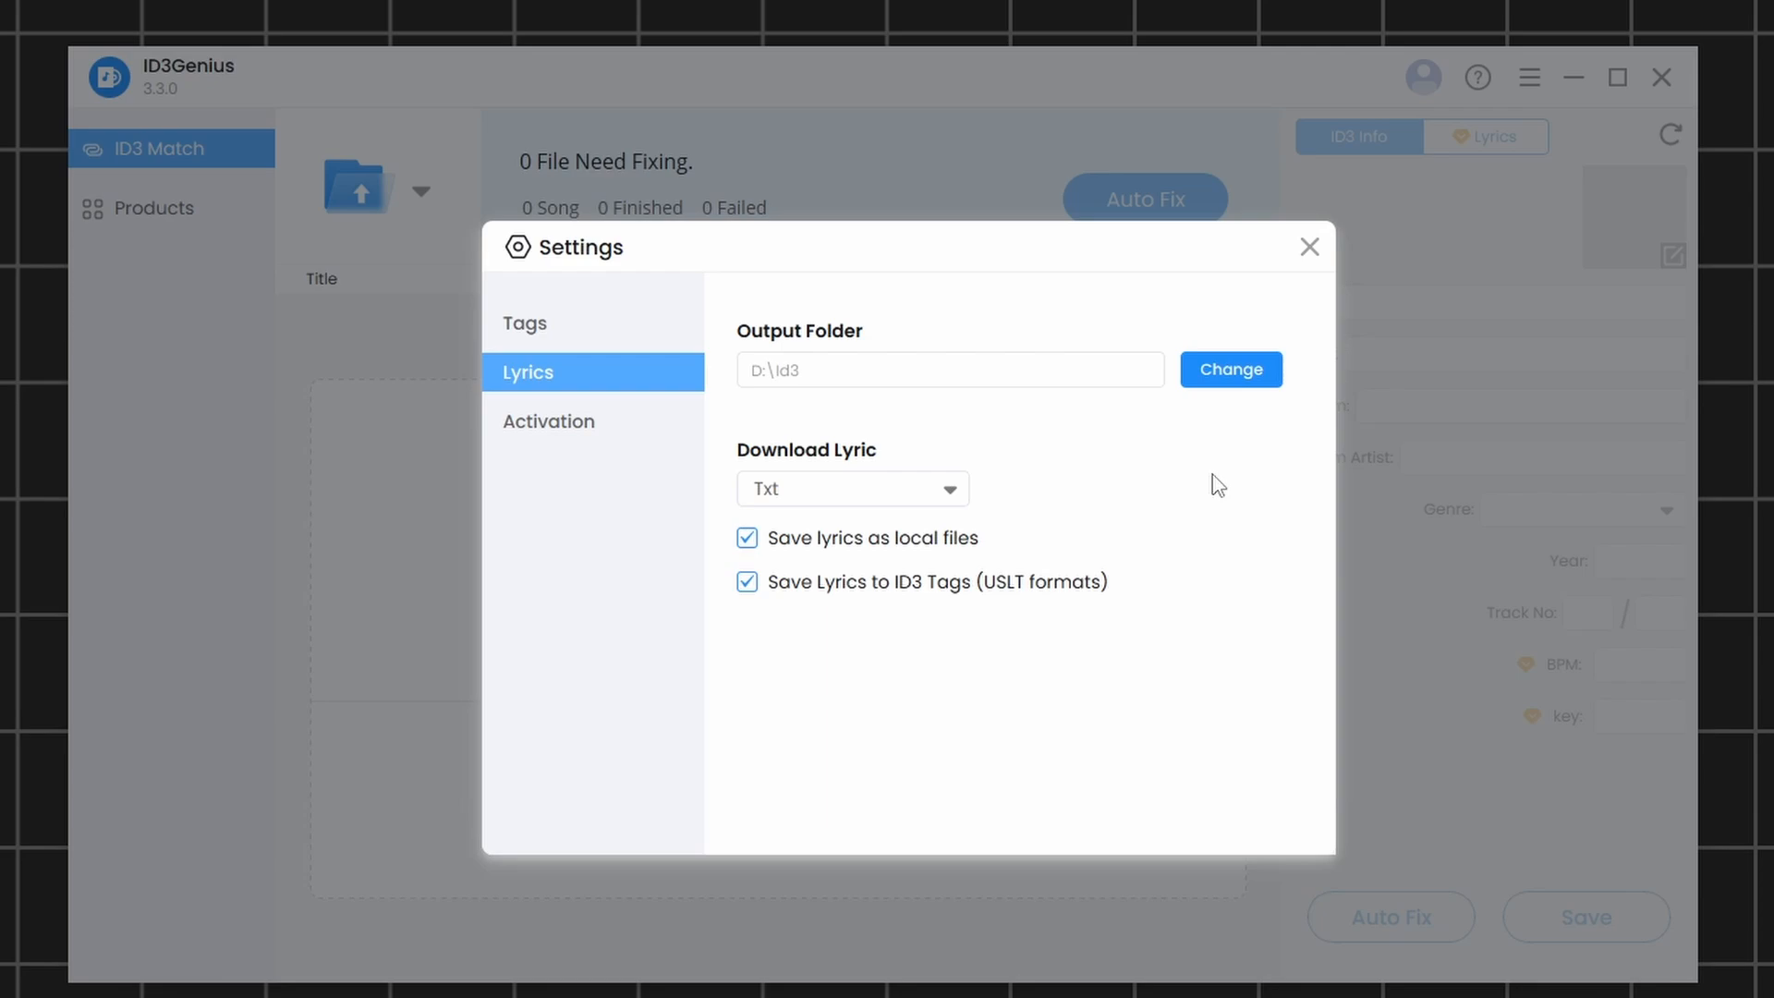
left_click(1309, 246)
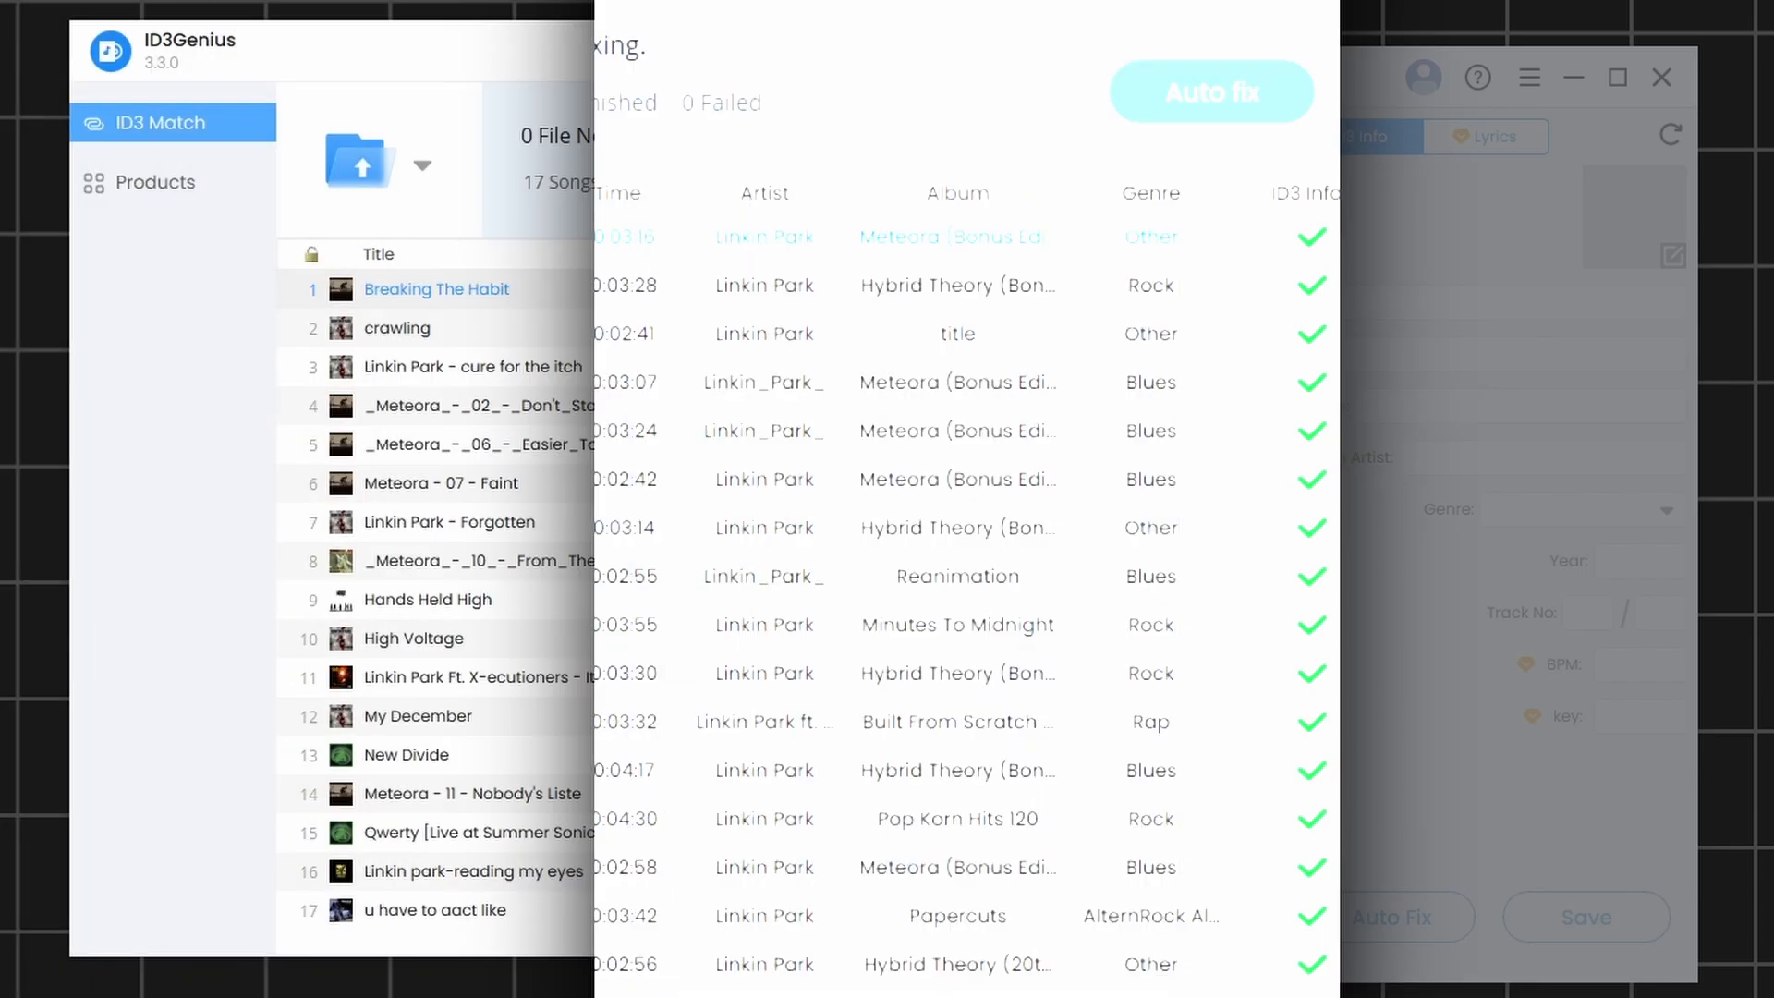
left_click(1630, 248)
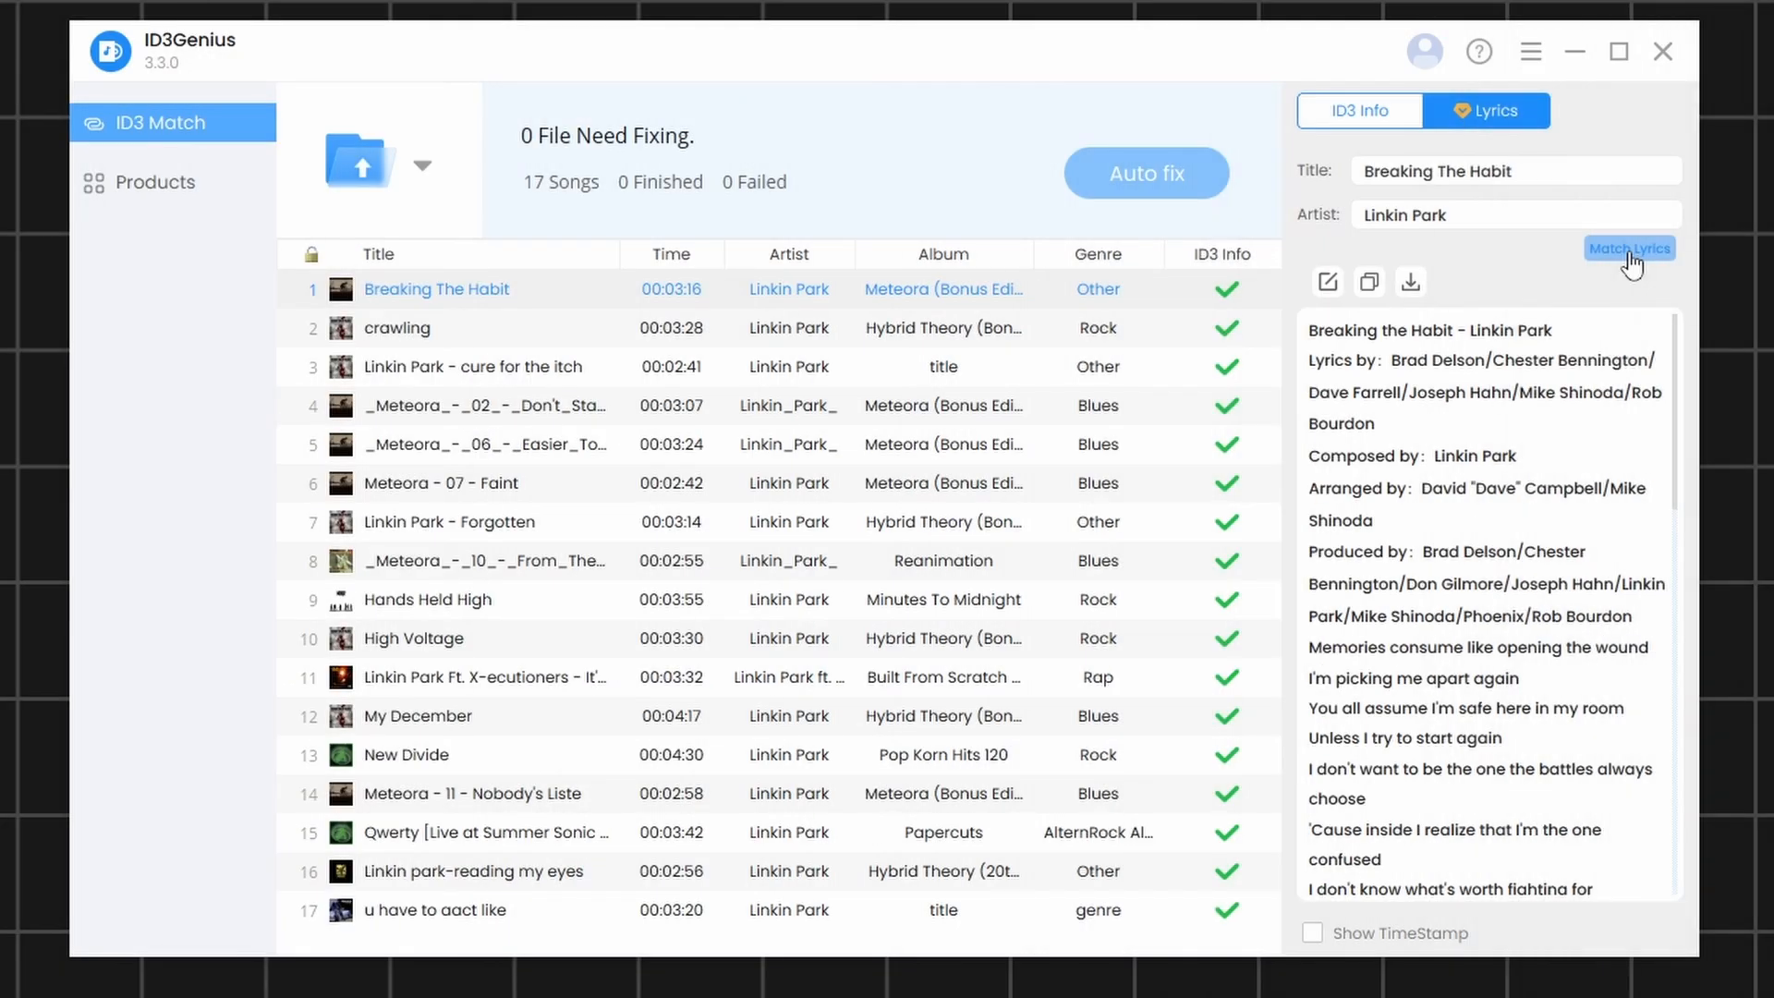